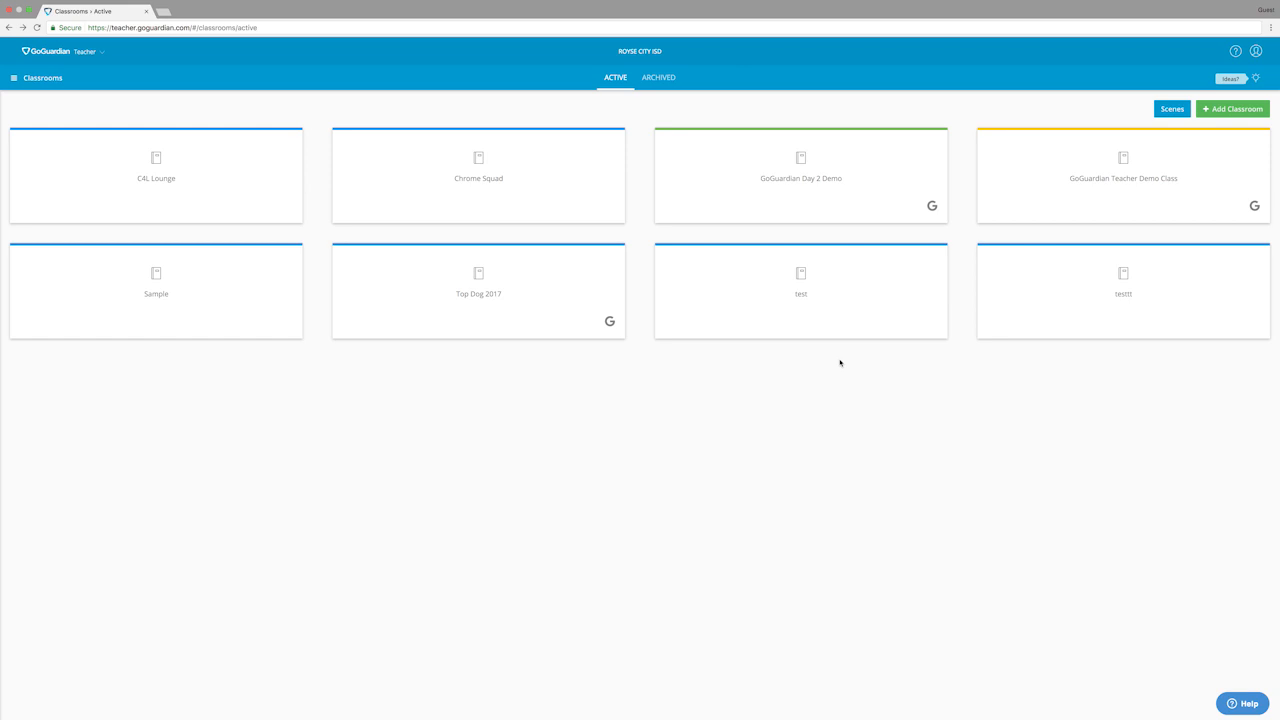
{"action": "mouse_move", "coordinate": [312, 128]}
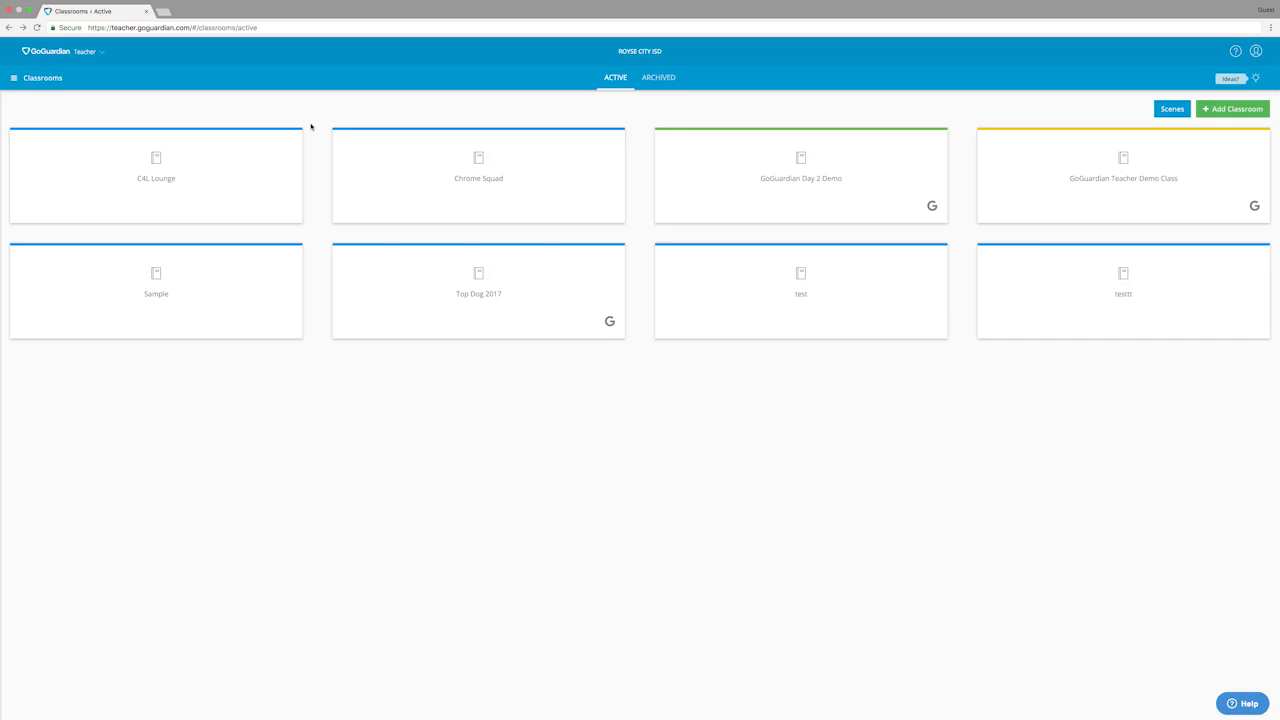
{"action": "mouse_move", "coordinate": [636, 398]}
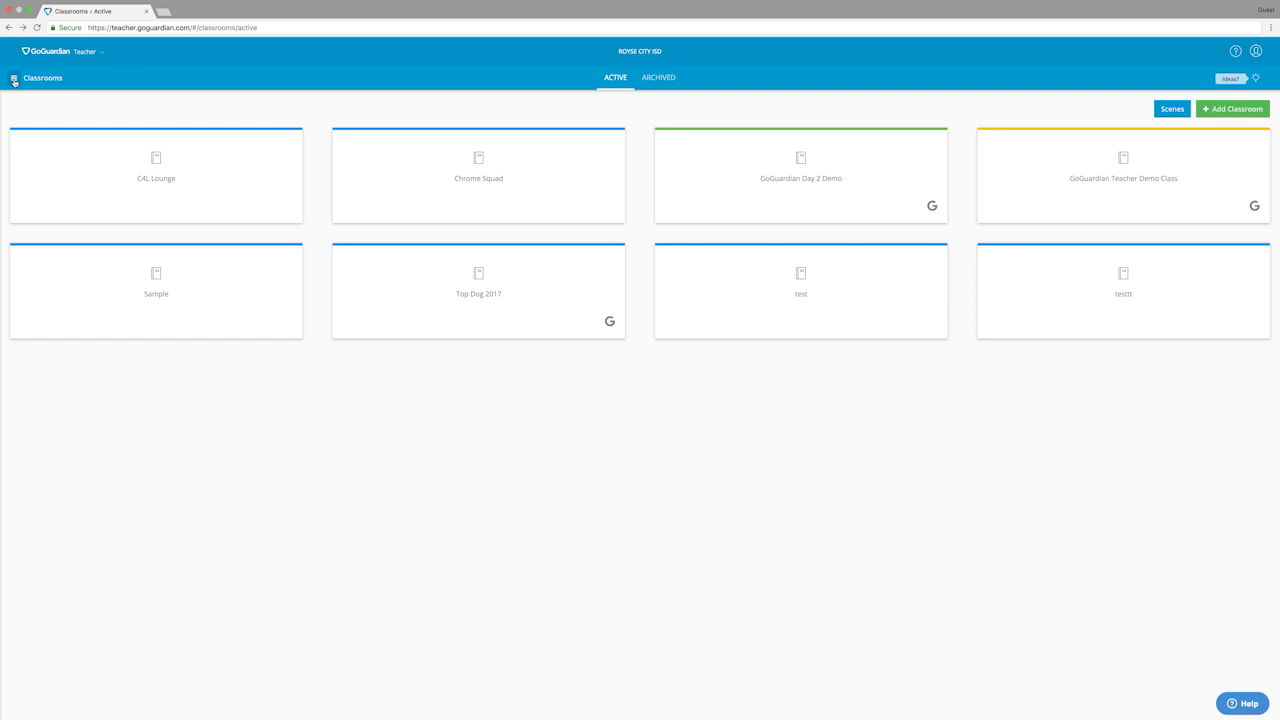
Step: Go to the Scenes page listing the saved scenes 'test' and 'Chrome Squad'
{"action": "left_click", "coordinate": [14, 78]}
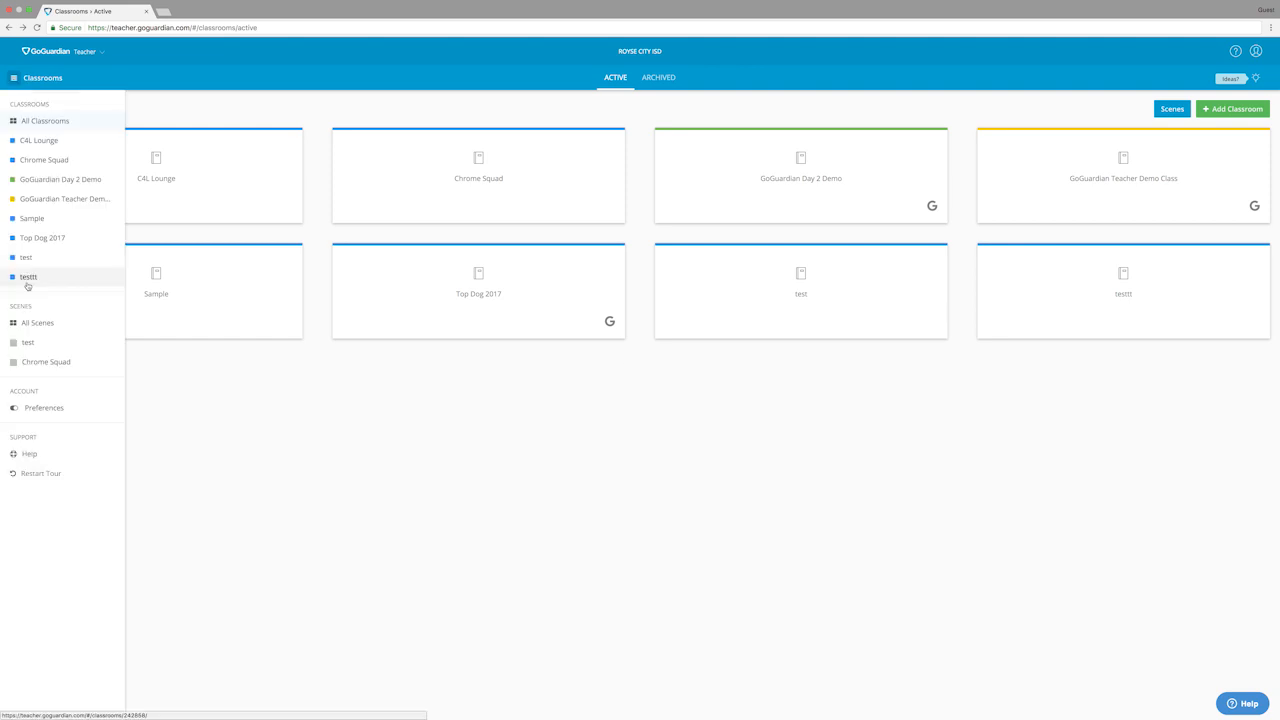
{"action": "left_click", "coordinate": [14, 78]}
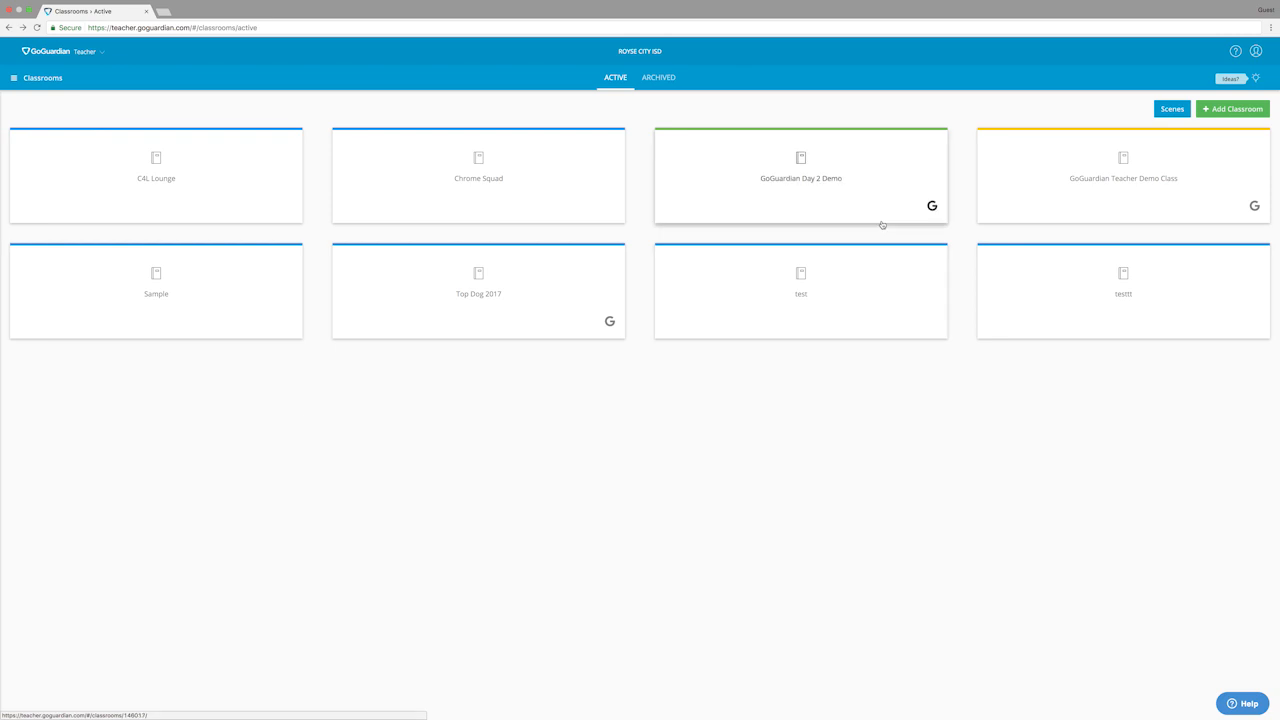
{"action": "left_click", "coordinate": [1172, 108]}
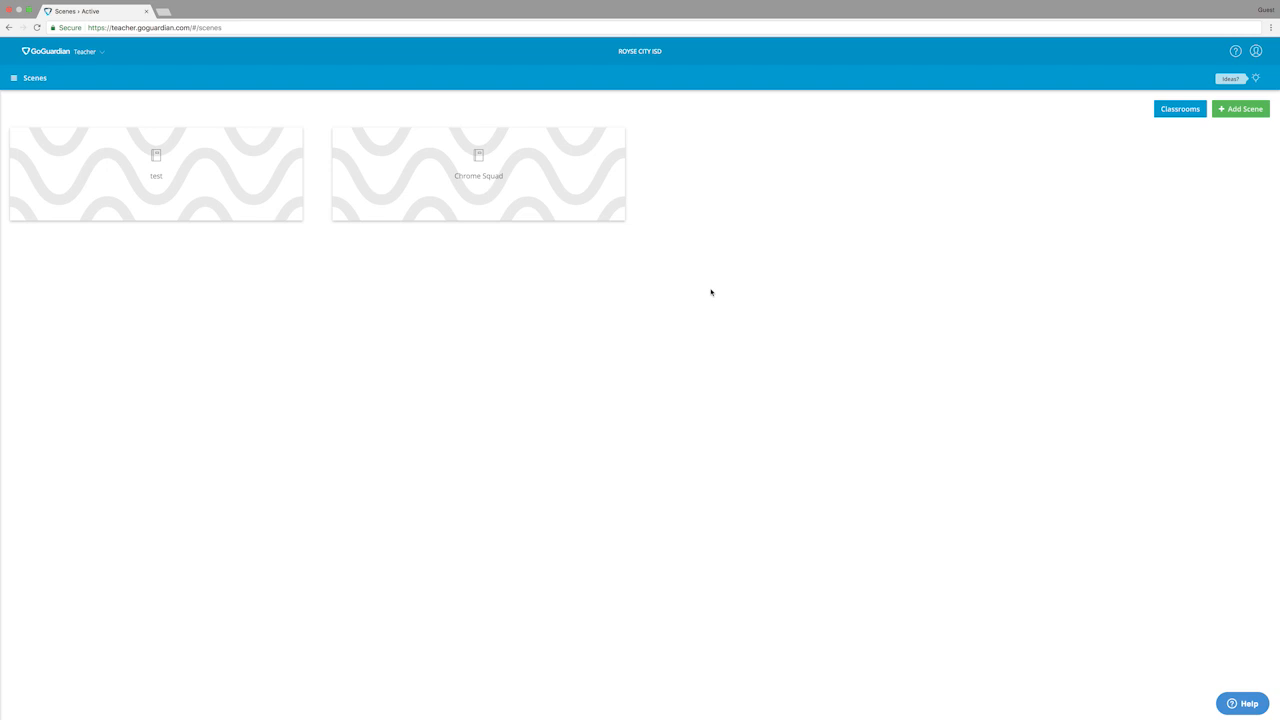
{"action": "mouse_move", "coordinate": [884, 314]}
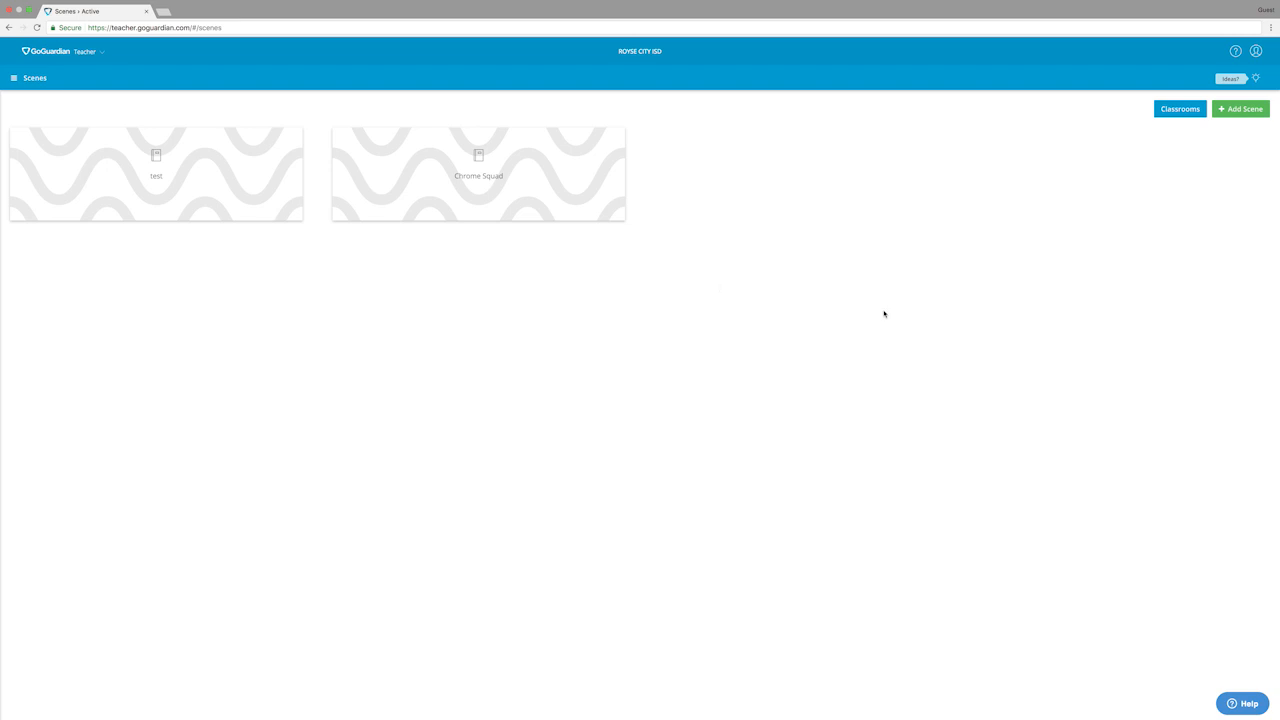
{"action": "mouse_move", "coordinate": [1228, 136]}
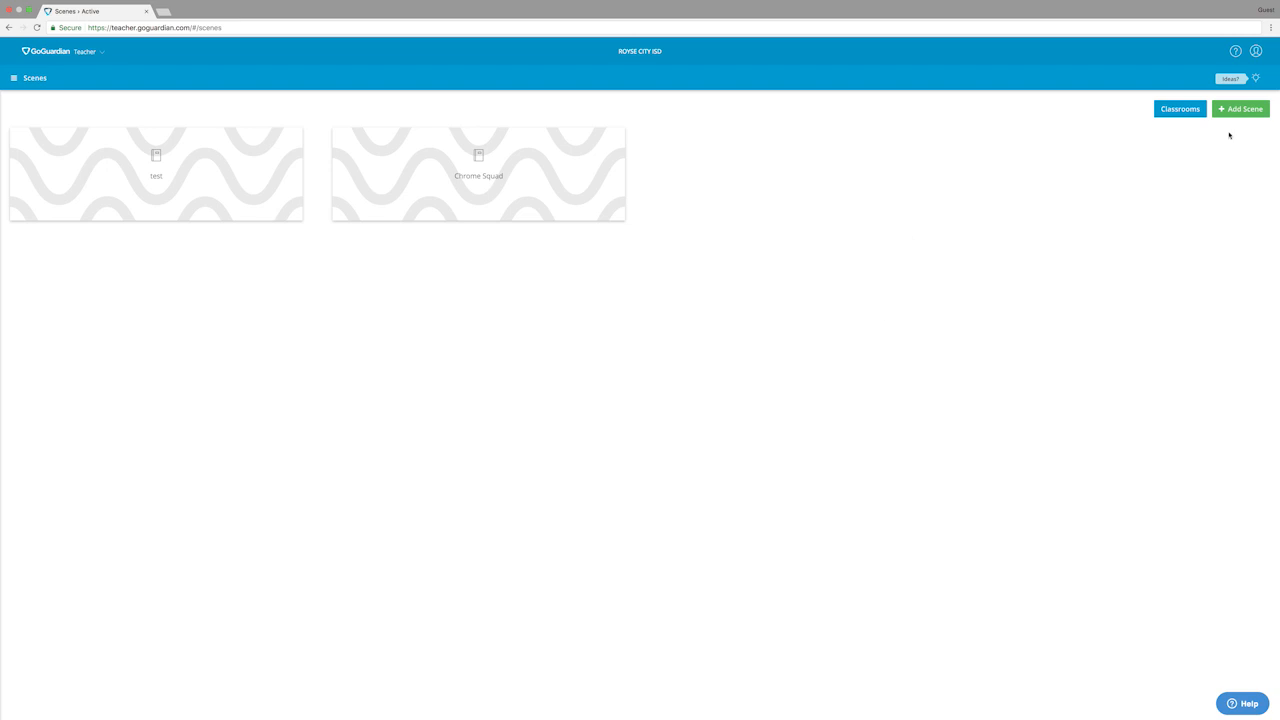
Step: Add a new scene named 'Scene 1' with description 'Test'
{"action": "left_click", "coordinate": [1240, 108]}
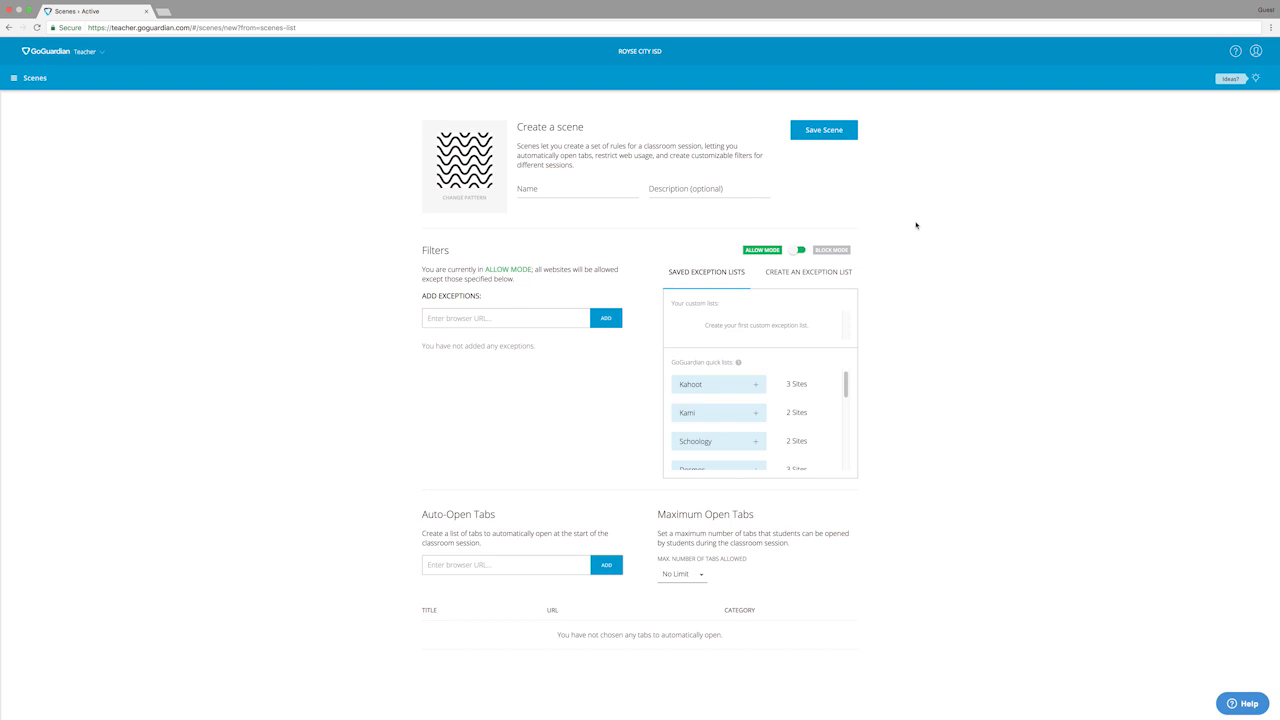
{"action": "mouse_move", "coordinate": [636, 344]}
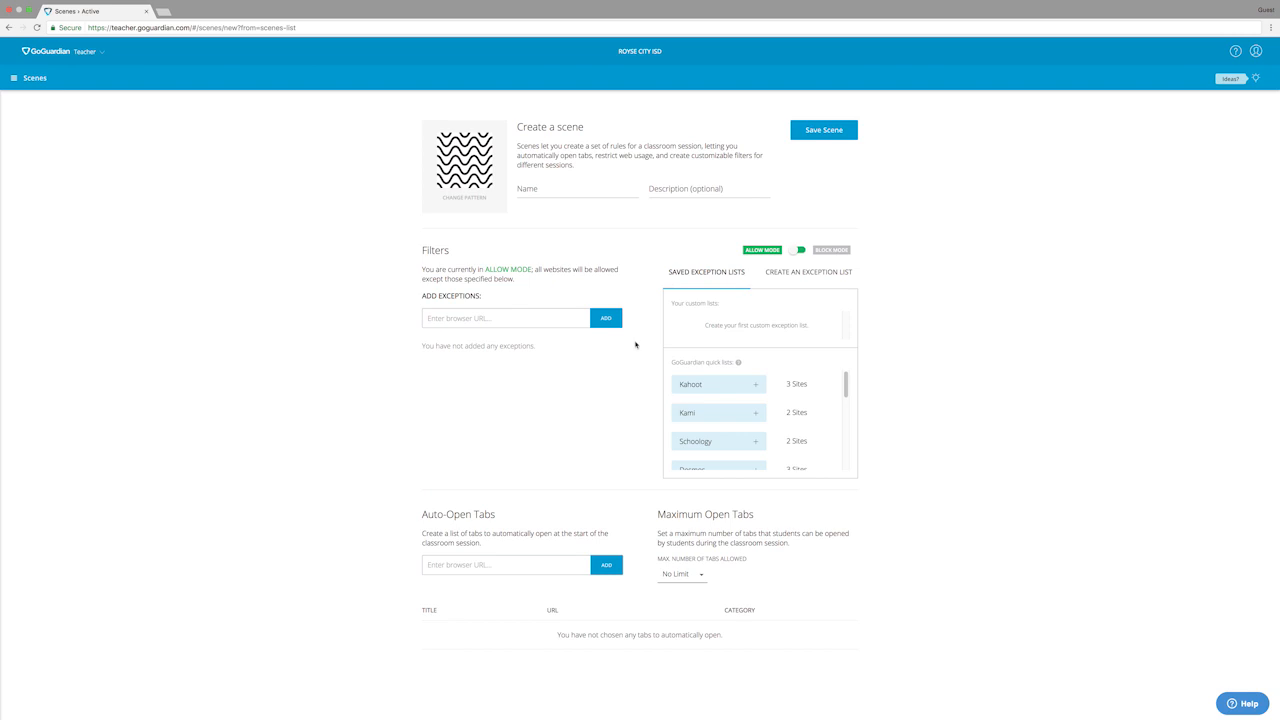
{"action": "mouse_move", "coordinate": [946, 196]}
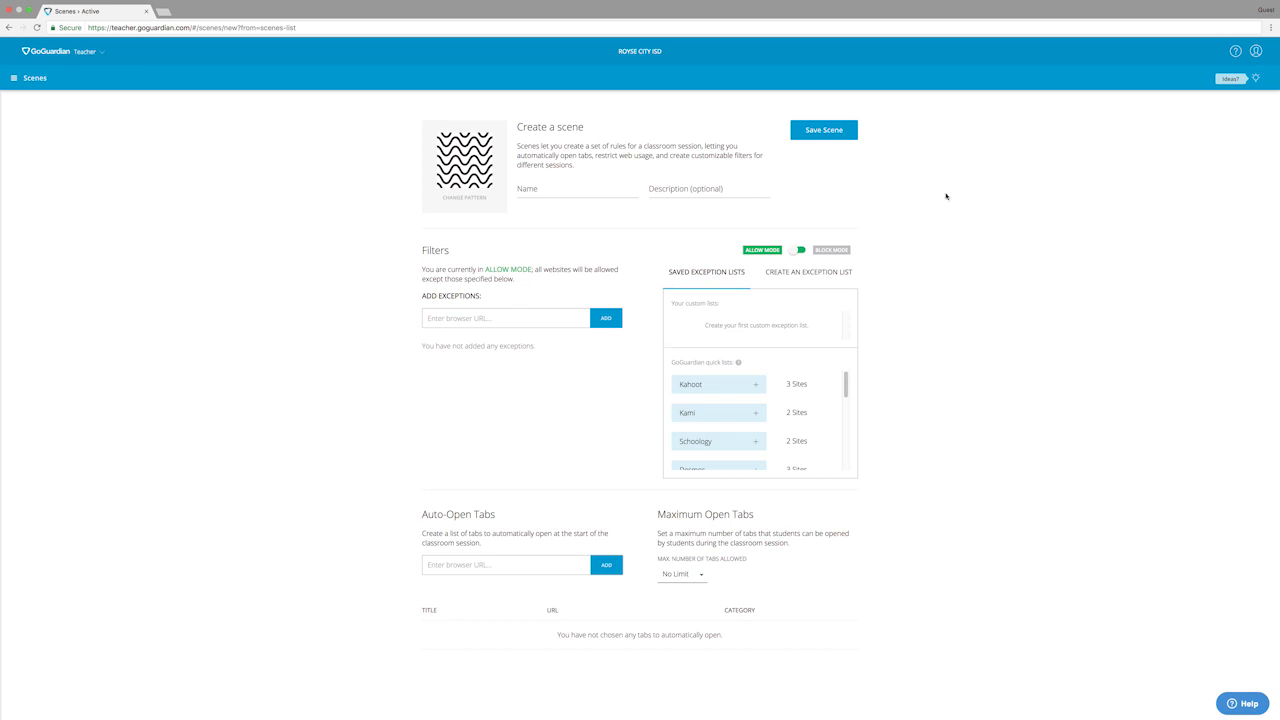
{"action": "mouse_move", "coordinate": [932, 204]}
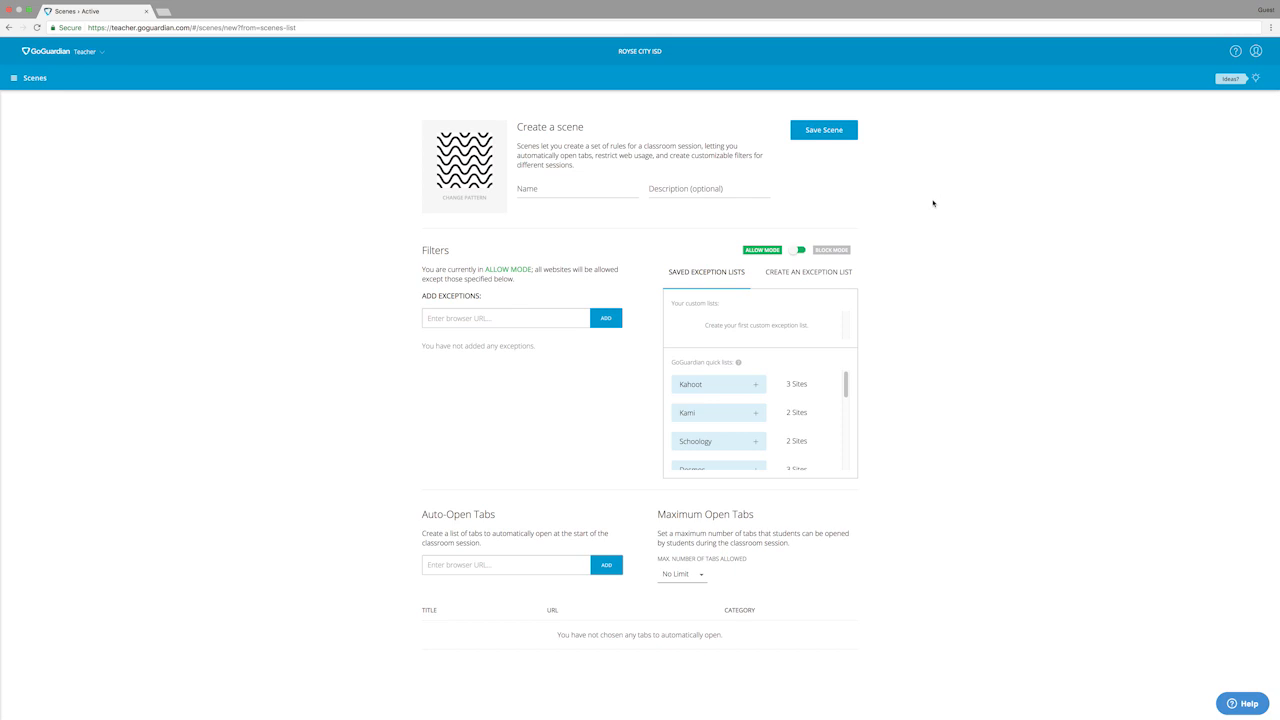
{"action": "mouse_move", "coordinate": [648, 160]}
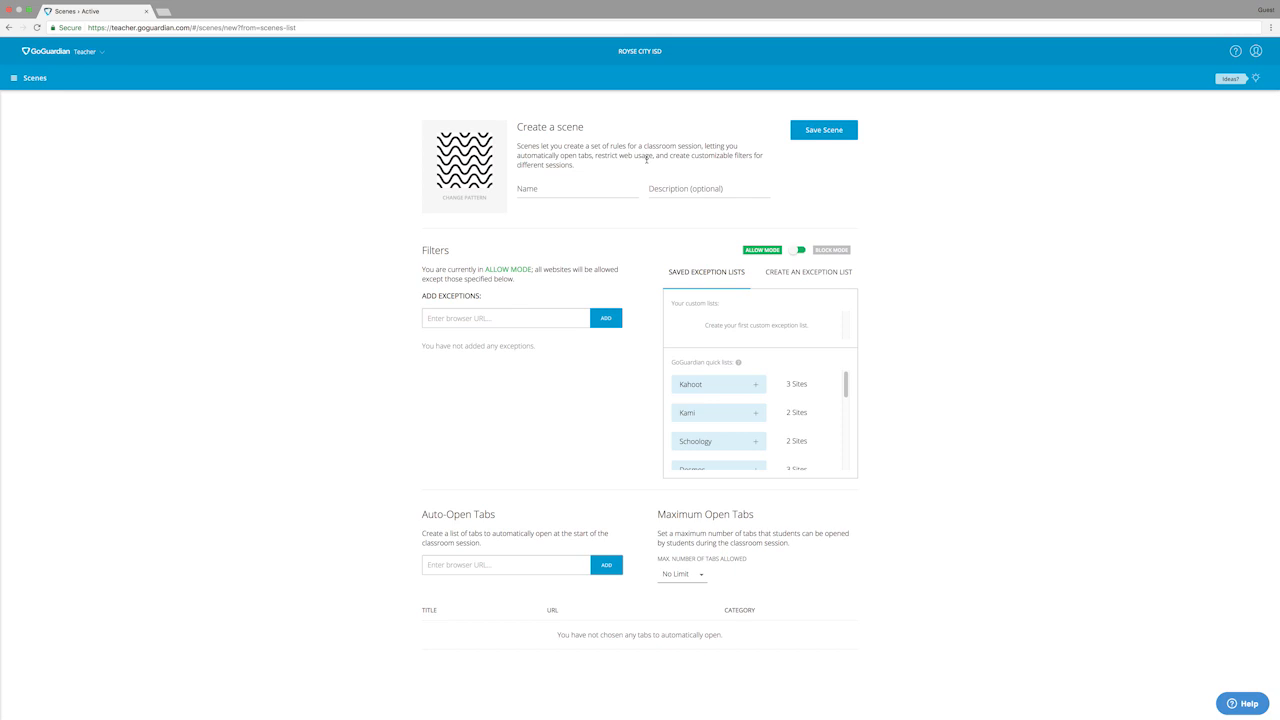
{"action": "left_click", "coordinate": [576, 190]}
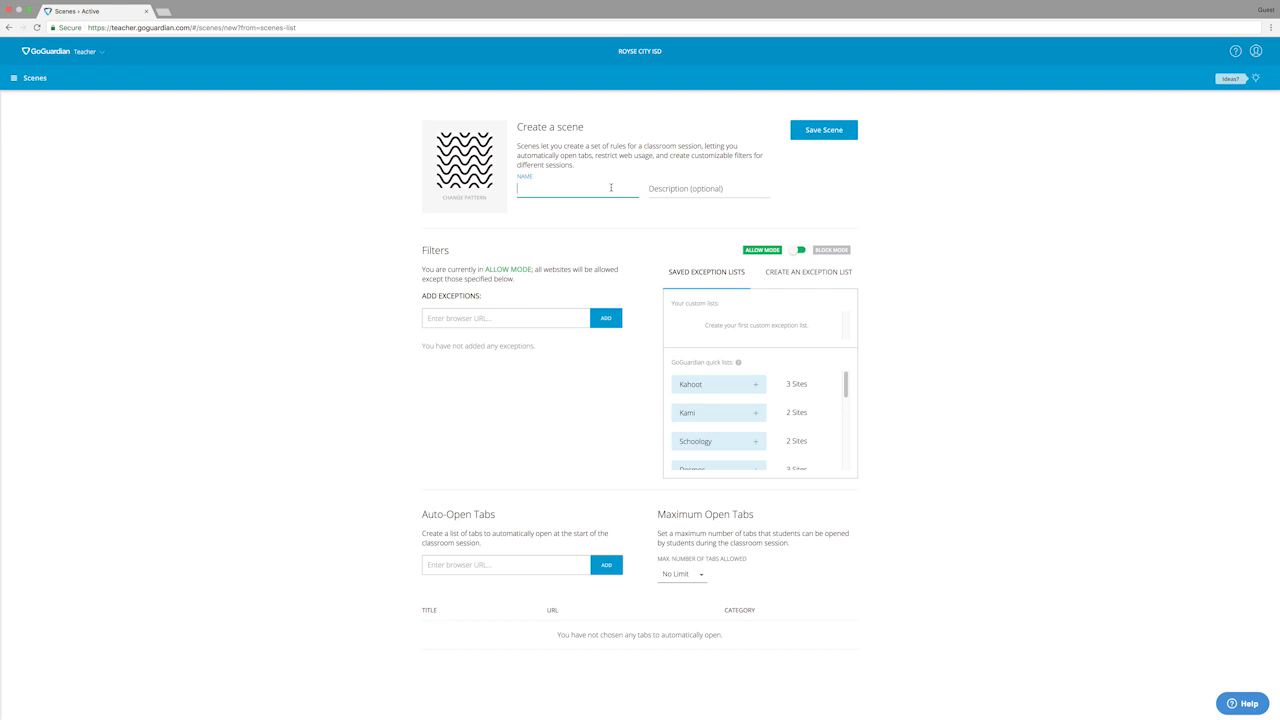
{"action": "type", "text": "Test"}
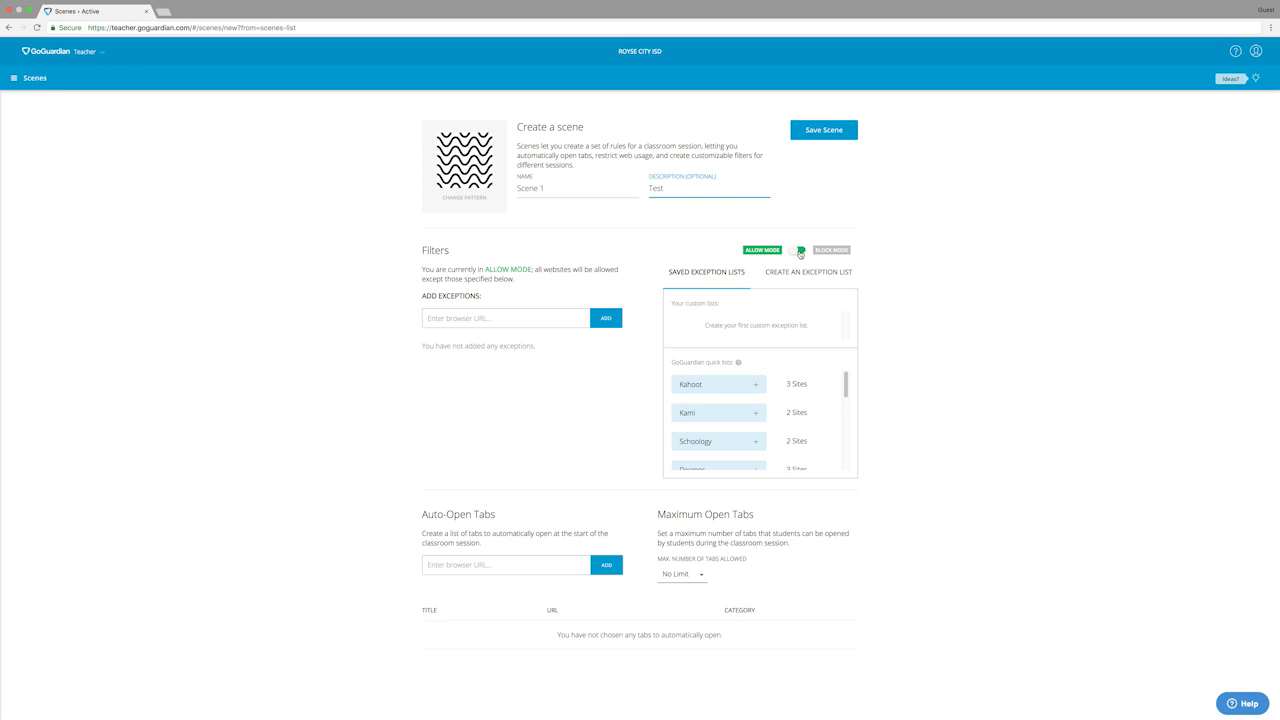
Step: Keep the scene filter in allow mode and show the quick list and URL exception options
{"action": "left_click", "coordinate": [796, 250]}
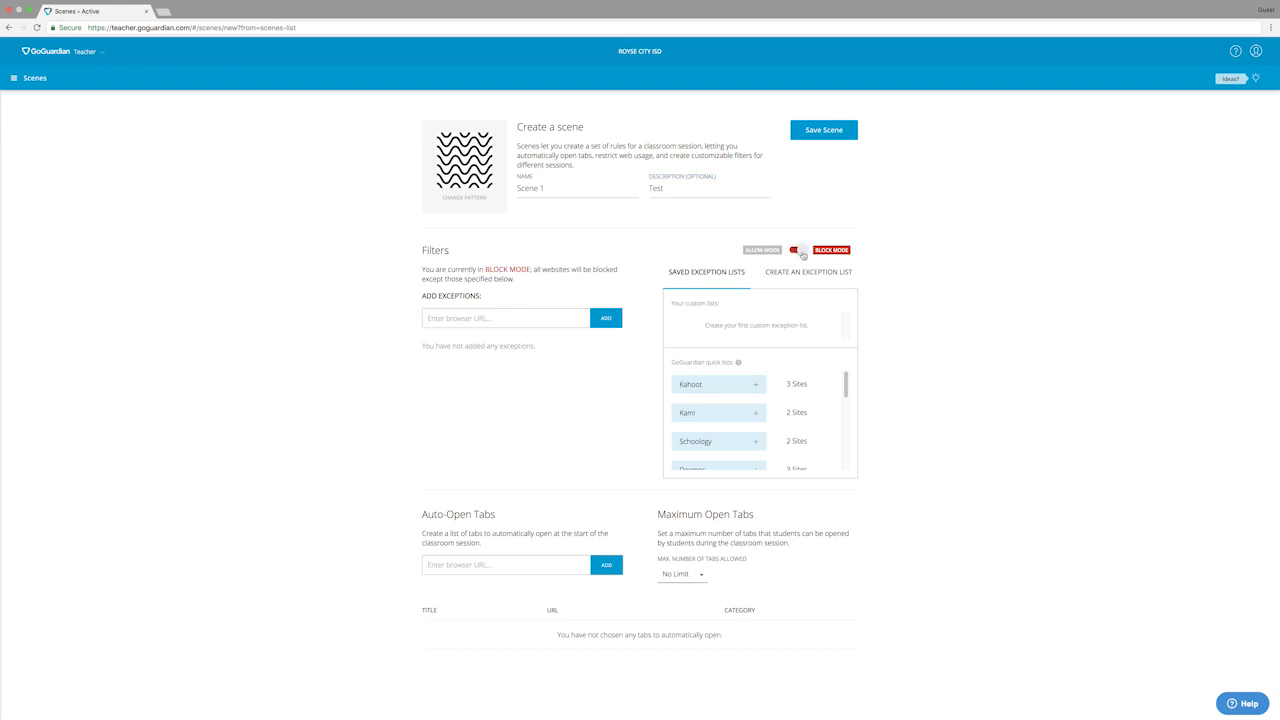
{"action": "left_click", "coordinate": [798, 250]}
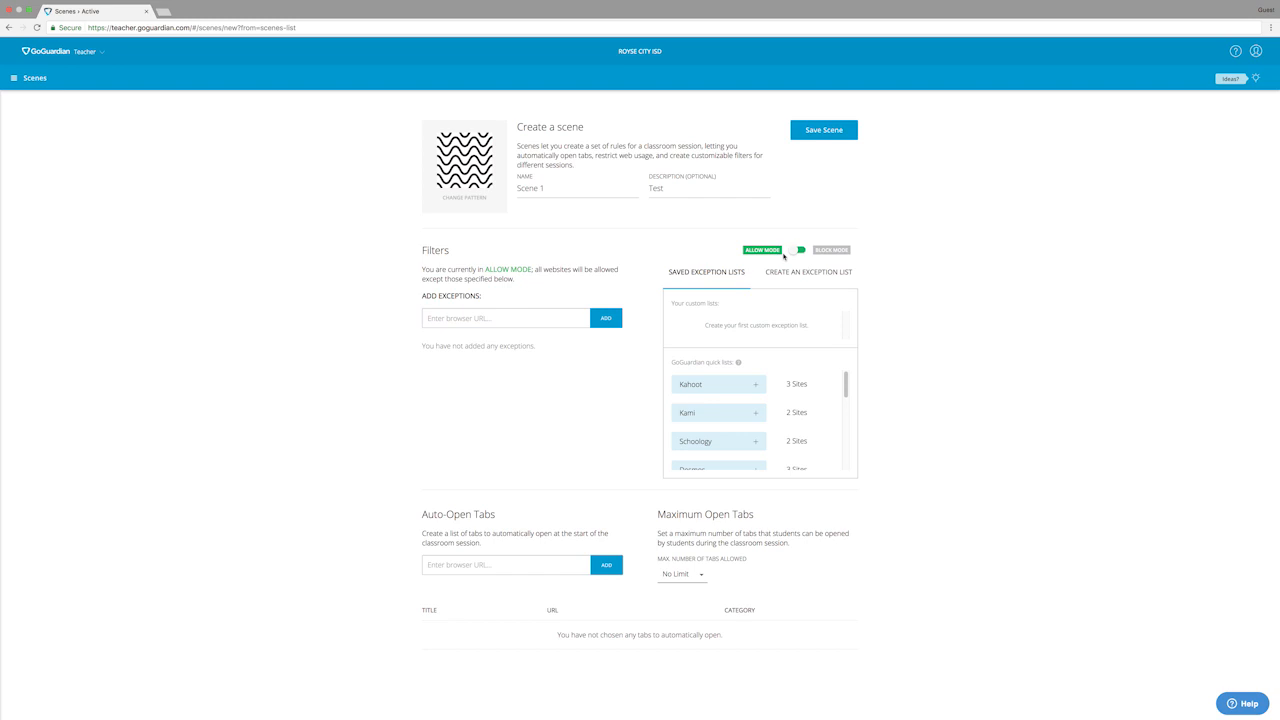
{"action": "mouse_move", "coordinate": [508, 288]}
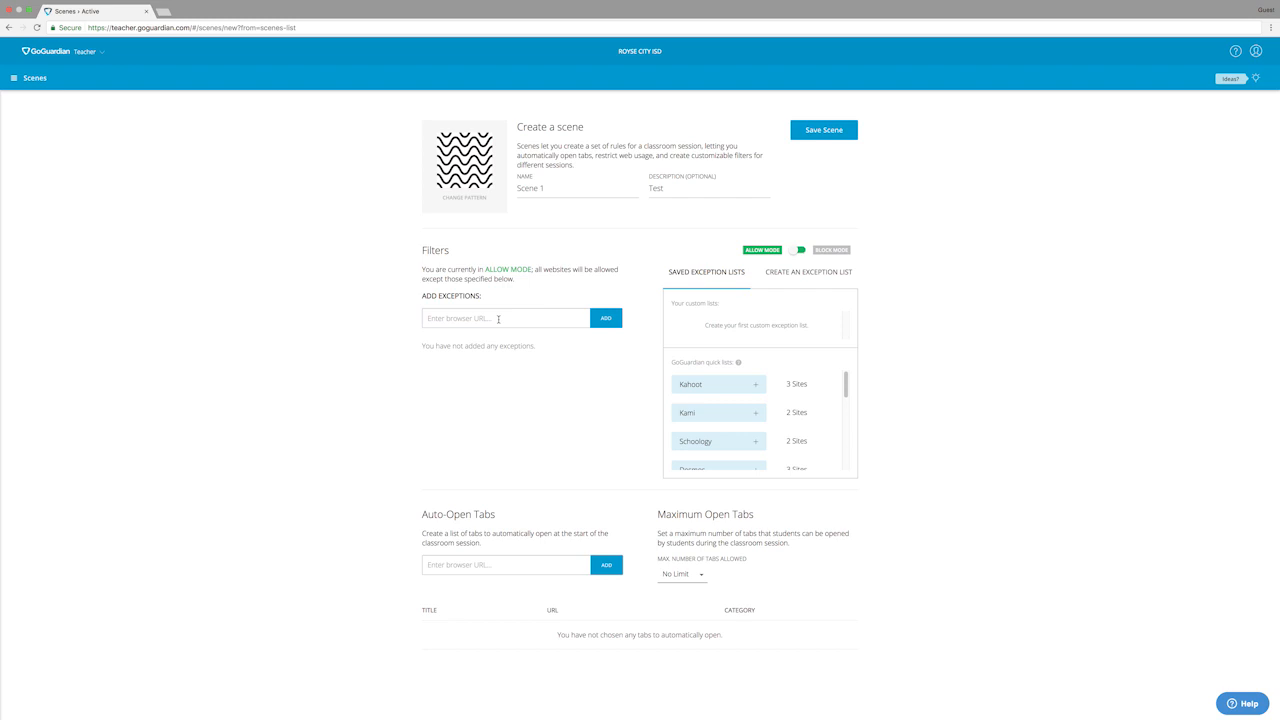
{"action": "left_click", "coordinate": [798, 250]}
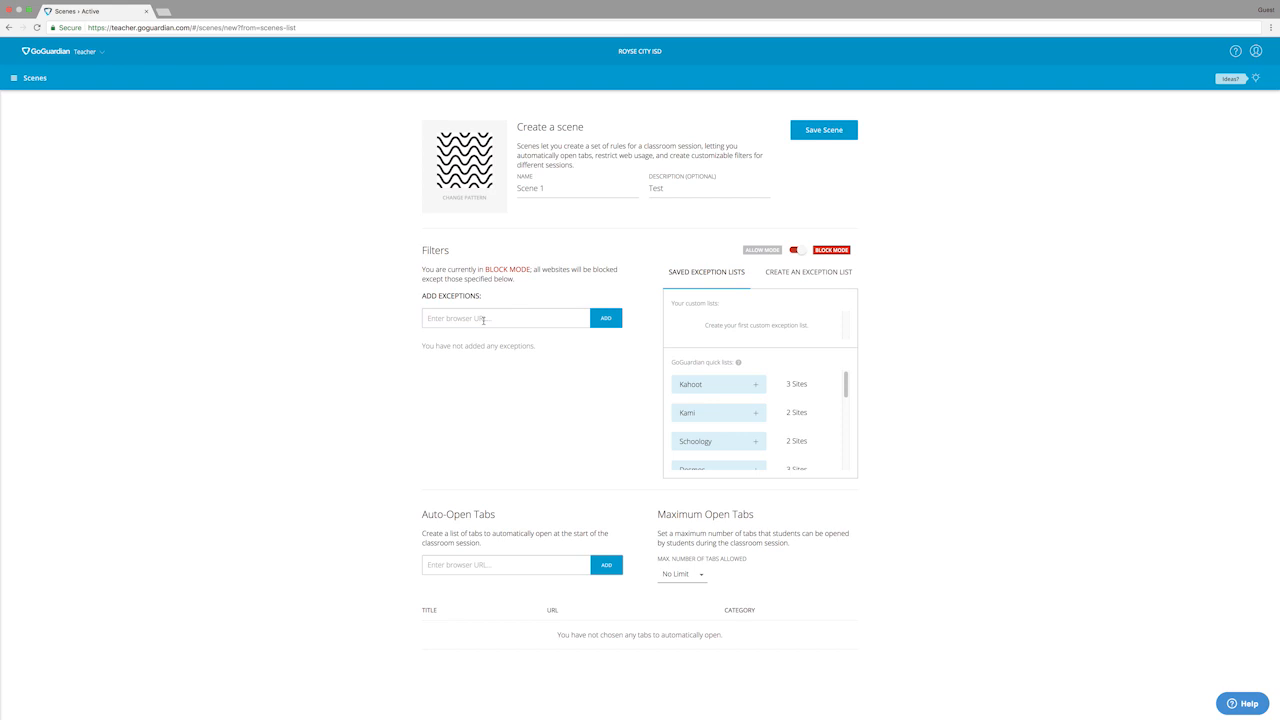
{"action": "left_click", "coordinate": [796, 248]}
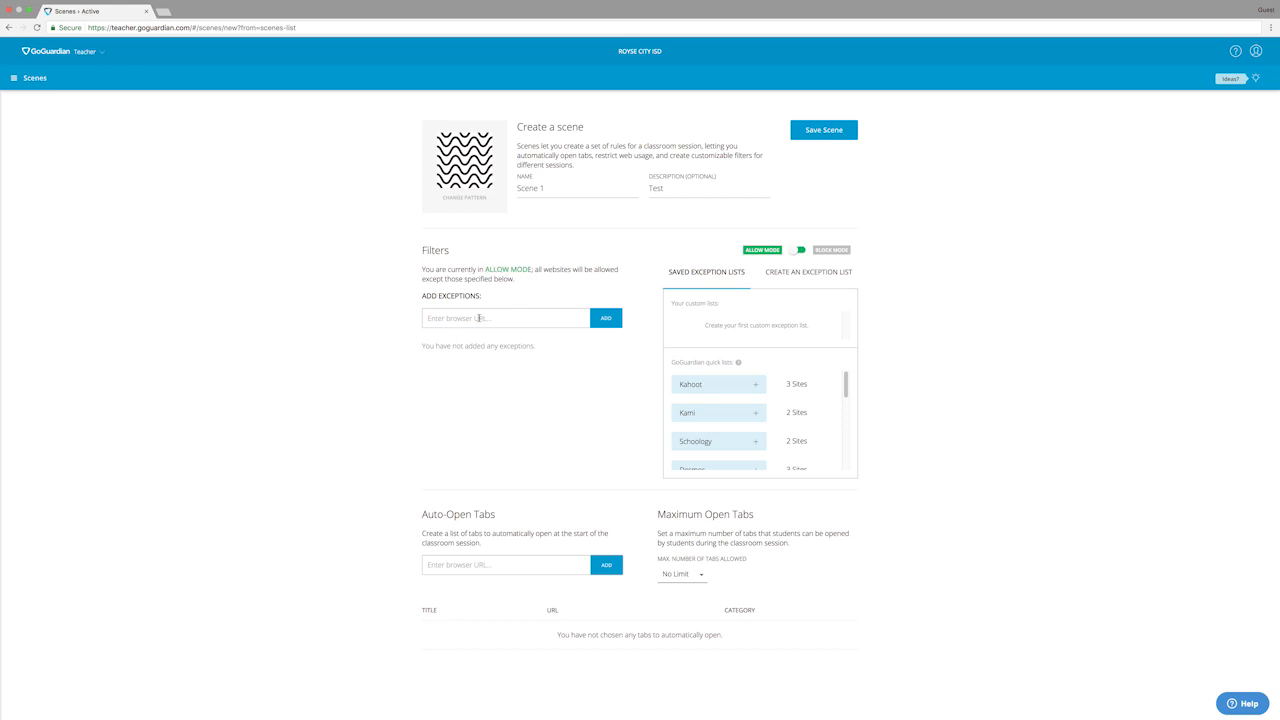
{"action": "left_click", "coordinate": [756, 384]}
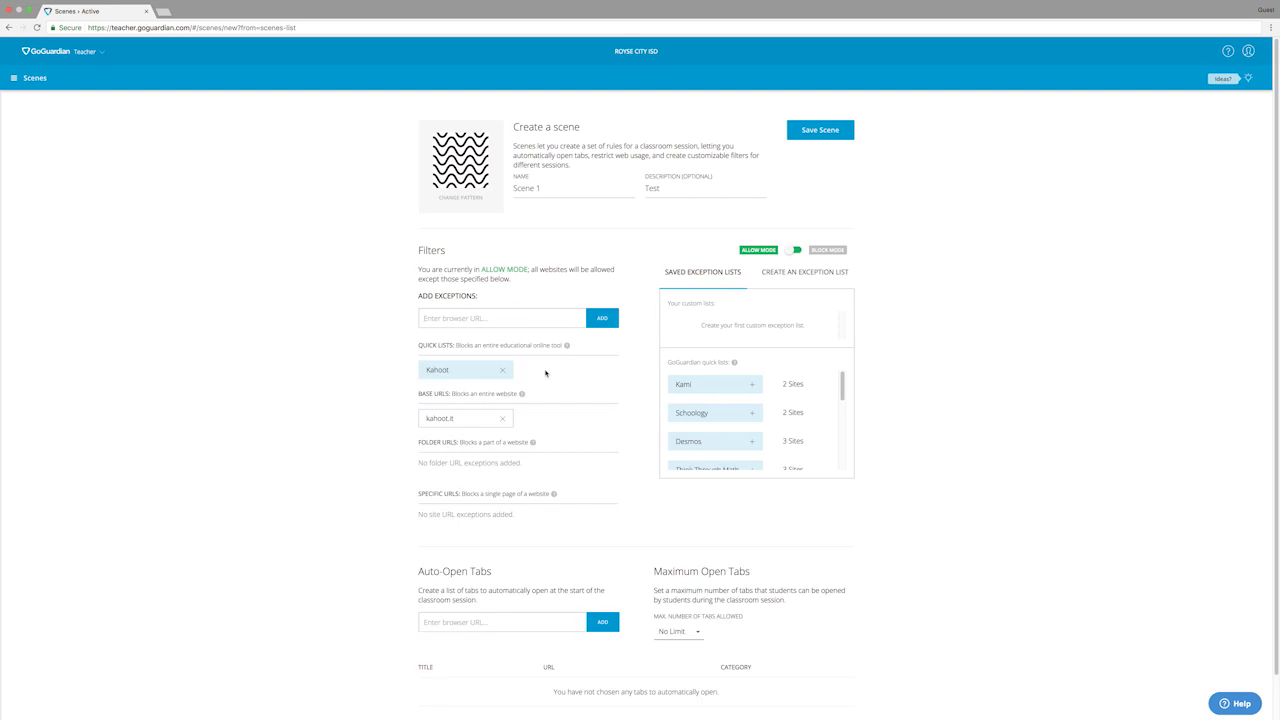
{"action": "mouse_move", "coordinate": [432, 336]}
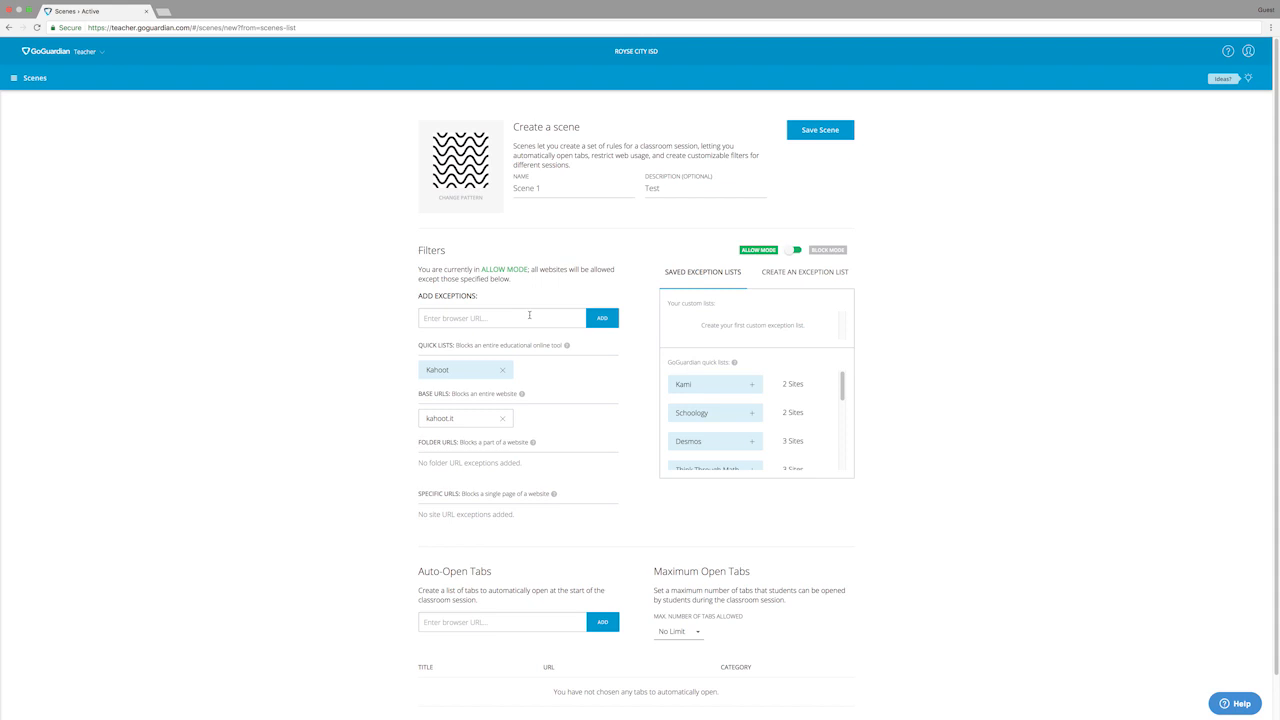
{"action": "mouse_move", "coordinate": [452, 372]}
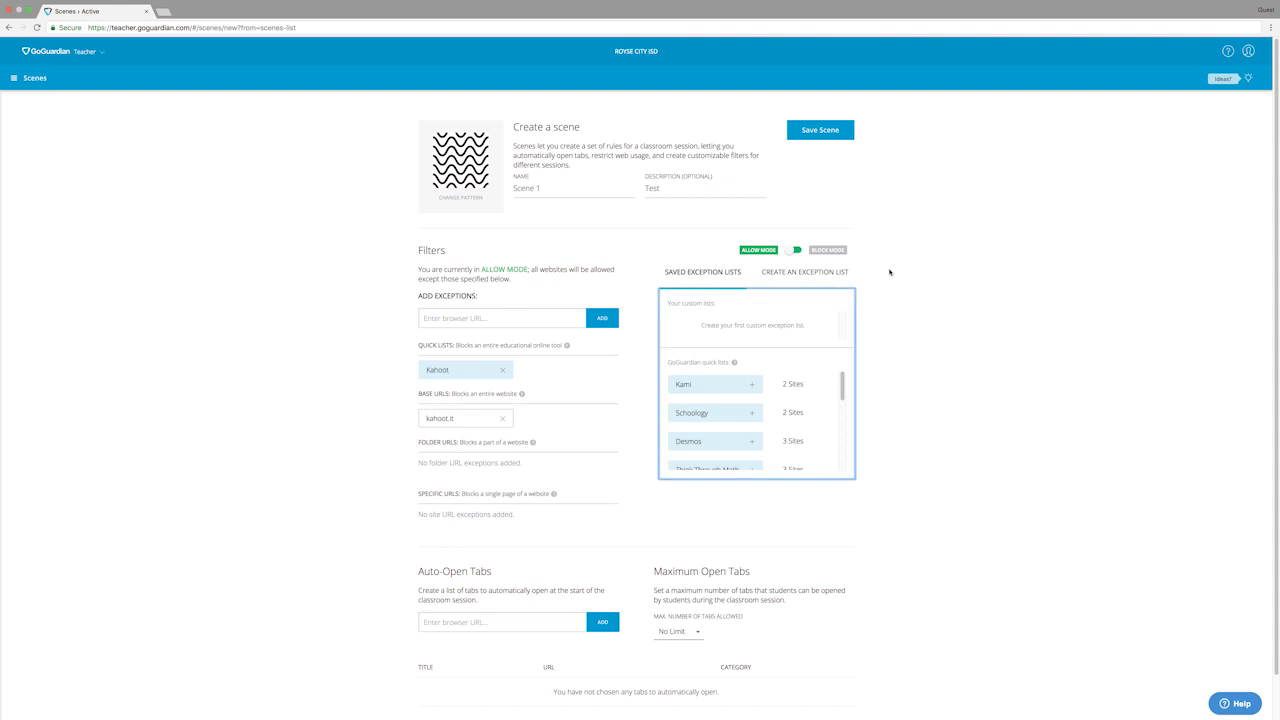
{"action": "mouse_move", "coordinate": [904, 304]}
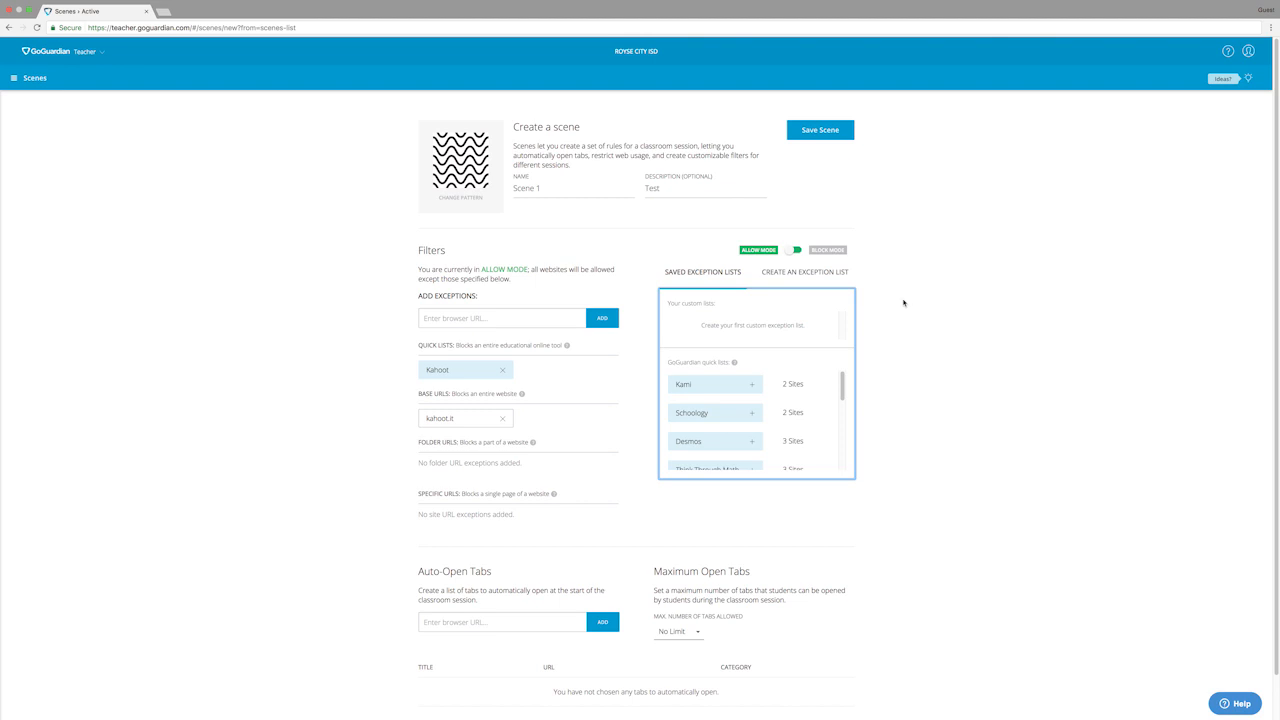
Step: Switch between creating an exception list and the saved exception lists, ending on the saved lists
{"action": "left_click", "coordinate": [804, 272]}
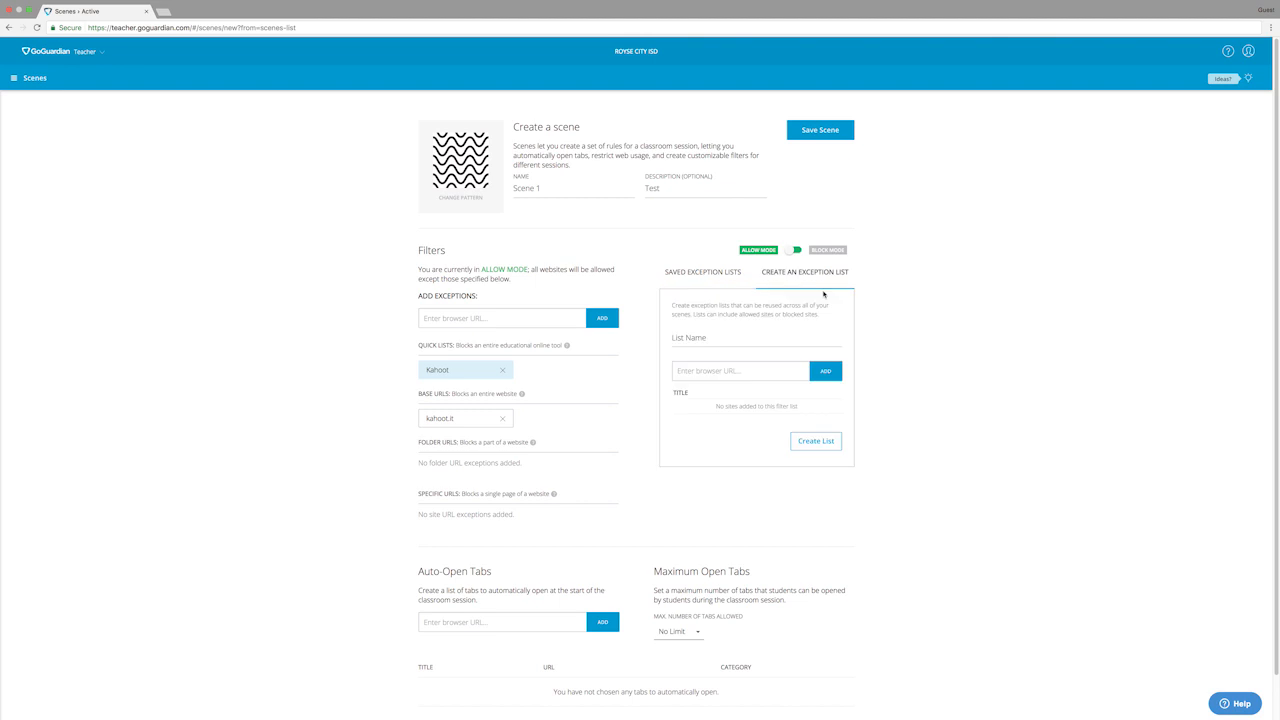
{"action": "left_click", "coordinate": [704, 272]}
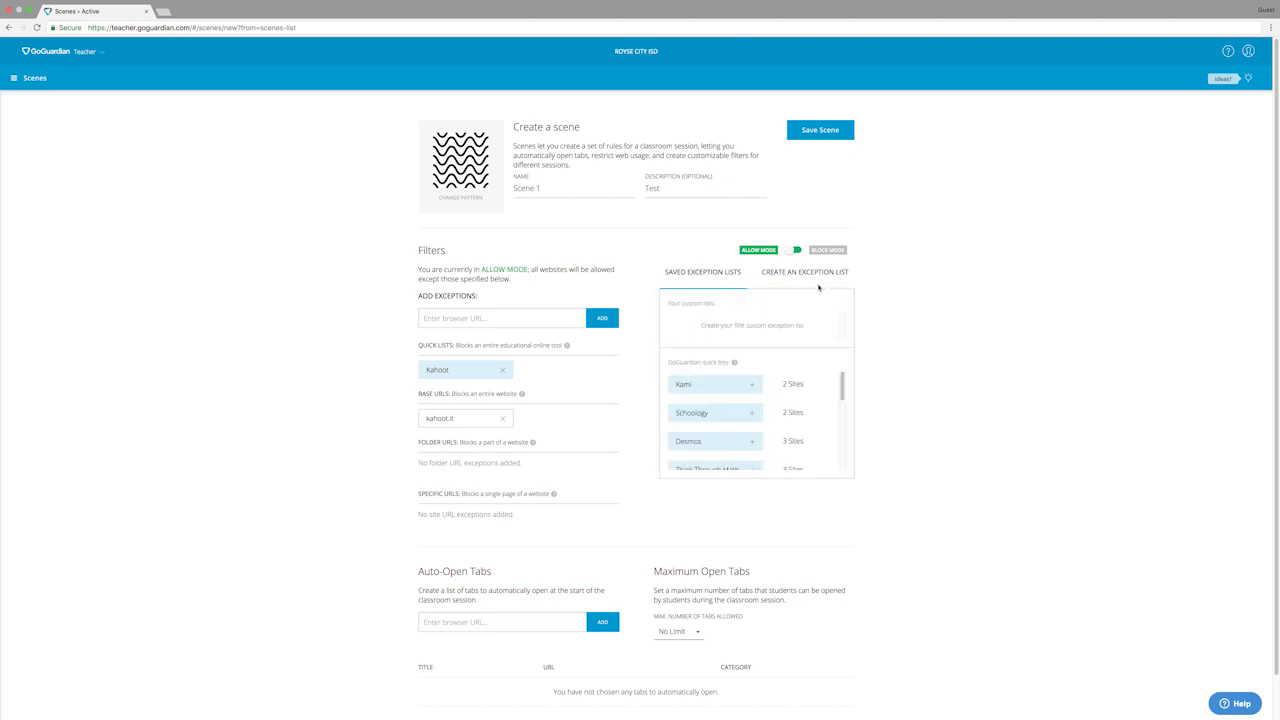
{"action": "left_click", "coordinate": [804, 272]}
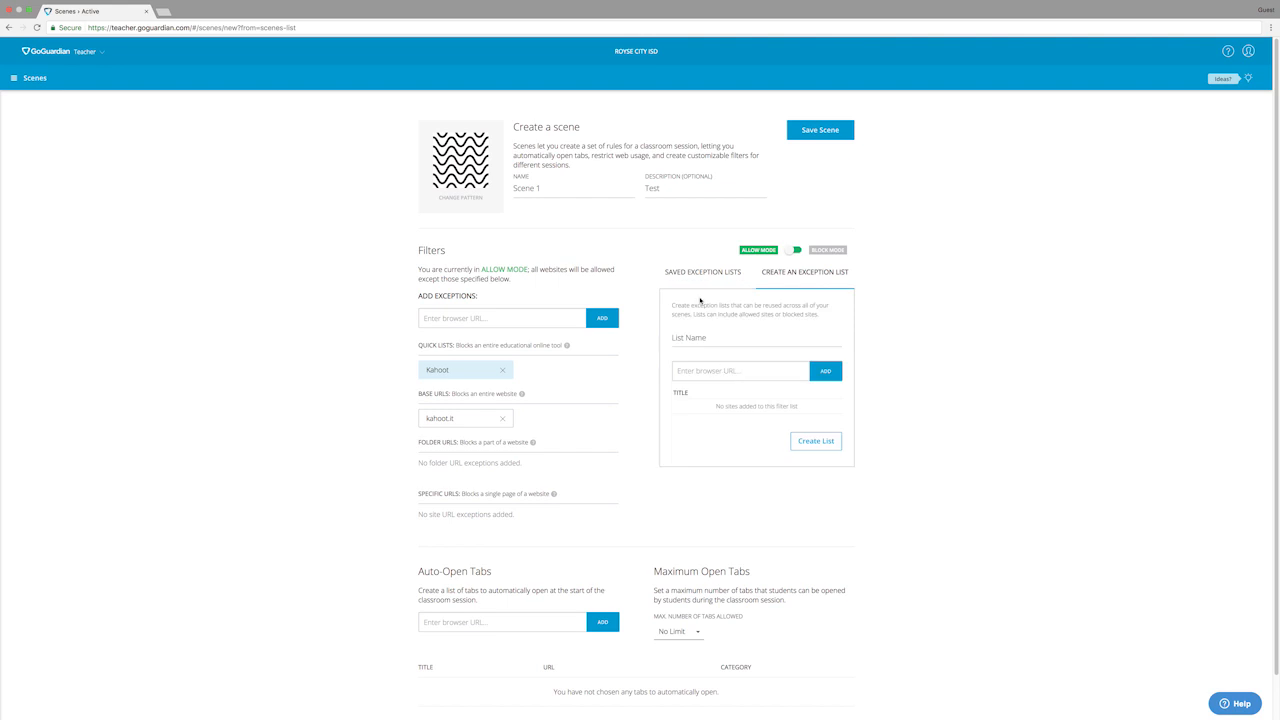
{"action": "left_click", "coordinate": [702, 272]}
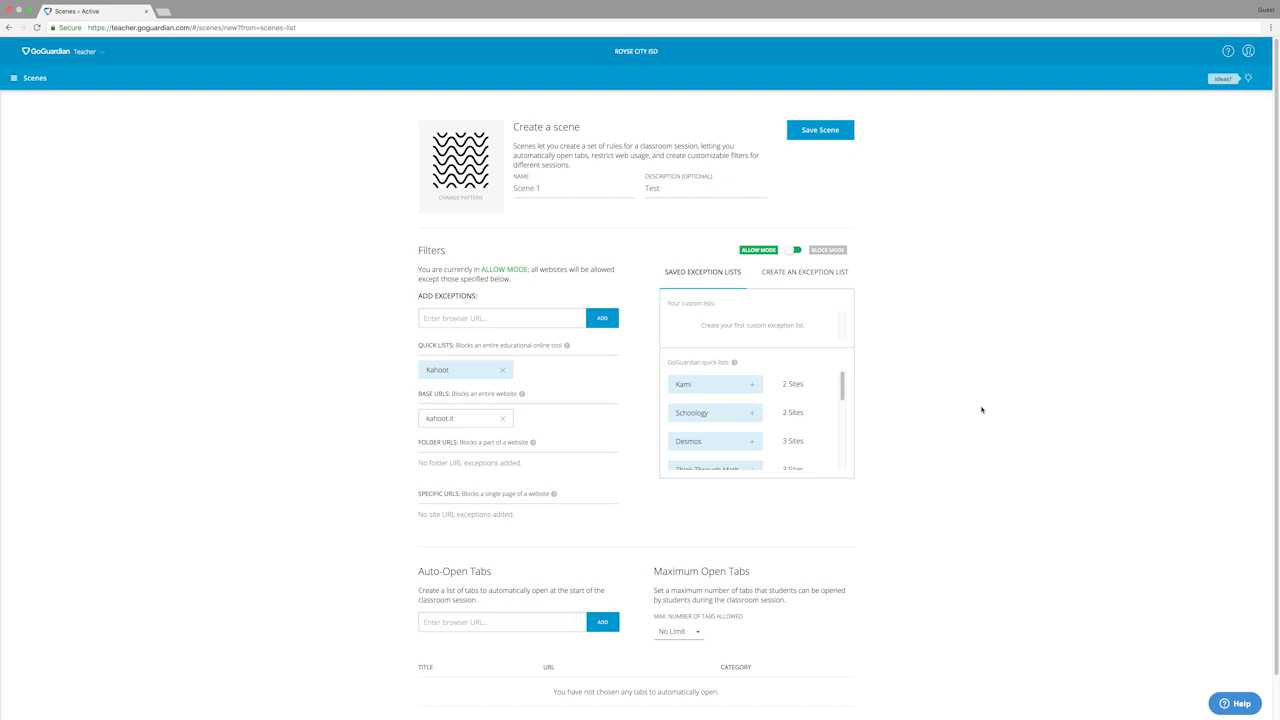
Step: Add the suggested Royse City school site as an auto-open tab for the scene
{"action": "scroll", "scroll_direction": "down", "scroll_amount": 3}
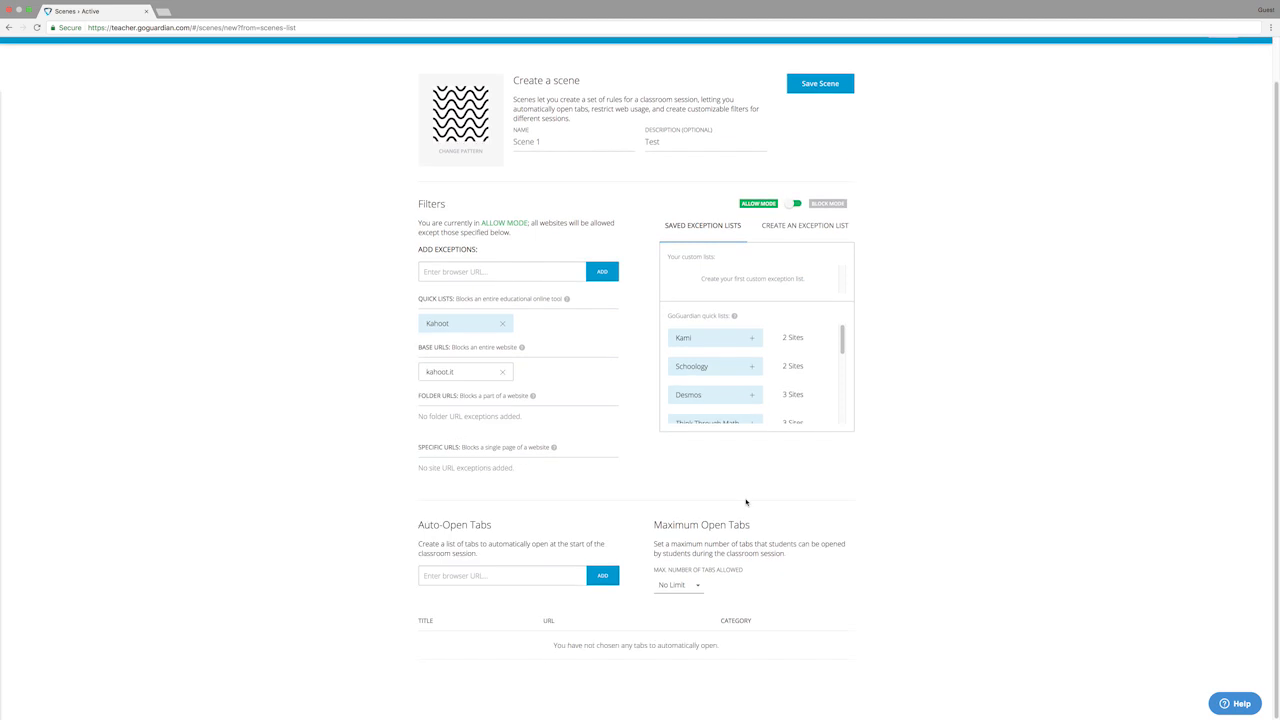
{"action": "mouse_move", "coordinate": [730, 508]}
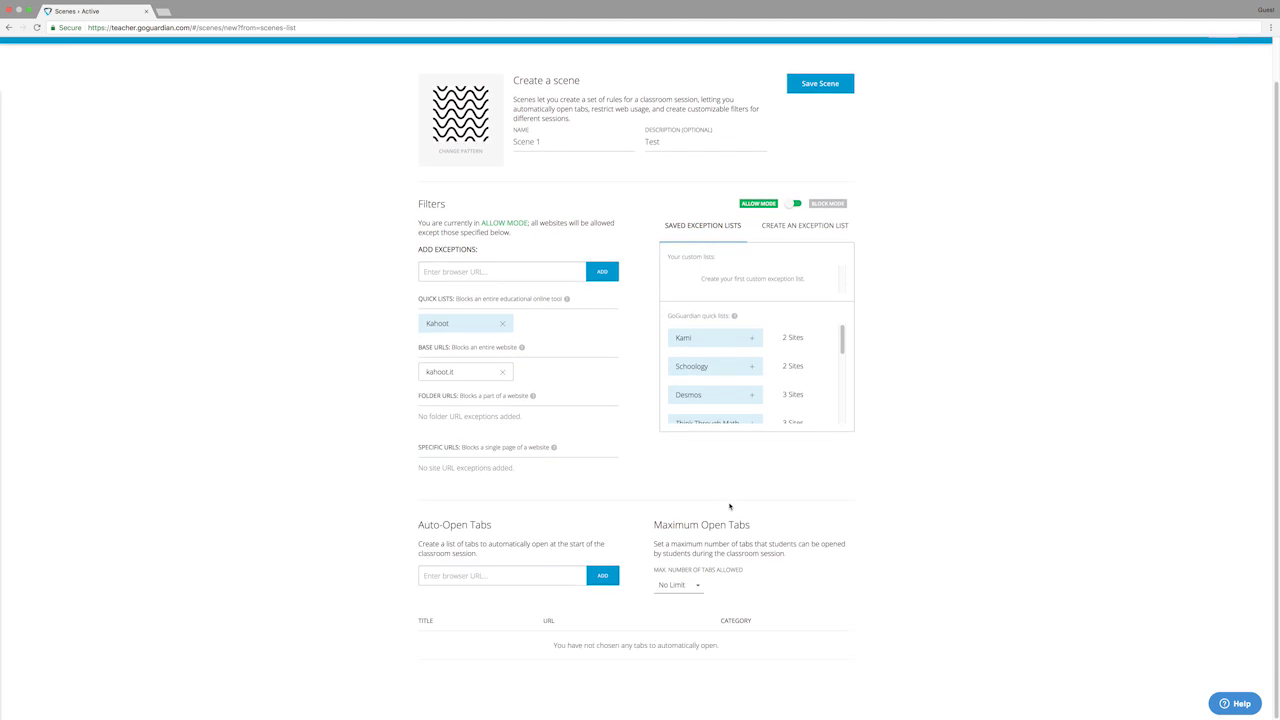
{"action": "left_click", "coordinate": [502, 576]}
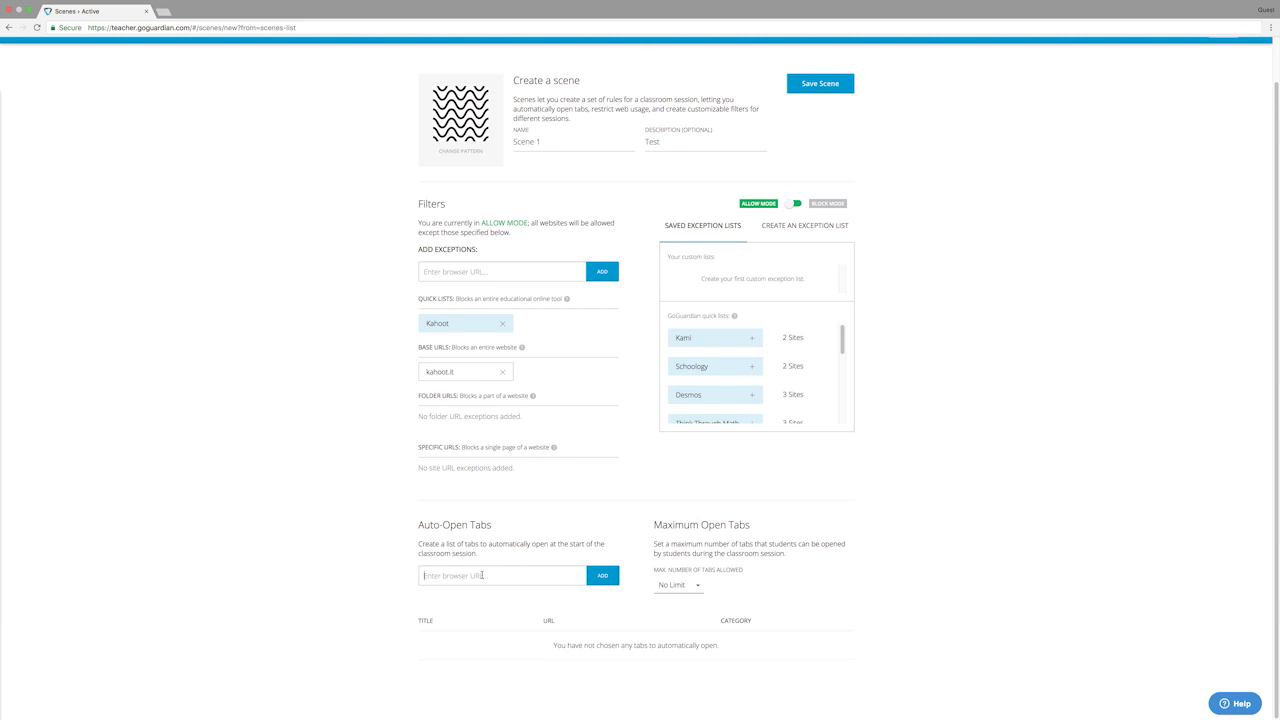
{"action": "type", "text": "g"}
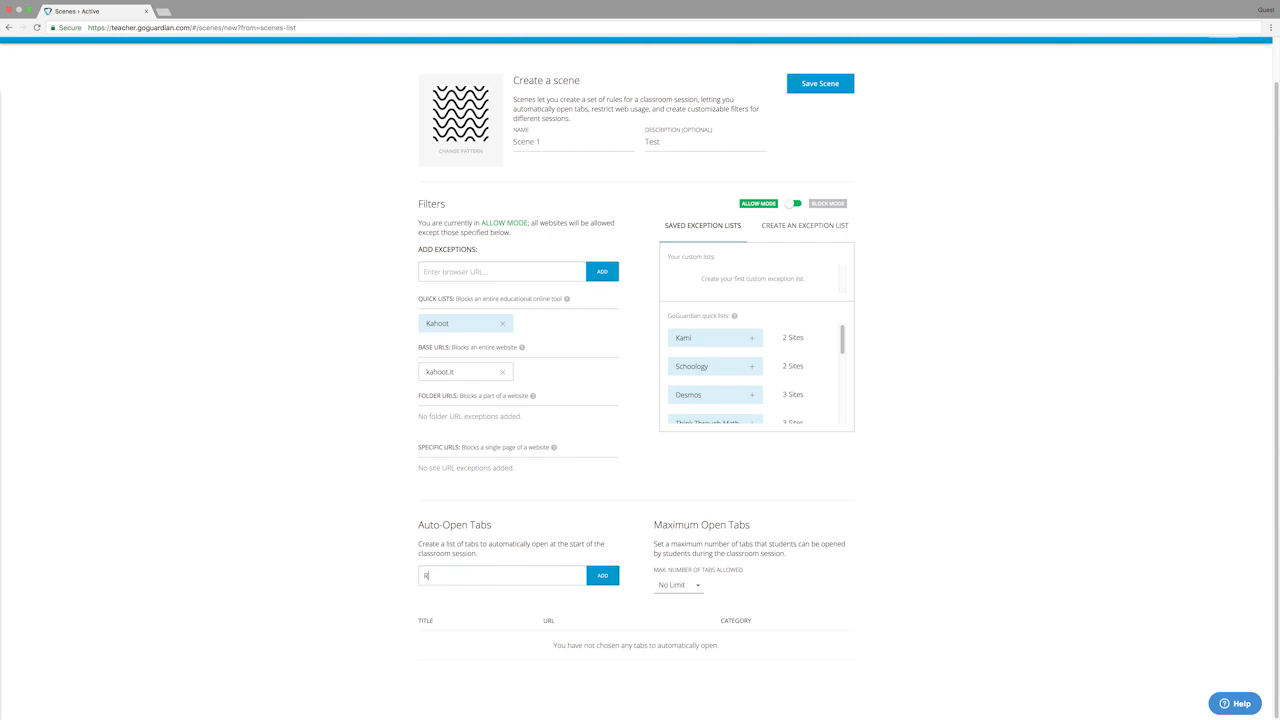
{"action": "type", "text": "ro"}
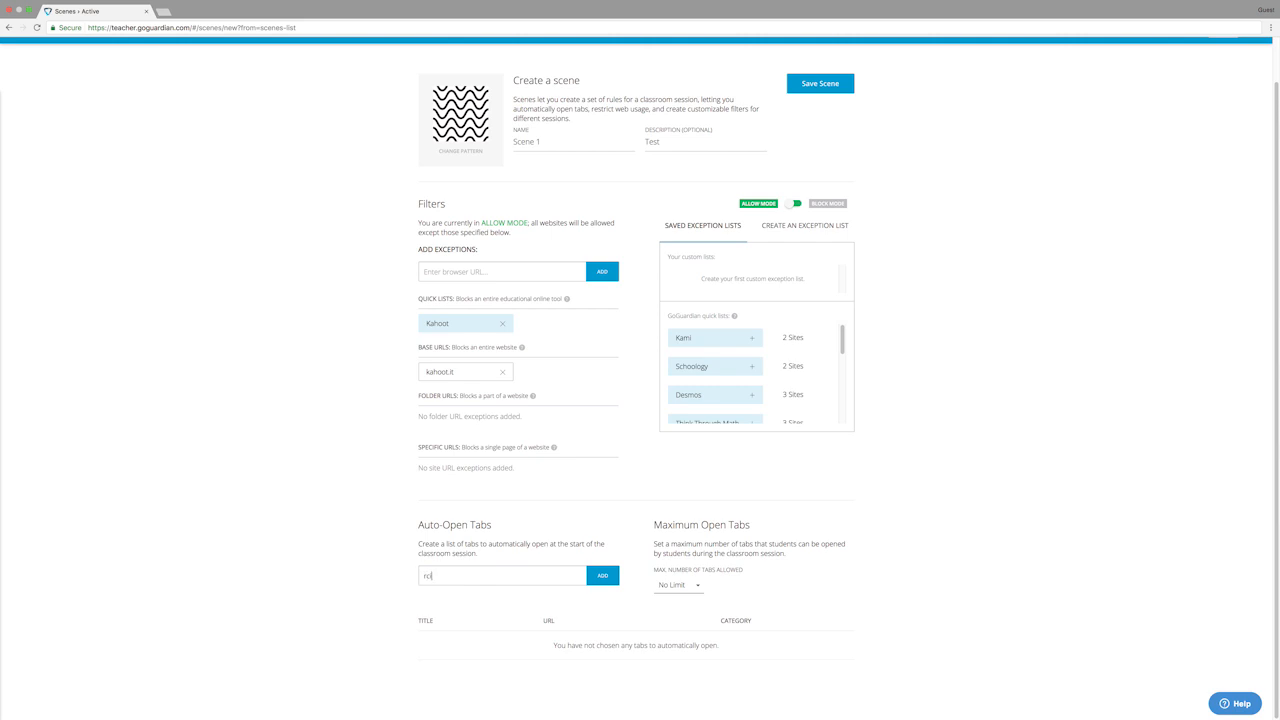
{"action": "left_click", "coordinate": [602, 576]}
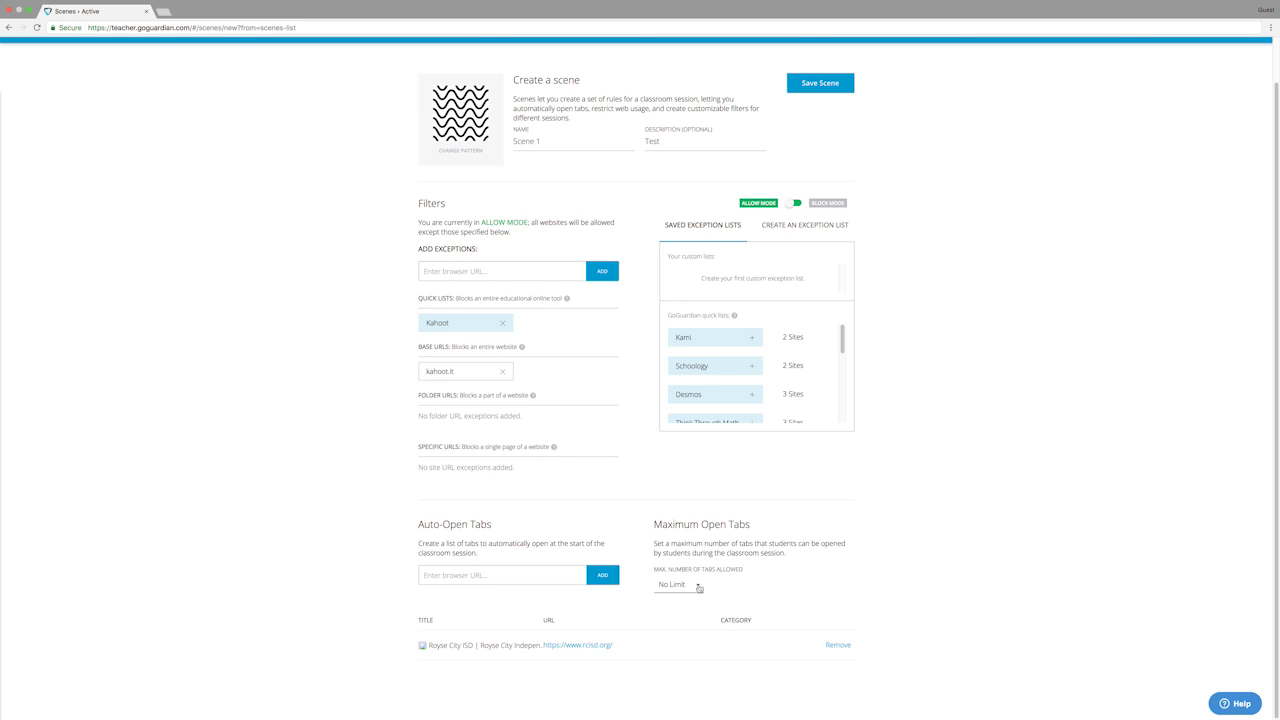
Step: Keep Maximum Open Tabs at No Limit and save Scene 1
{"action": "left_click", "coordinate": [676, 584]}
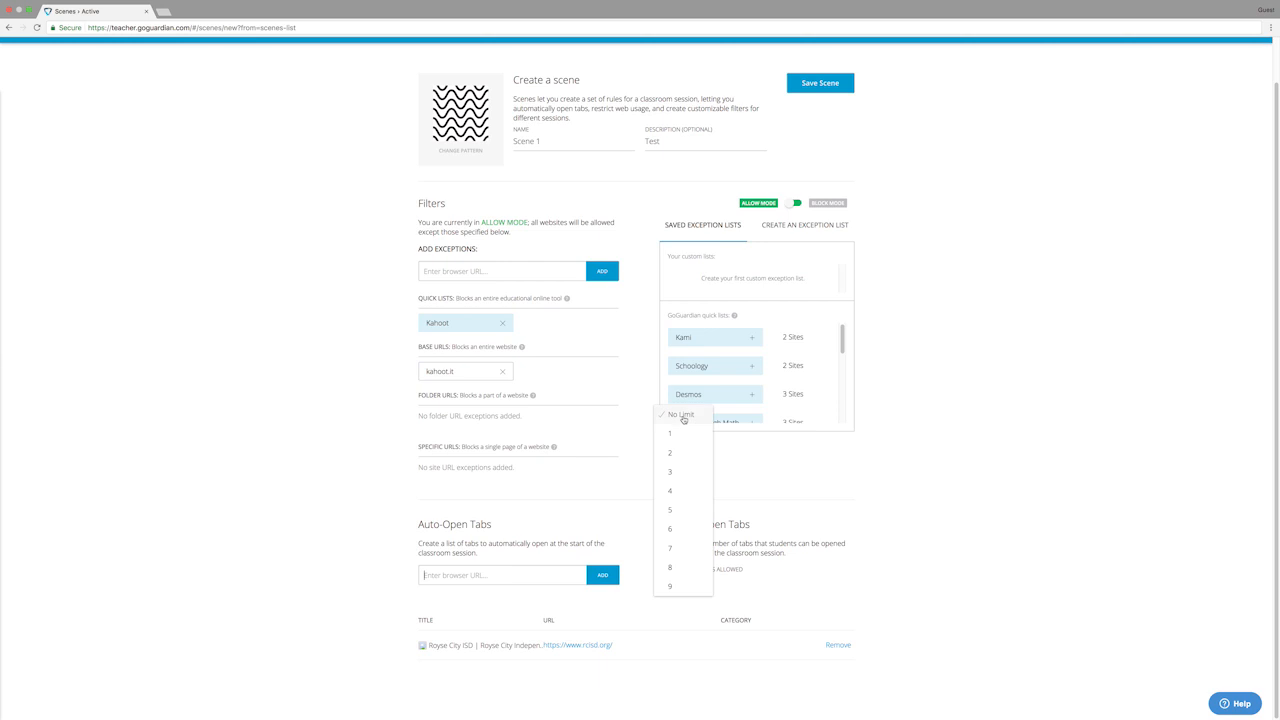
{"action": "left_click", "coordinate": [684, 414]}
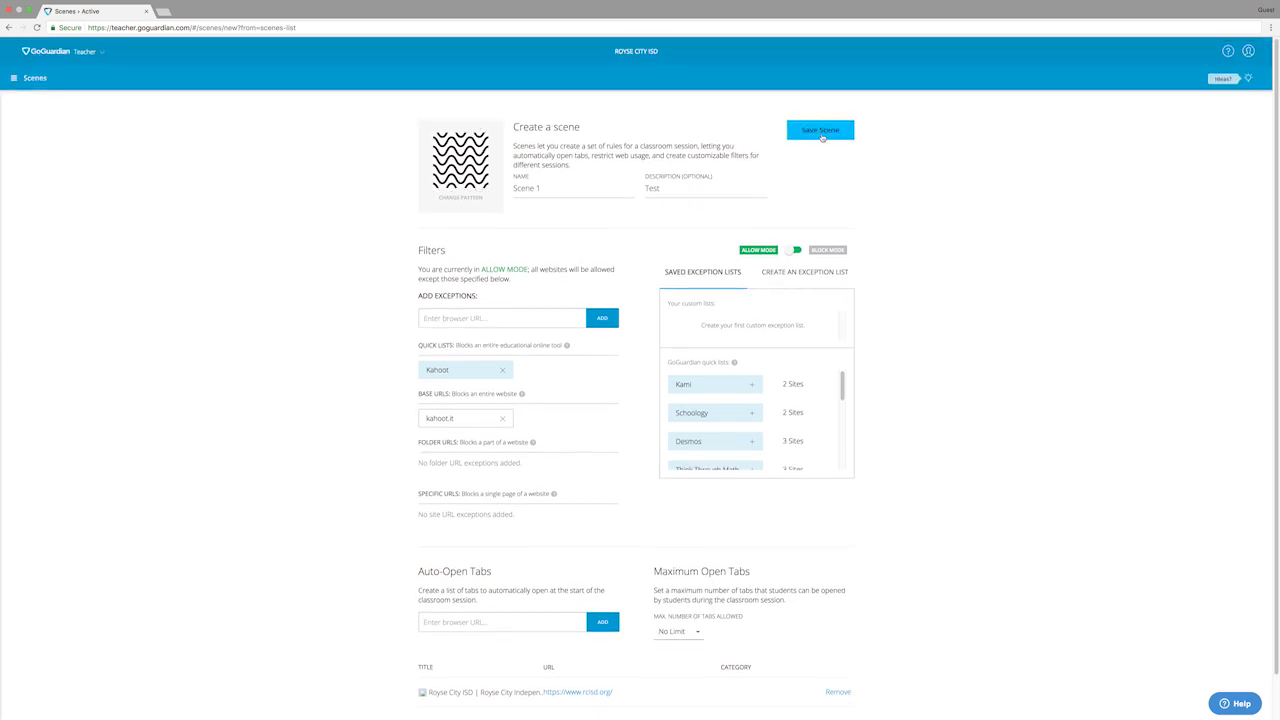
{"action": "left_click", "coordinate": [820, 130]}
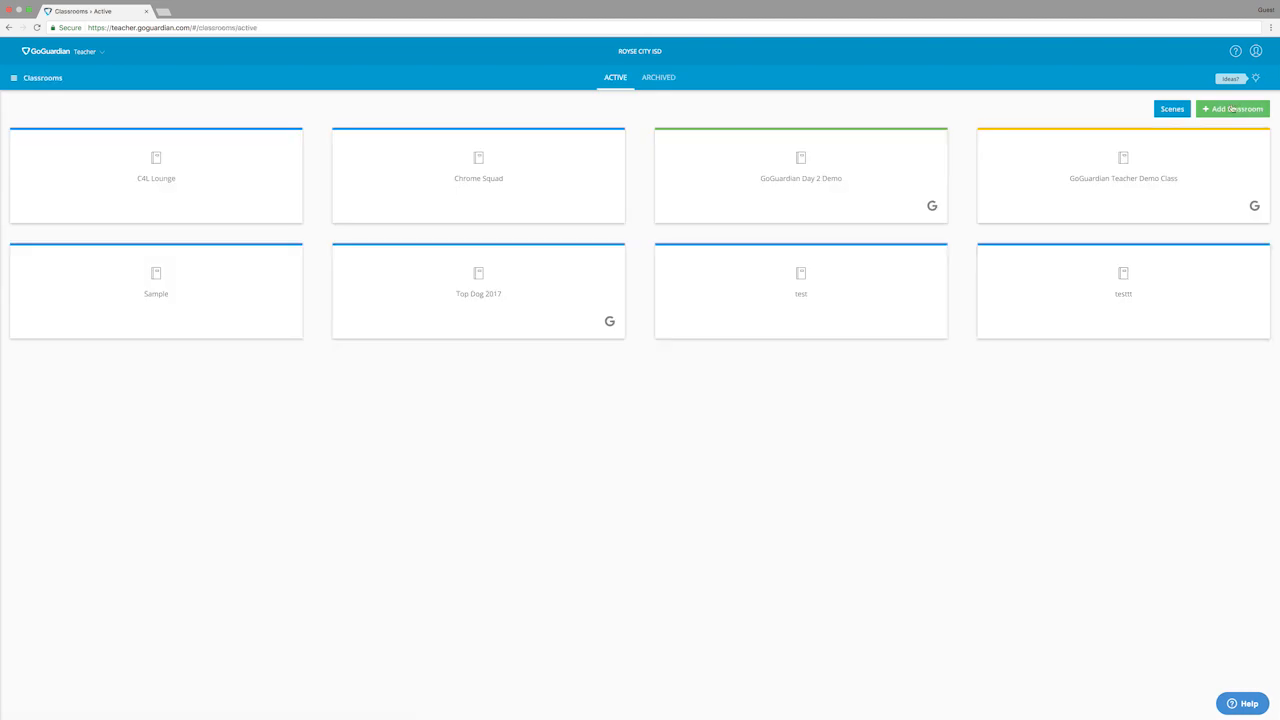
Step: Add a classroom named 'Class 1' with description 'Test'
{"action": "left_click", "coordinate": [1232, 108]}
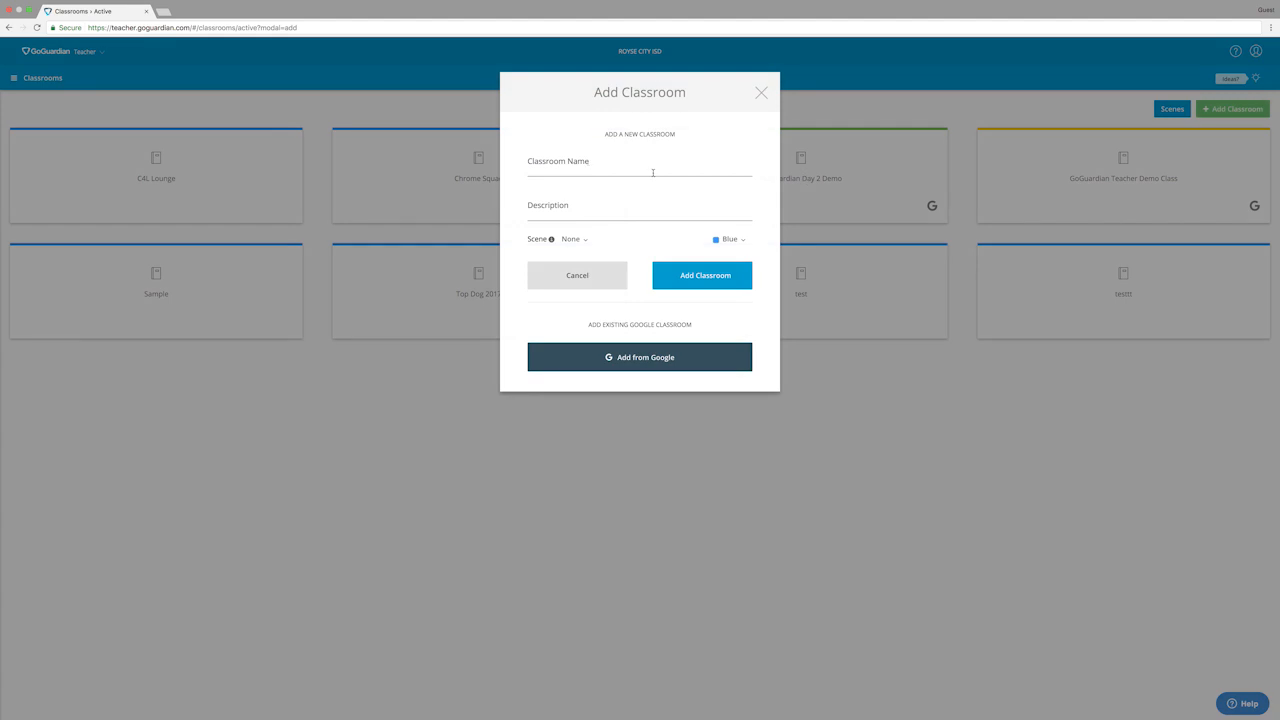
{"action": "mouse_move", "coordinate": [552, 242]}
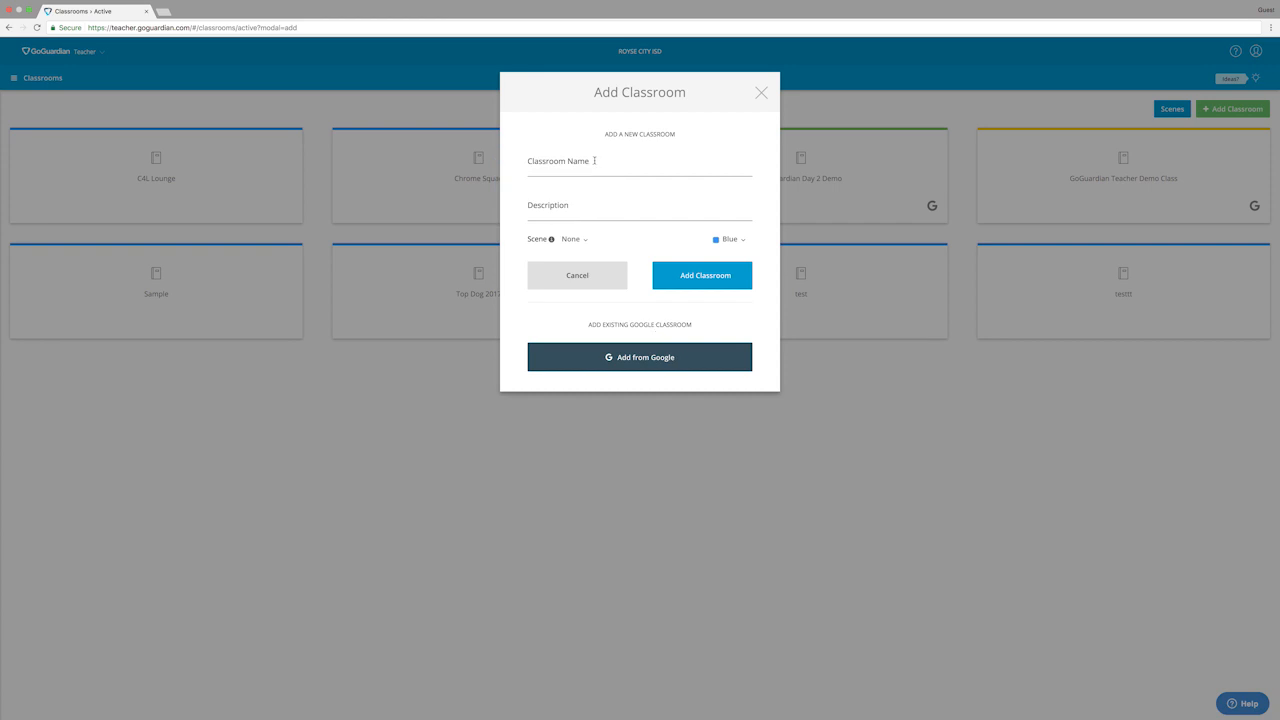
{"action": "type", "text": "Test"}
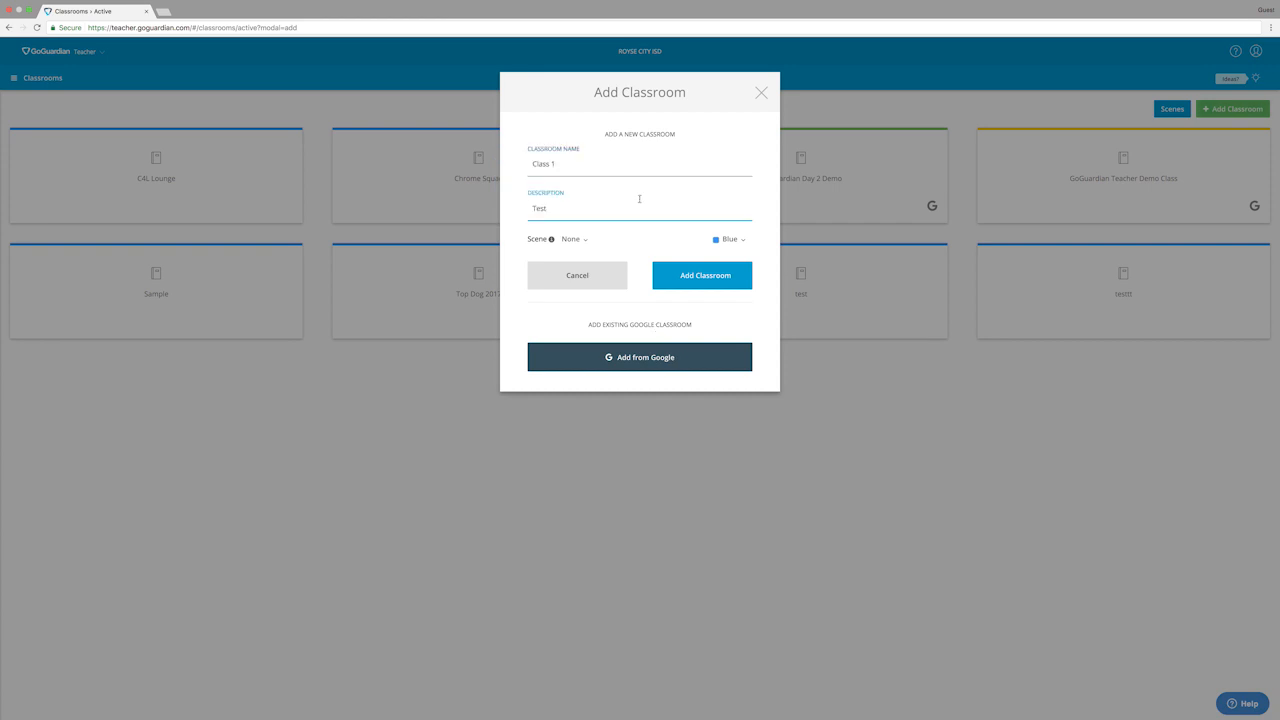
{"action": "left_click", "coordinate": [702, 276]}
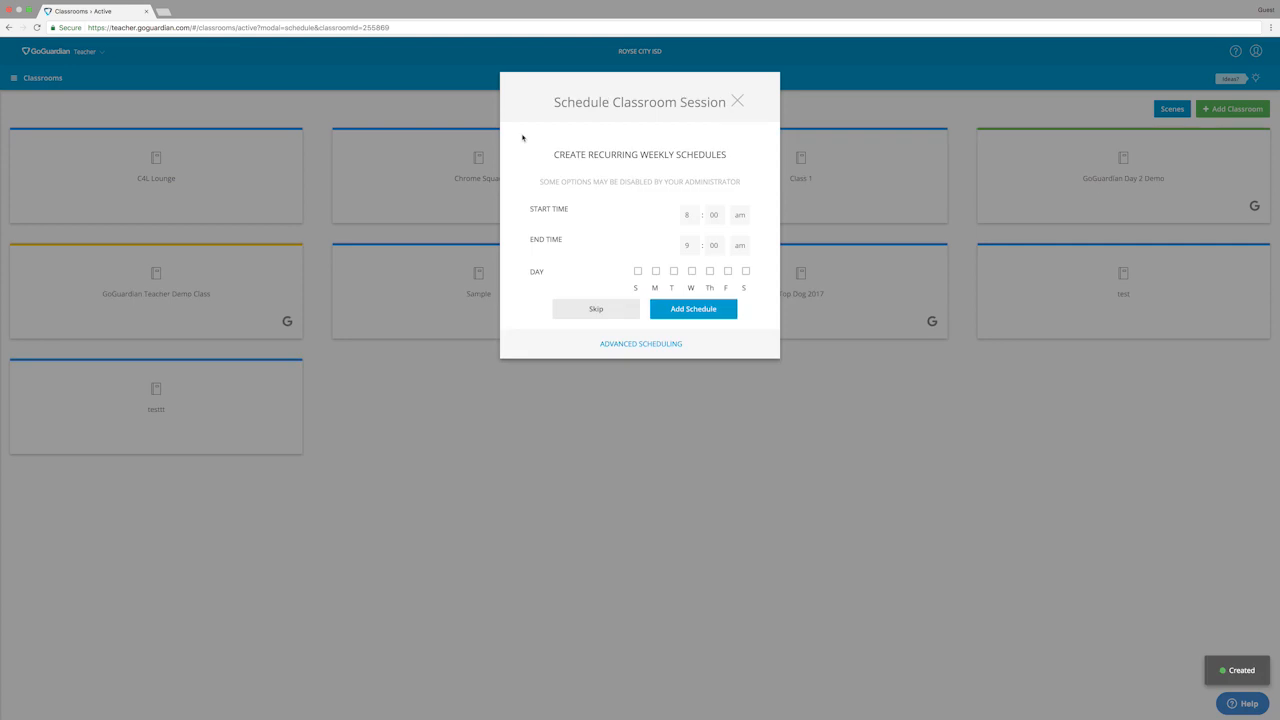
{"action": "mouse_move", "coordinate": [662, 204]}
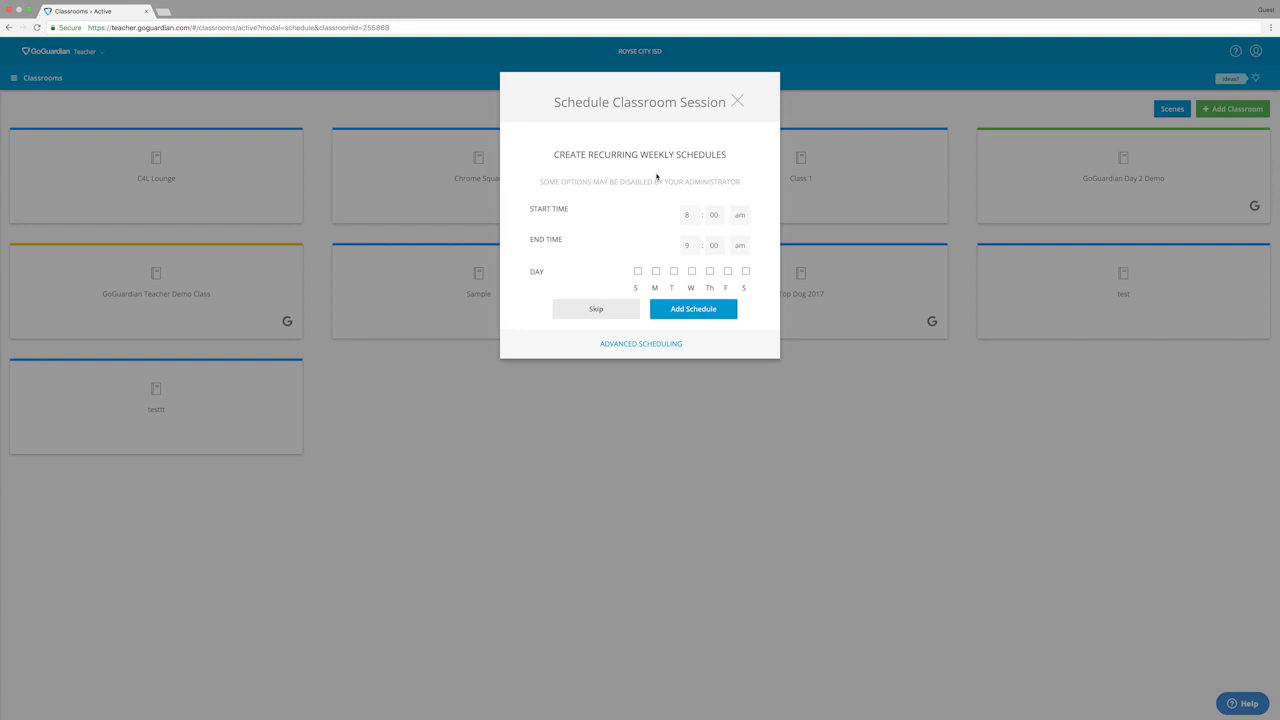
{"action": "mouse_move", "coordinate": [660, 272]}
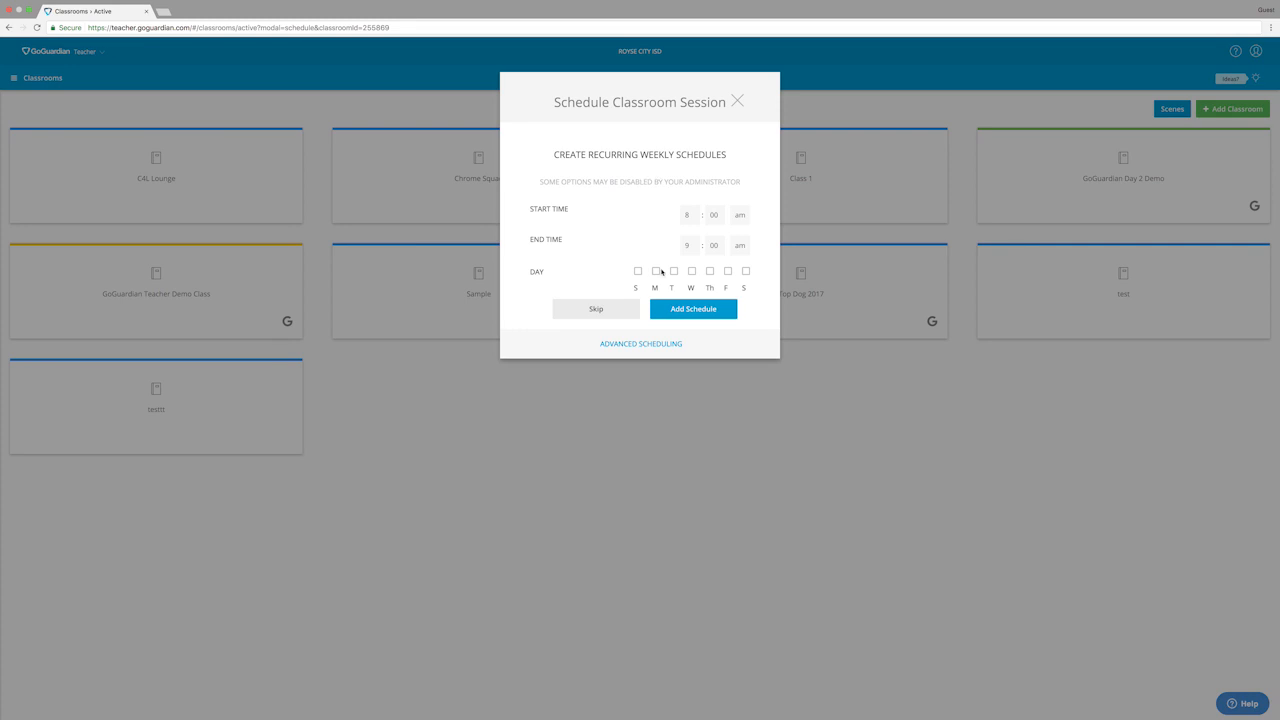
Step: Leave Monday unticked and skip the weekly session schedule for Class 1
{"action": "left_click", "coordinate": [672, 272]}
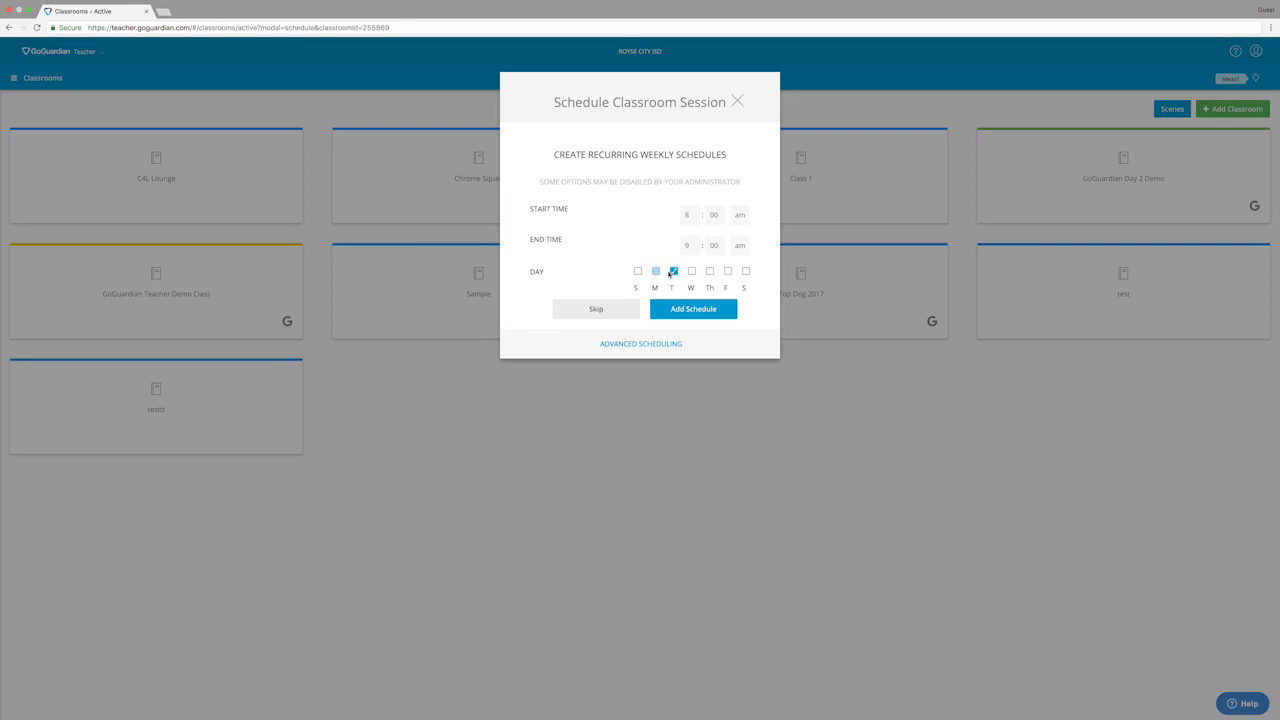
{"action": "left_click", "coordinate": [672, 272]}
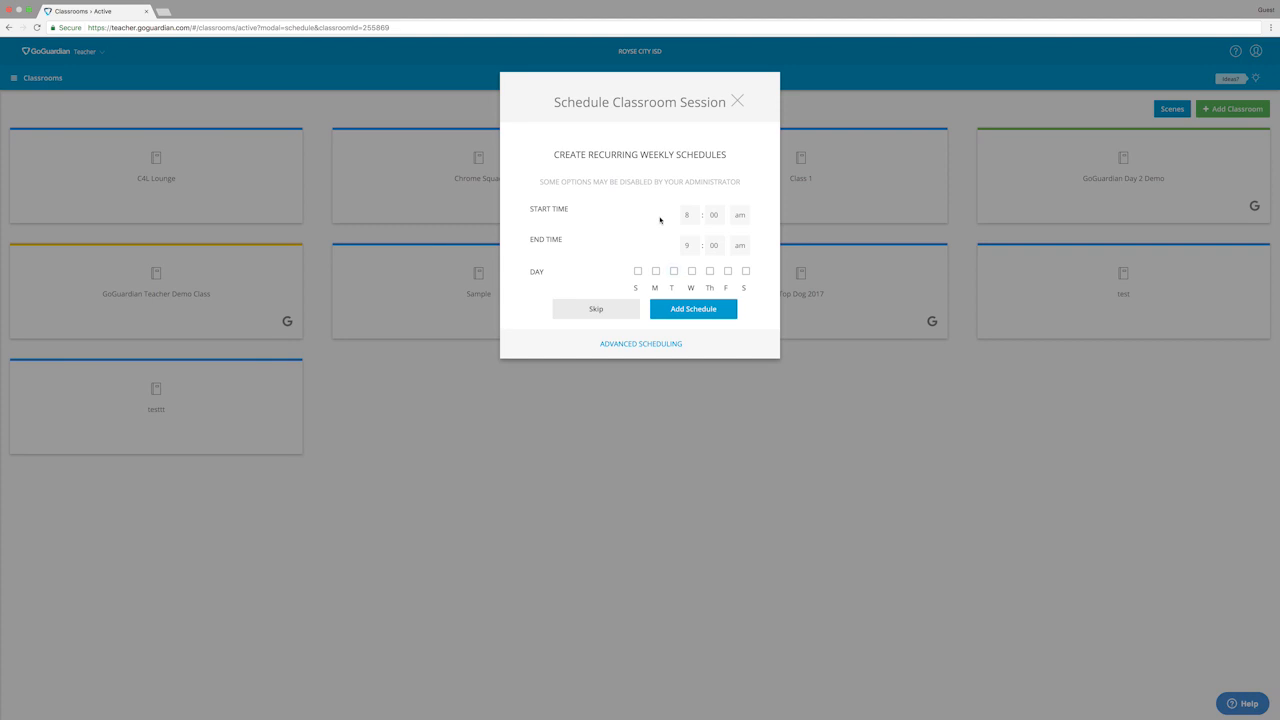
{"action": "left_click", "coordinate": [596, 308]}
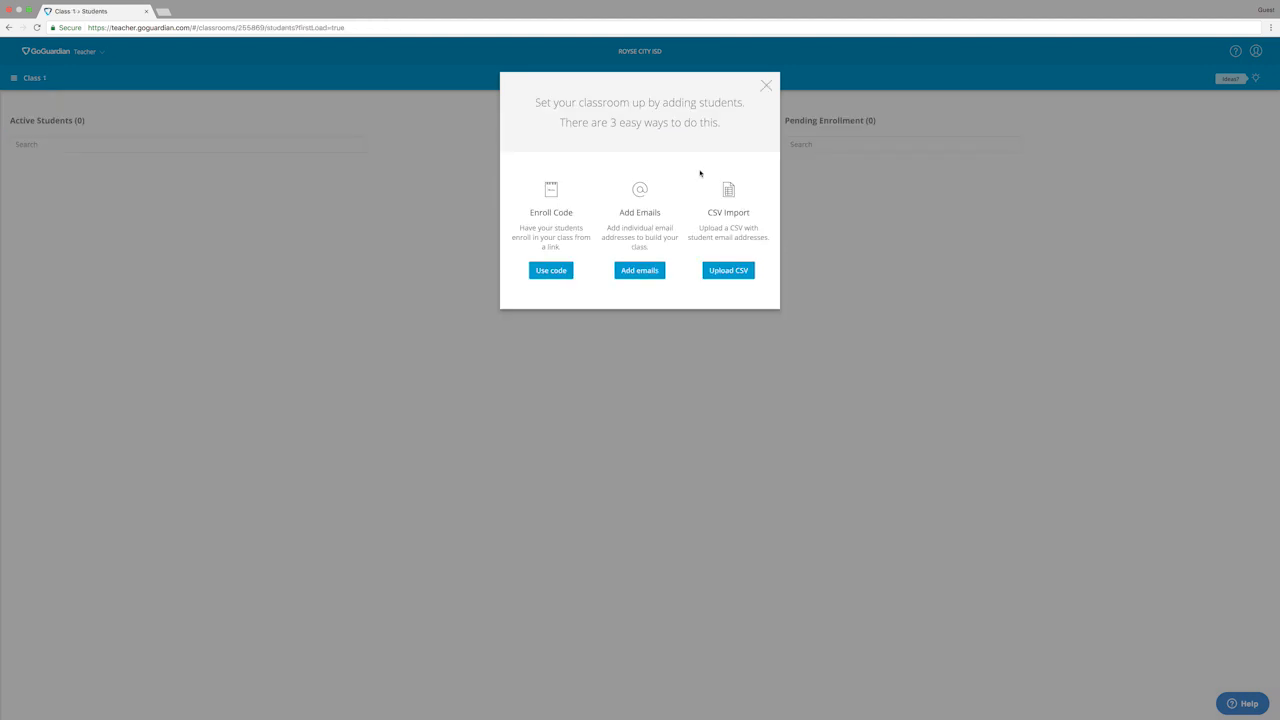
{"action": "mouse_move", "coordinate": [628, 172]}
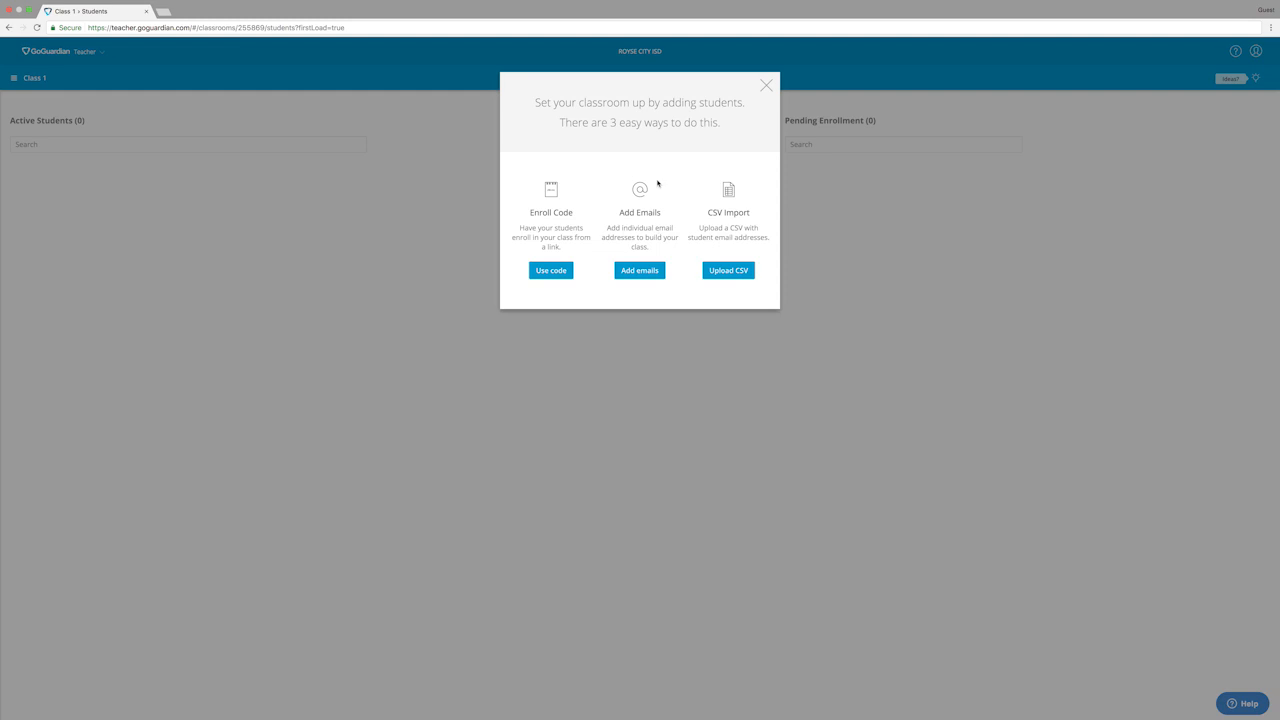
{"action": "mouse_move", "coordinate": [688, 288]}
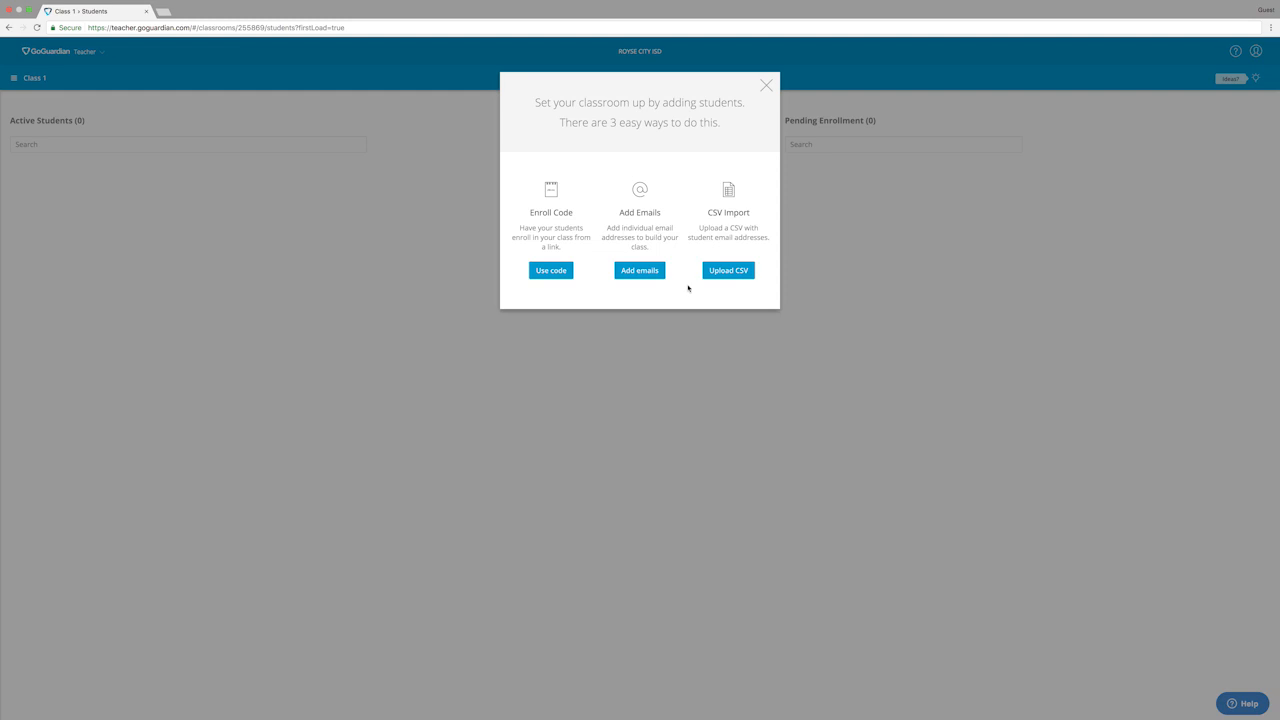
{"action": "mouse_move", "coordinate": [586, 248]}
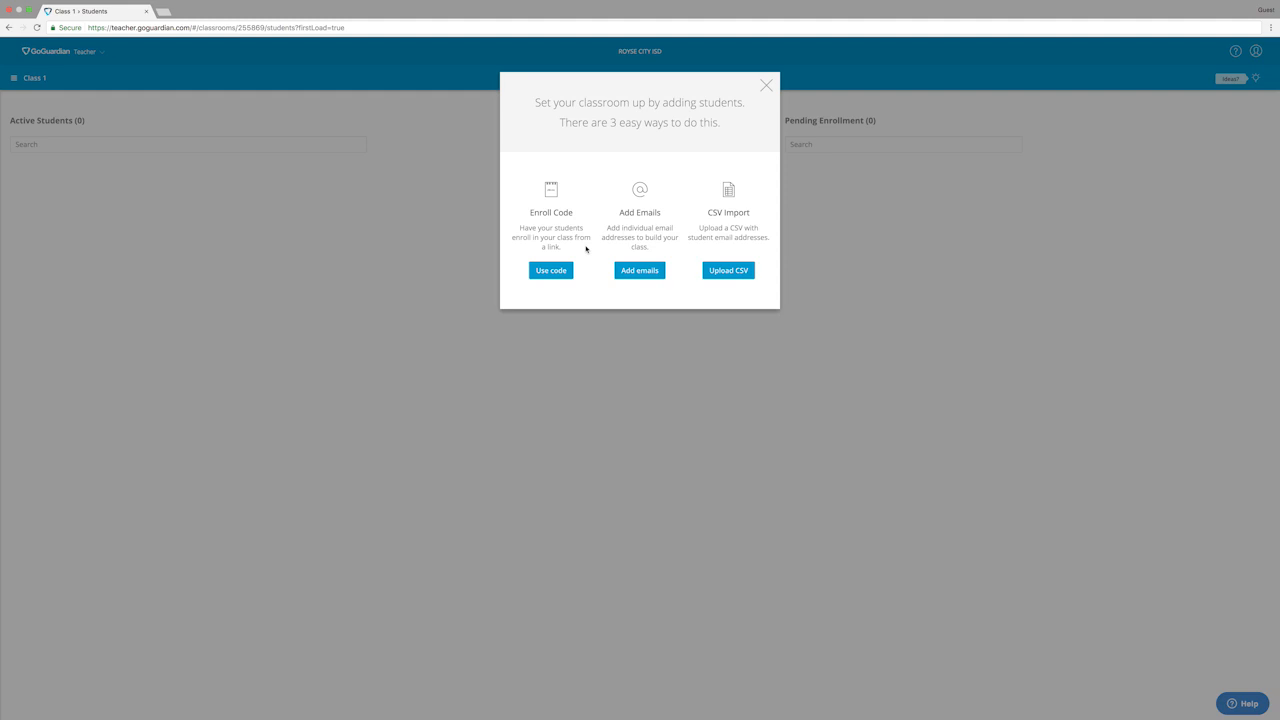
{"action": "mouse_move", "coordinate": [574, 260]}
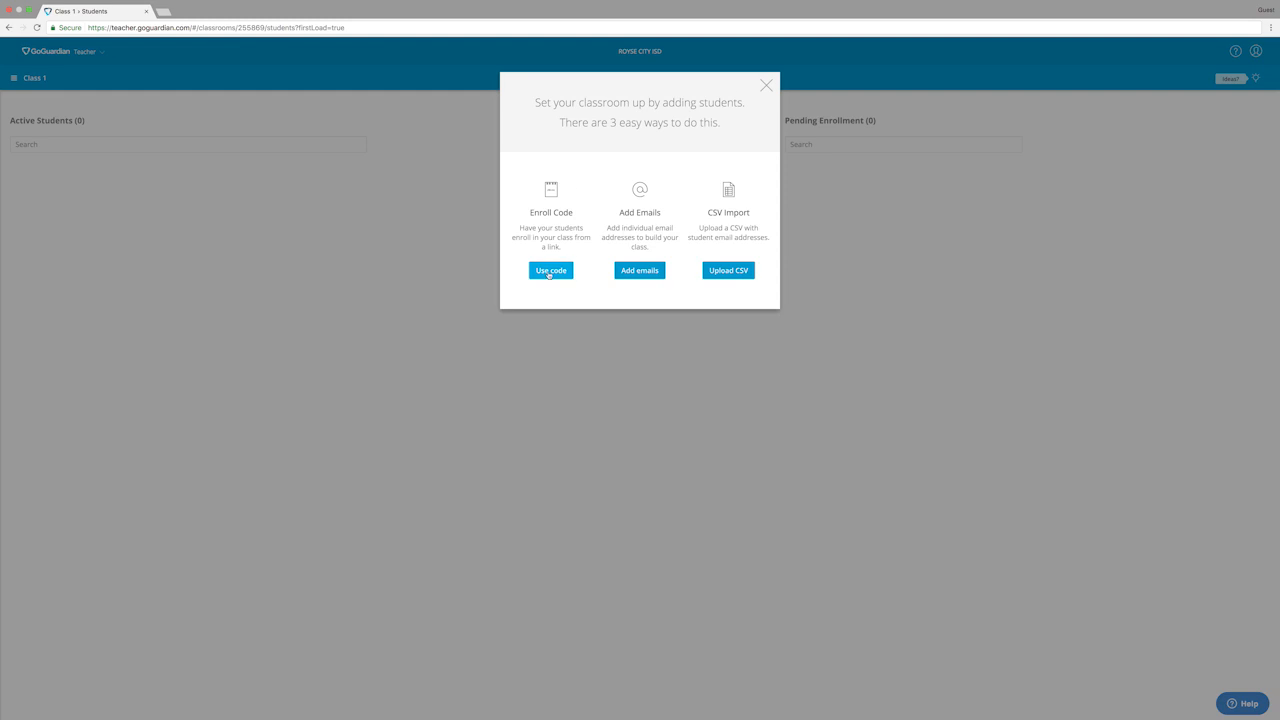
{"action": "left_click", "coordinate": [550, 270]}
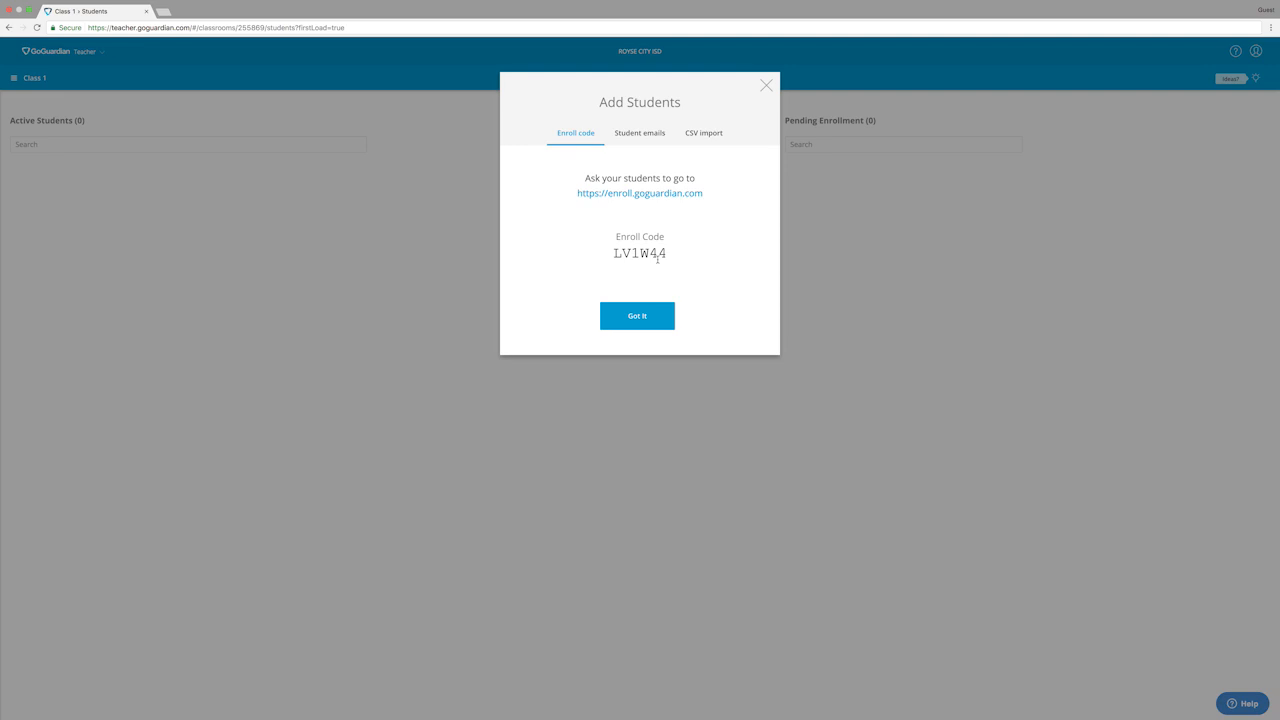
{"action": "mouse_move", "coordinate": [684, 240]}
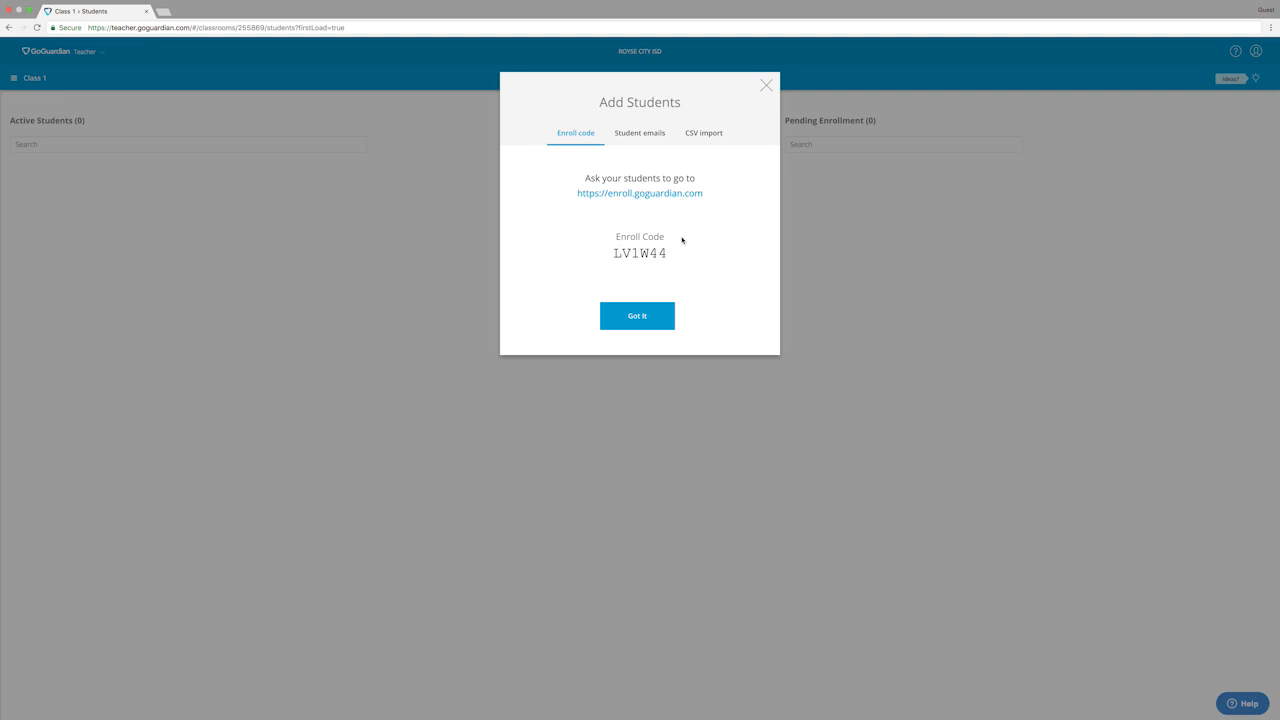
{"action": "mouse_move", "coordinate": [640, 192]}
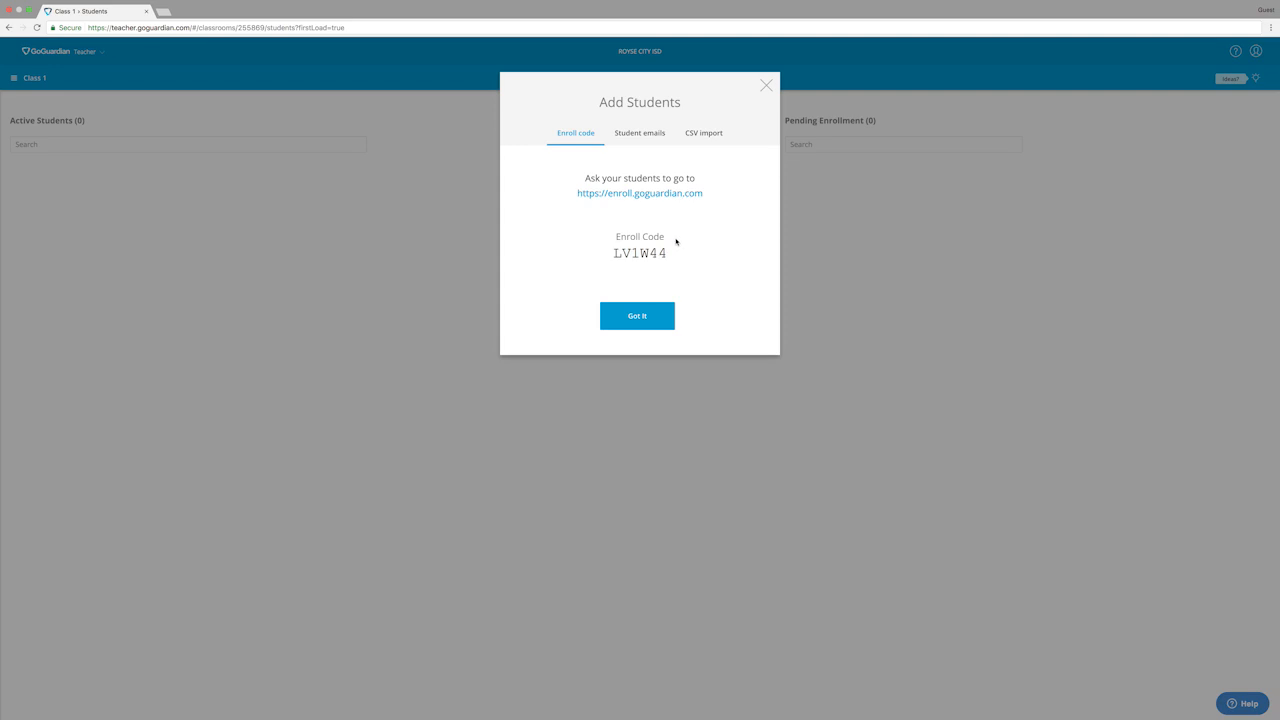
{"action": "mouse_move", "coordinate": [684, 240]}
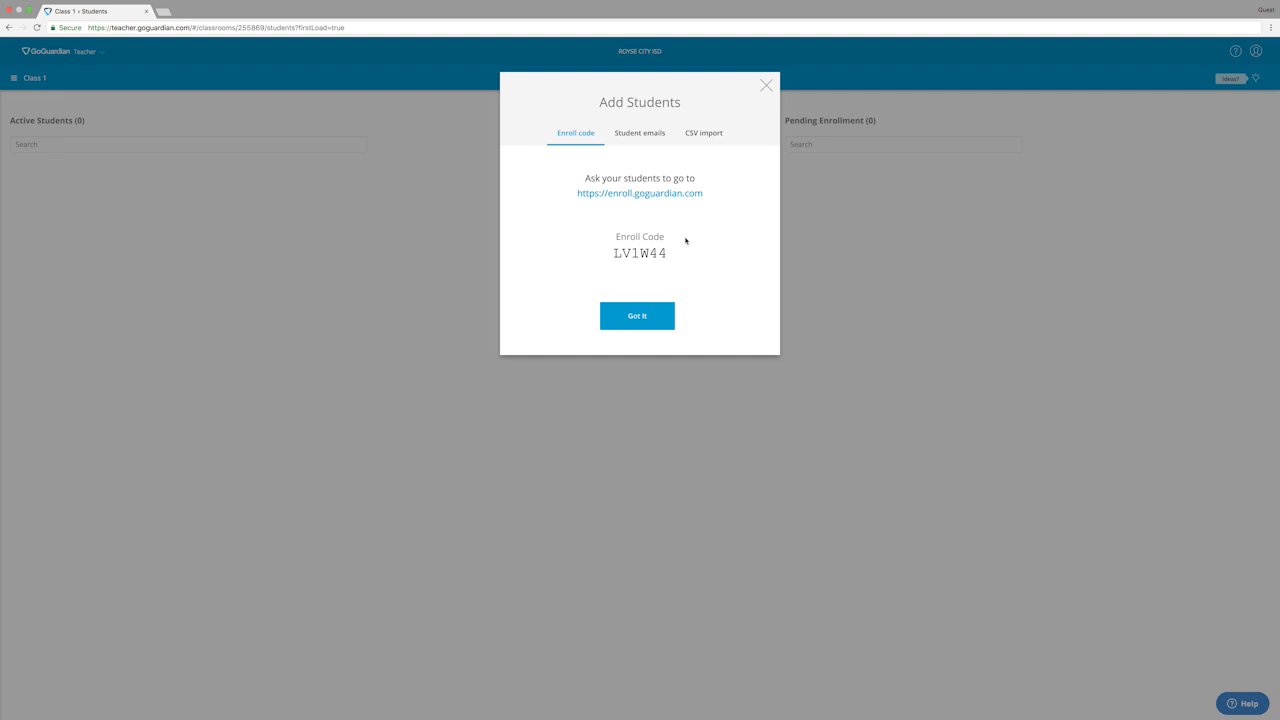
{"action": "mouse_move", "coordinate": [764, 276]}
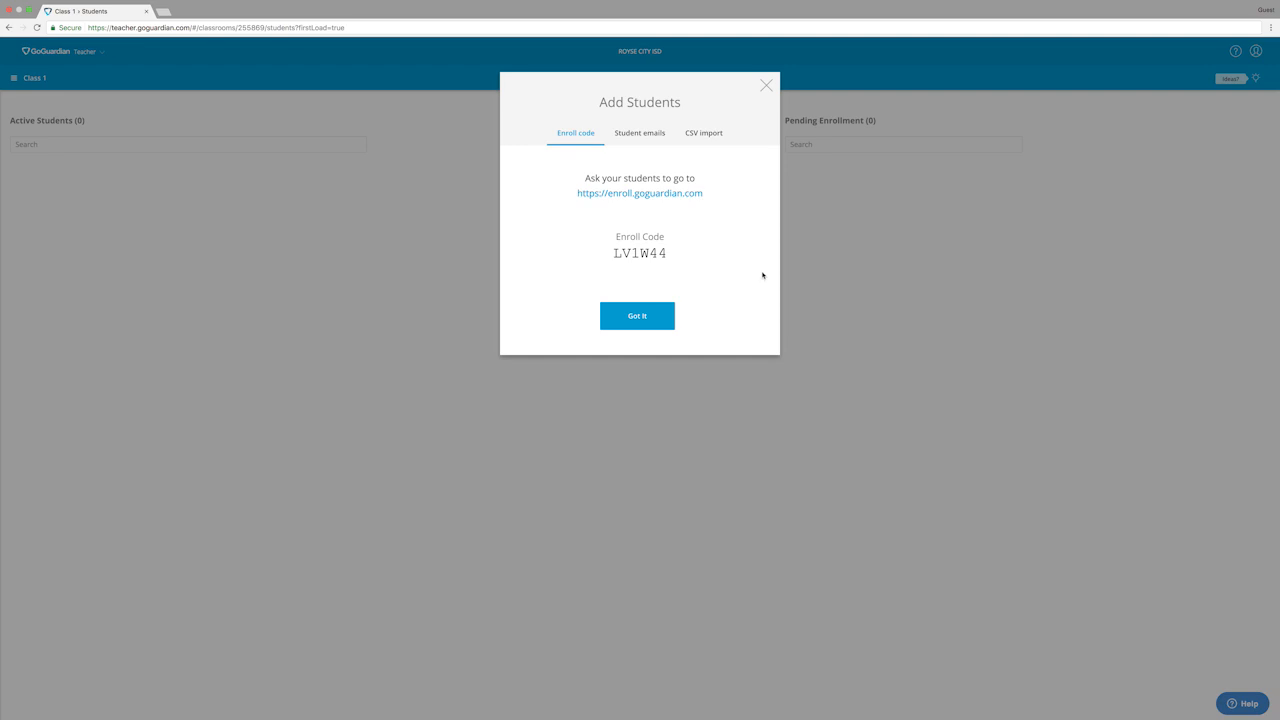
Step: Dismiss the enroll code window and approve the pending student's enrollment
{"action": "left_click", "coordinate": [636, 316]}
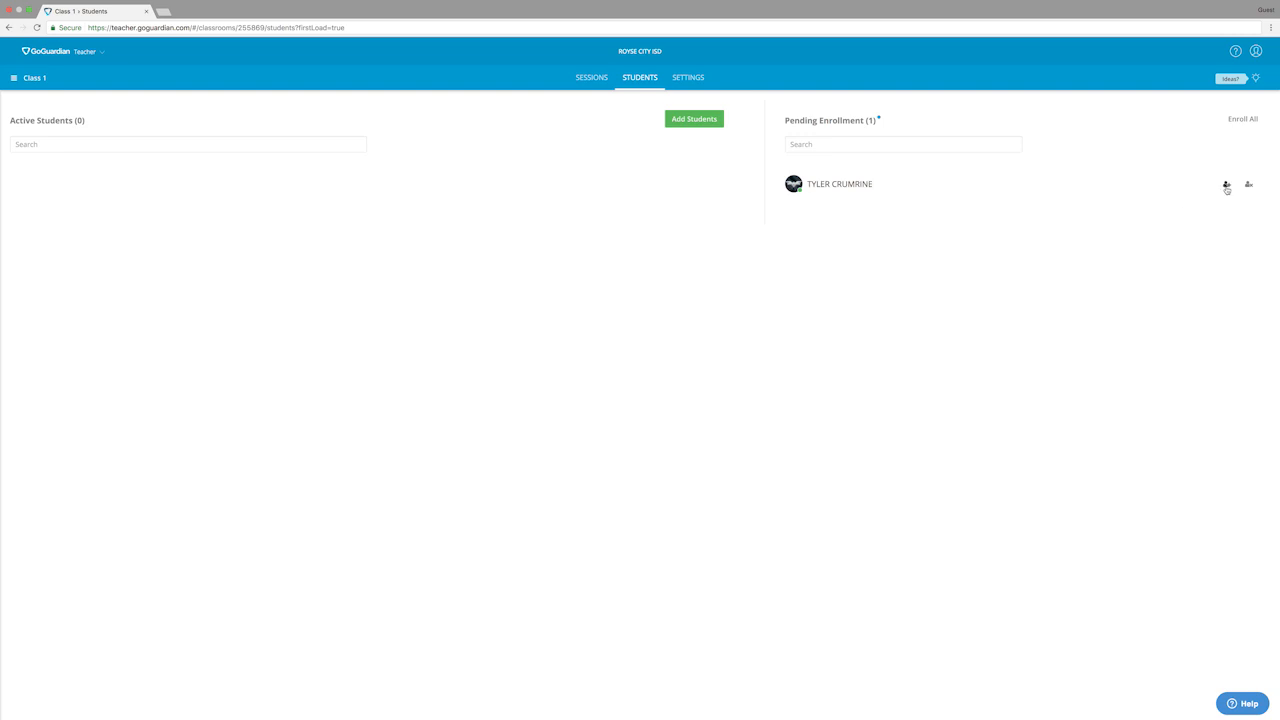
{"action": "left_click", "coordinate": [1228, 184]}
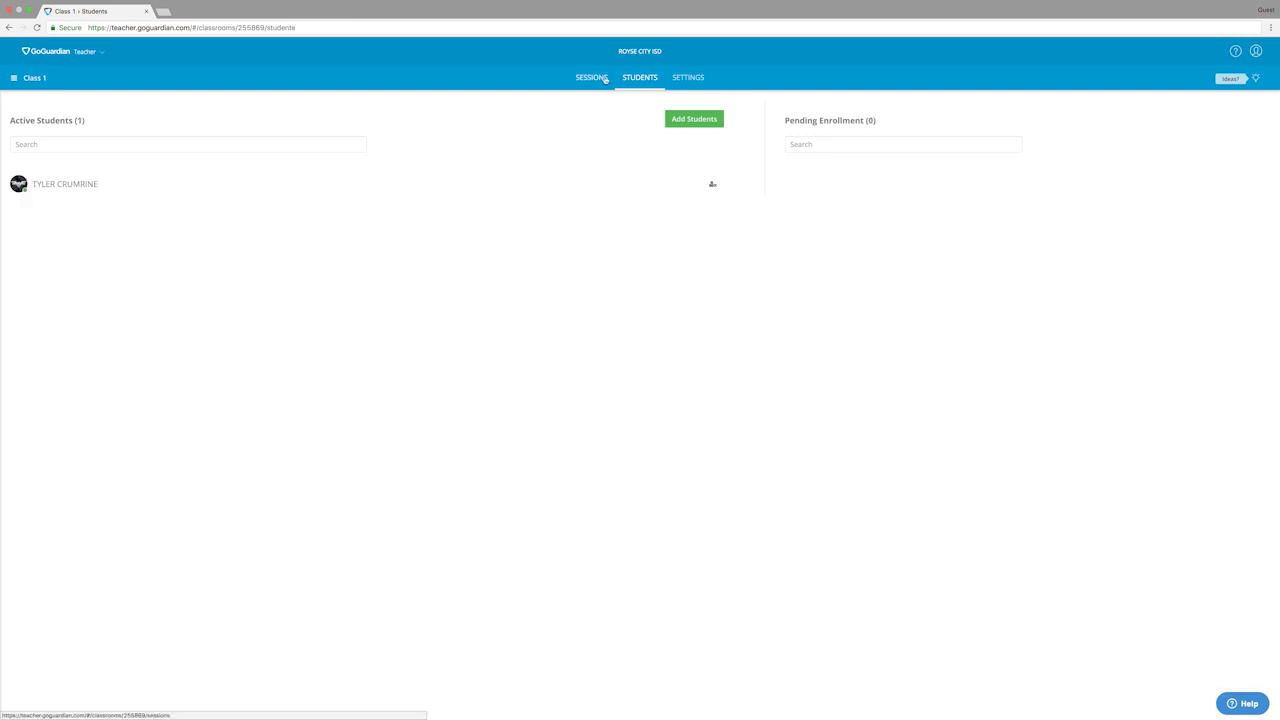
Step: On Class 1's Sessions page, apply Scene 1 to the new session
{"action": "left_click", "coordinate": [592, 76]}
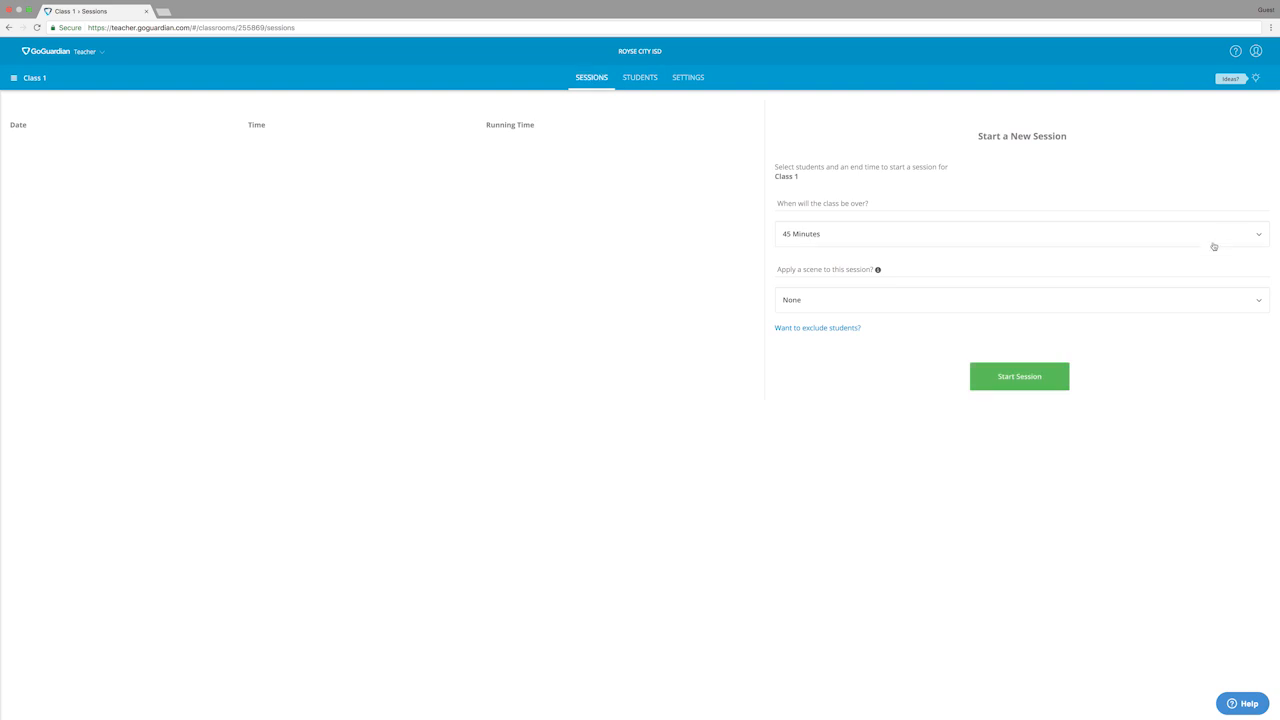
{"action": "left_click", "coordinate": [1020, 234]}
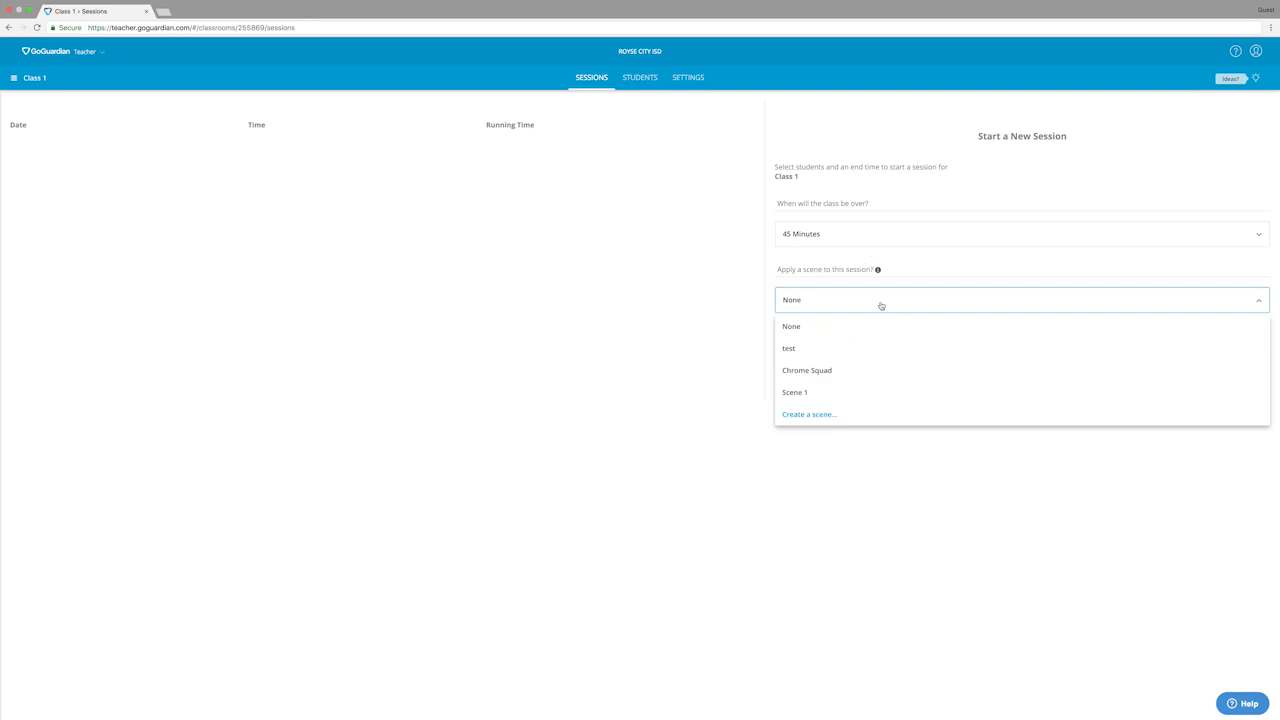
{"action": "mouse_move", "coordinate": [794, 392]}
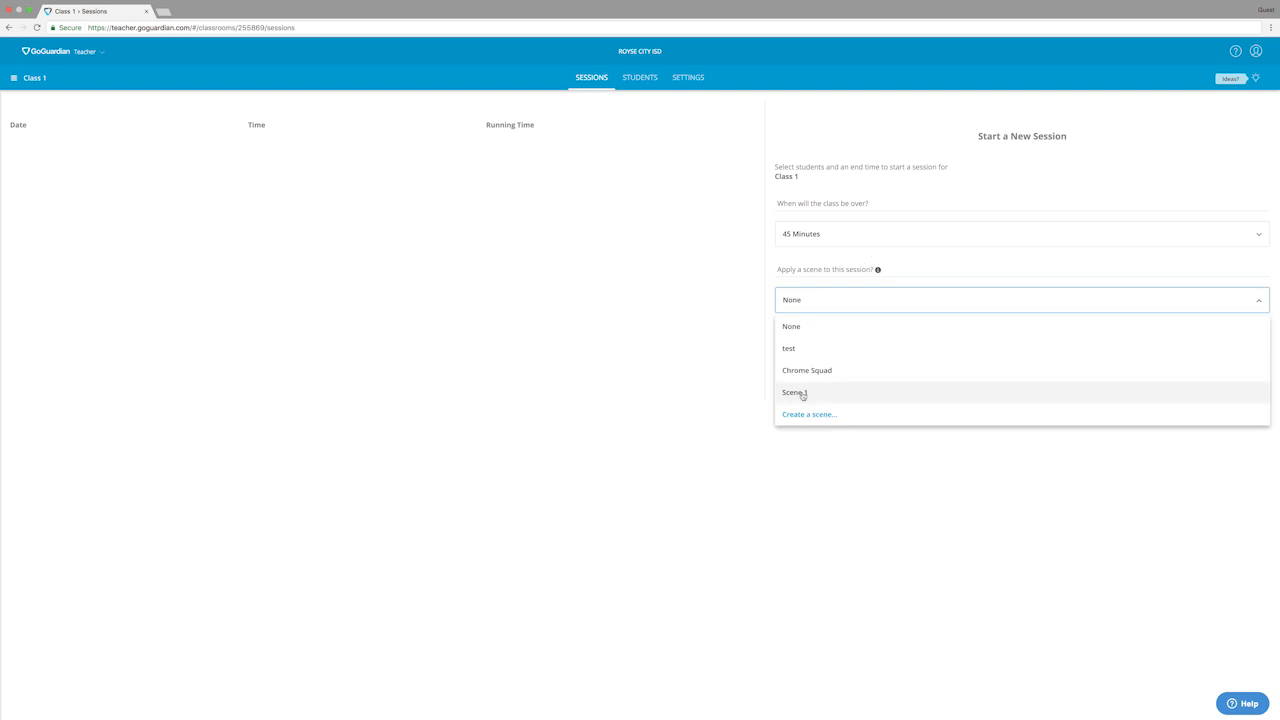
{"action": "left_click", "coordinate": [794, 392]}
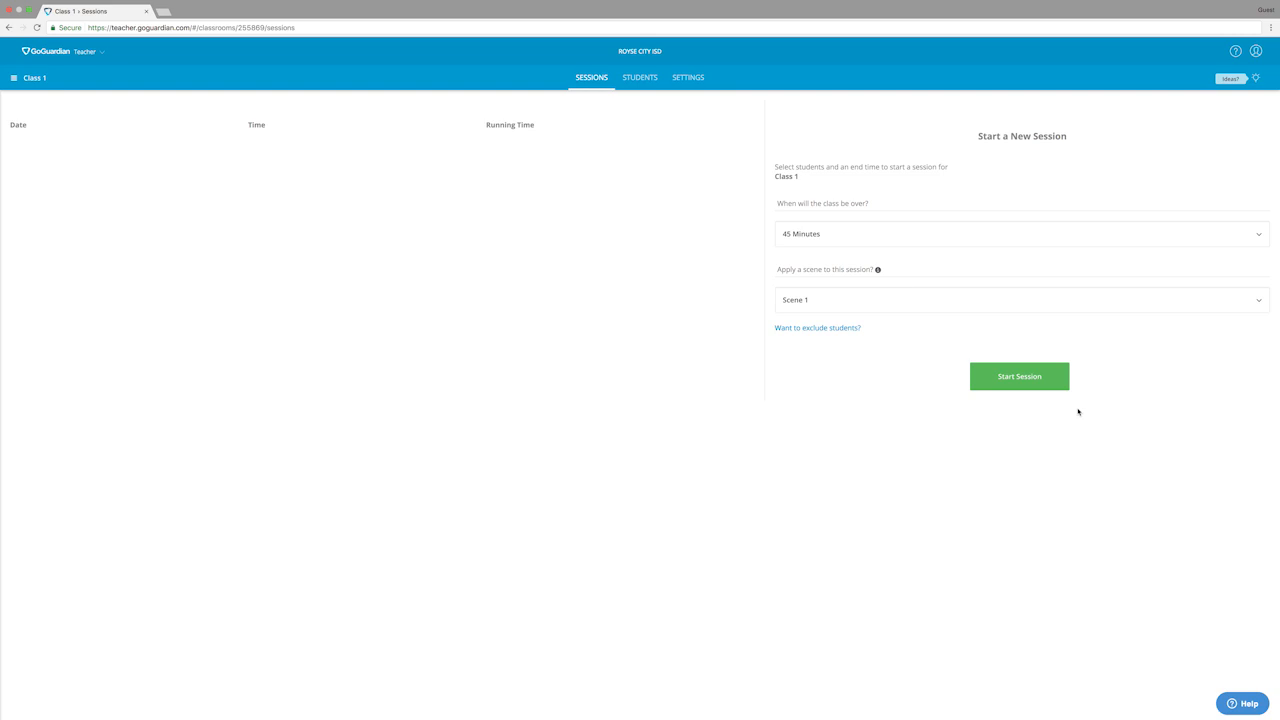
Step: Start the Class 1 session, view the student's live tile, and leave the session time unchanged
{"action": "left_click", "coordinate": [1020, 376]}
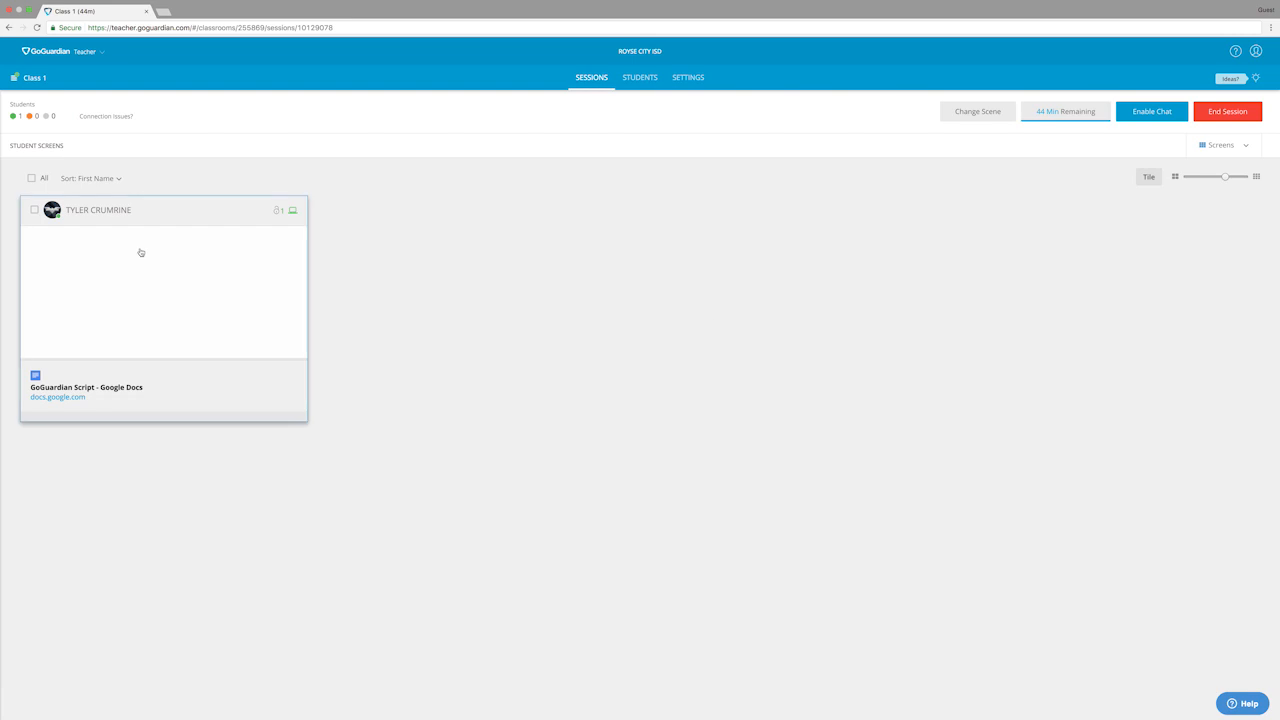
{"action": "mouse_move", "coordinate": [126, 364]}
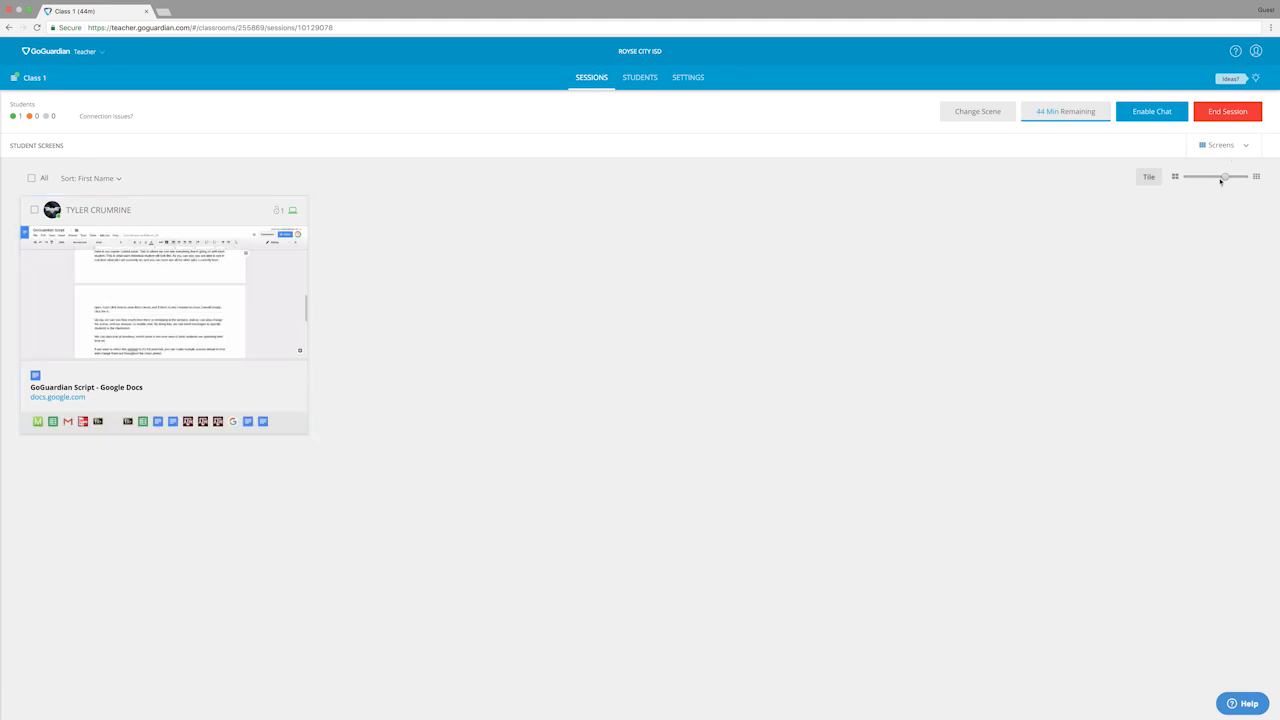
{"action": "left_click_drag", "start_coordinate": [1224, 176], "coordinate": [1210, 176]}
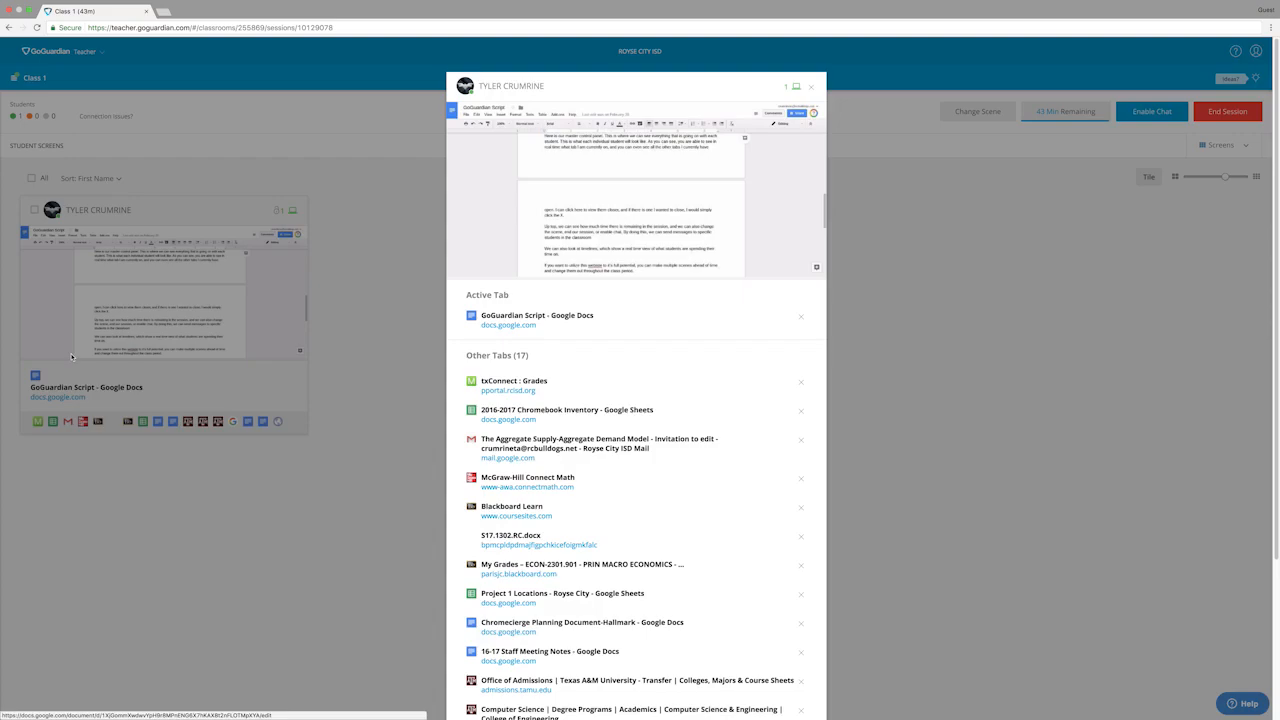
{"action": "mouse_move", "coordinate": [488, 218]}
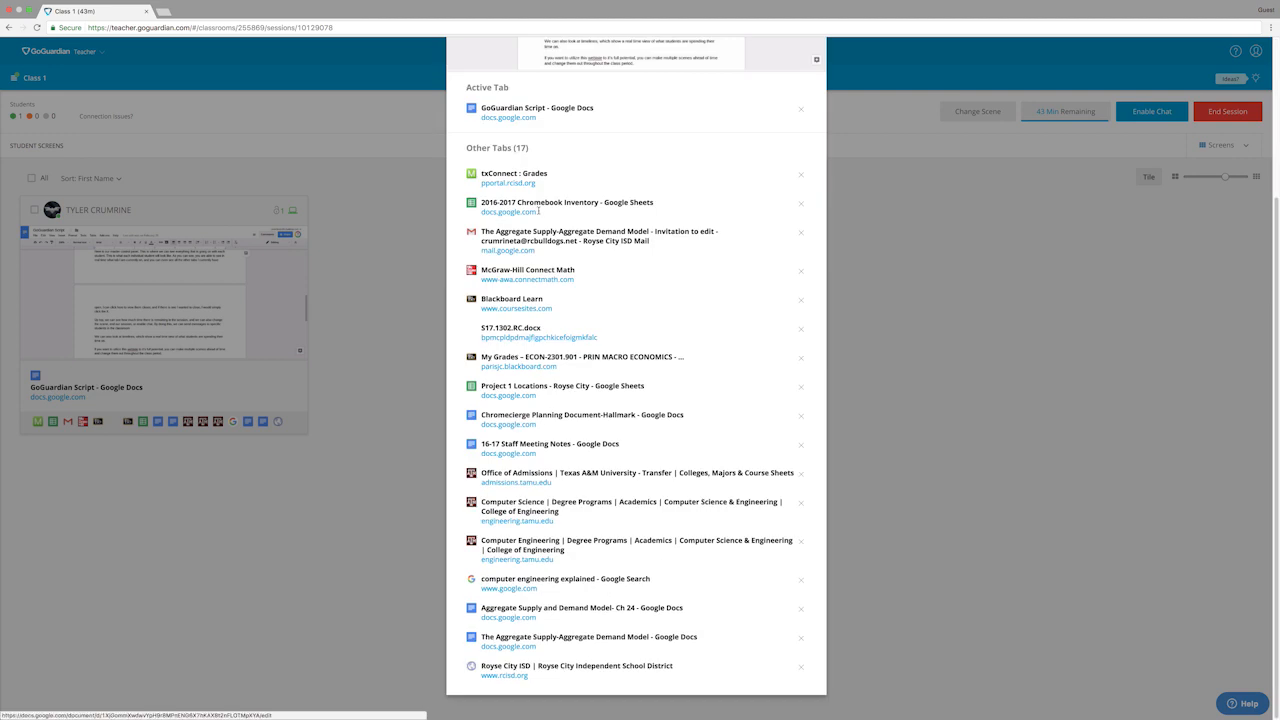
{"action": "mouse_move", "coordinate": [820, 164]}
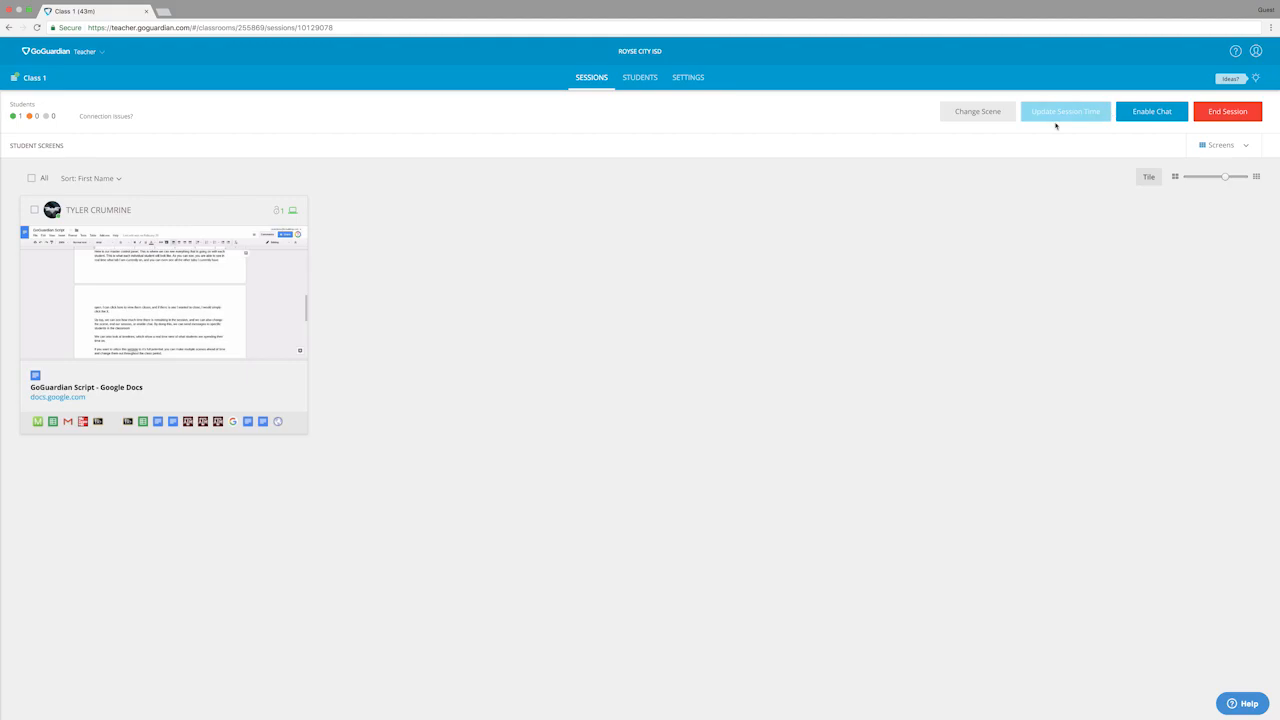
{"action": "left_click", "coordinate": [1064, 112]}
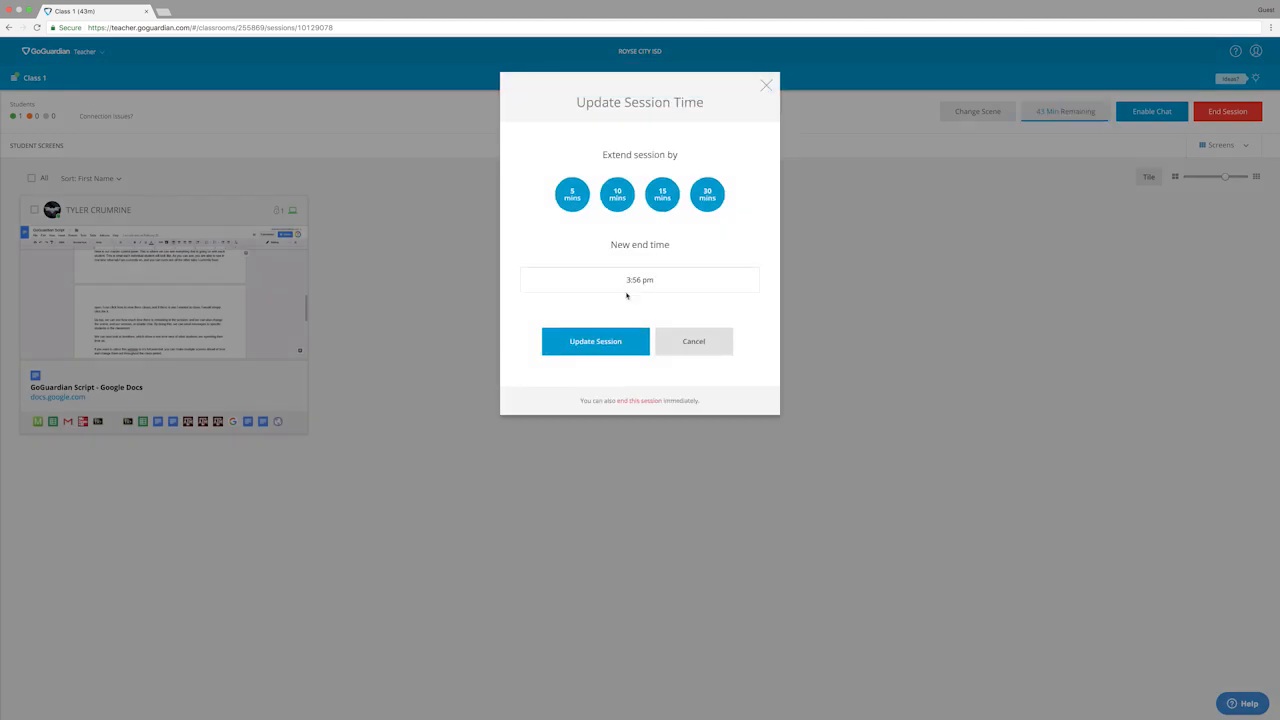
{"action": "left_click", "coordinate": [692, 340]}
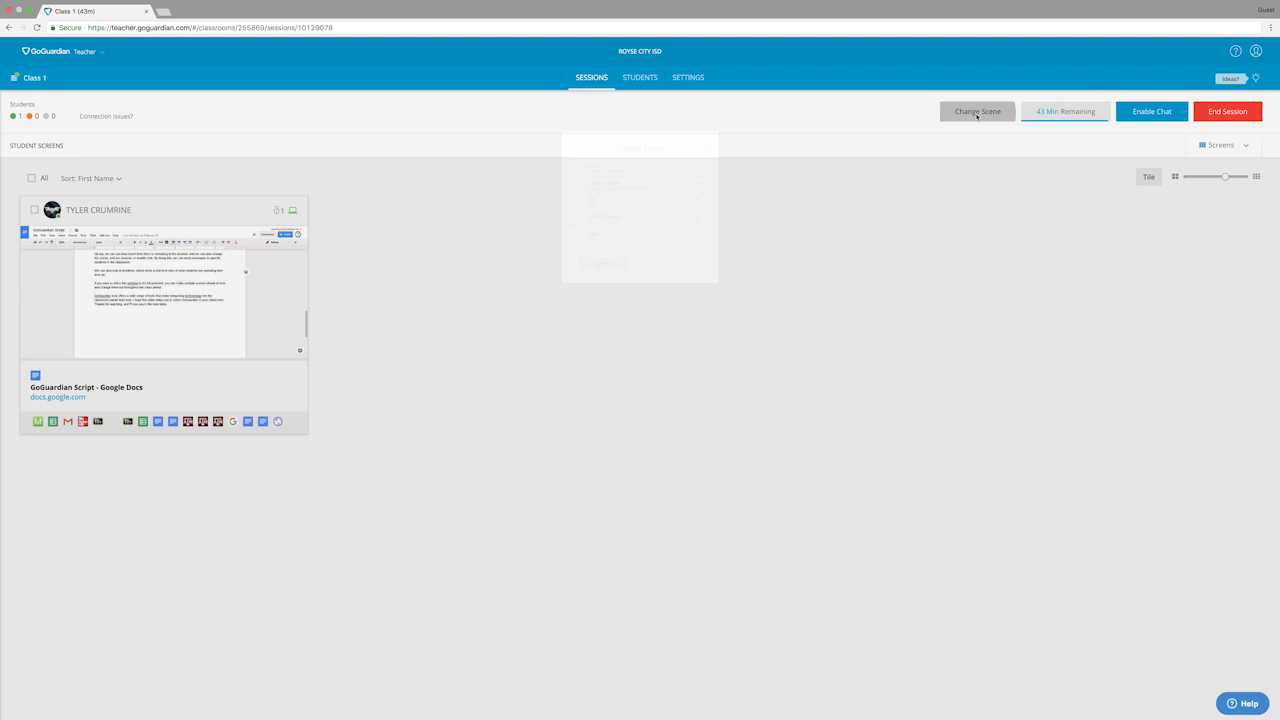
{"action": "left_click", "coordinate": [976, 112]}
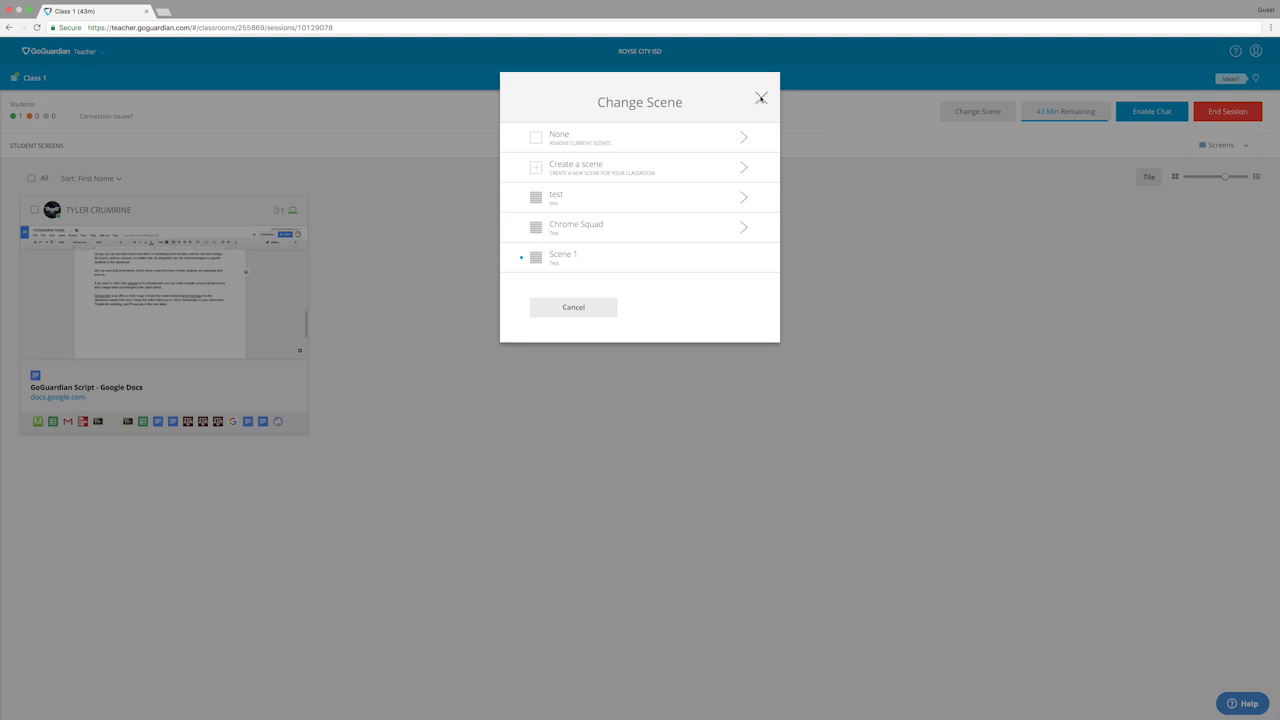
{"action": "left_click", "coordinate": [760, 96]}
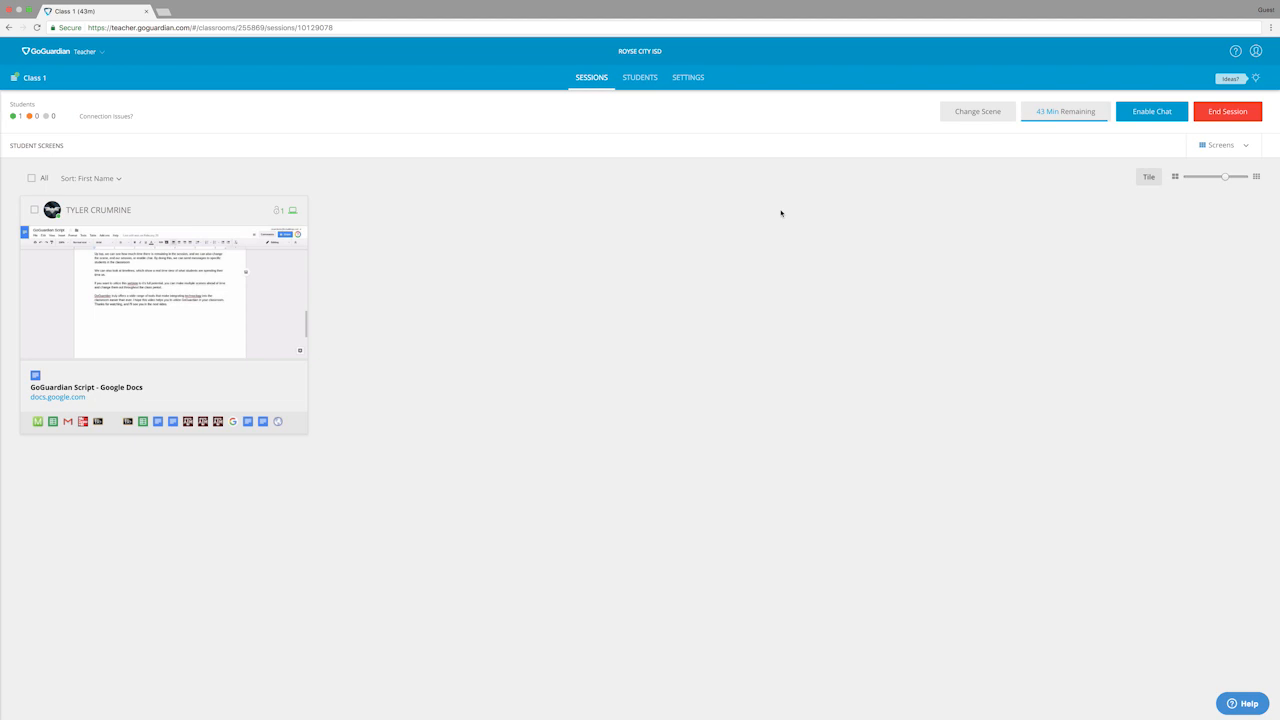
{"action": "mouse_move", "coordinate": [900, 82]}
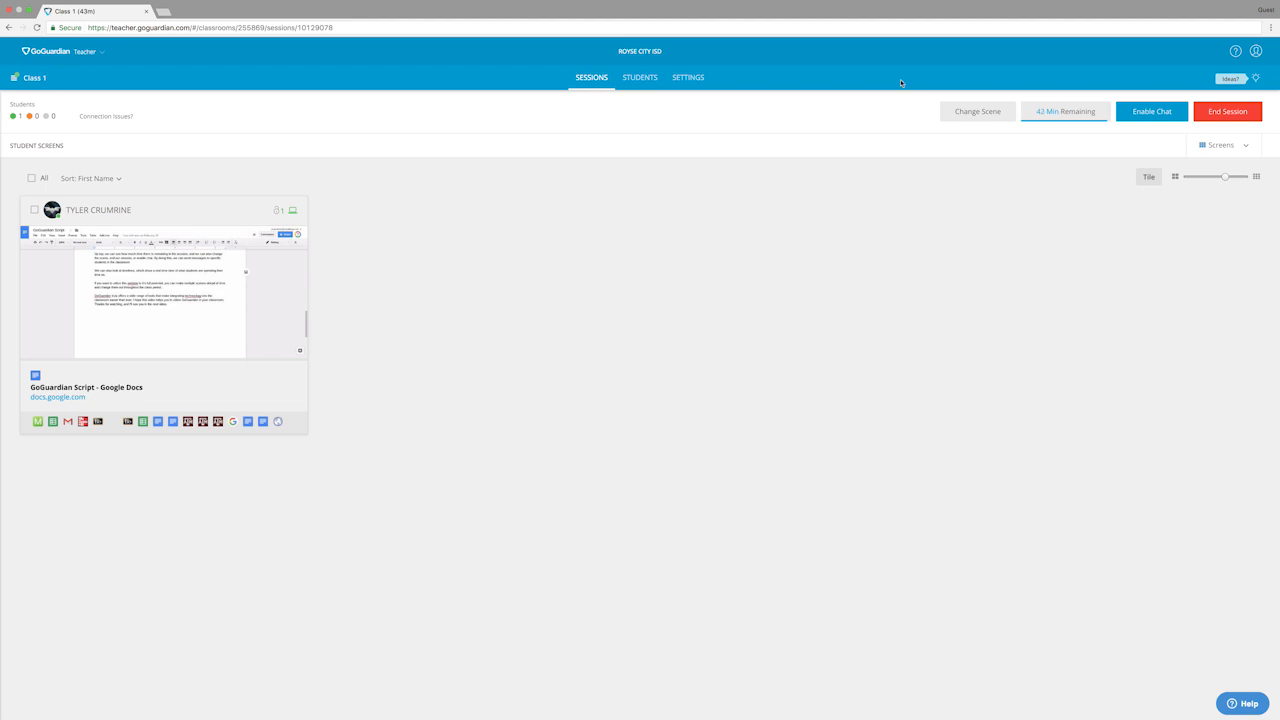
Step: Switch the session view from Screens to the student's browsing Timeline
{"action": "left_click", "coordinate": [1152, 112]}
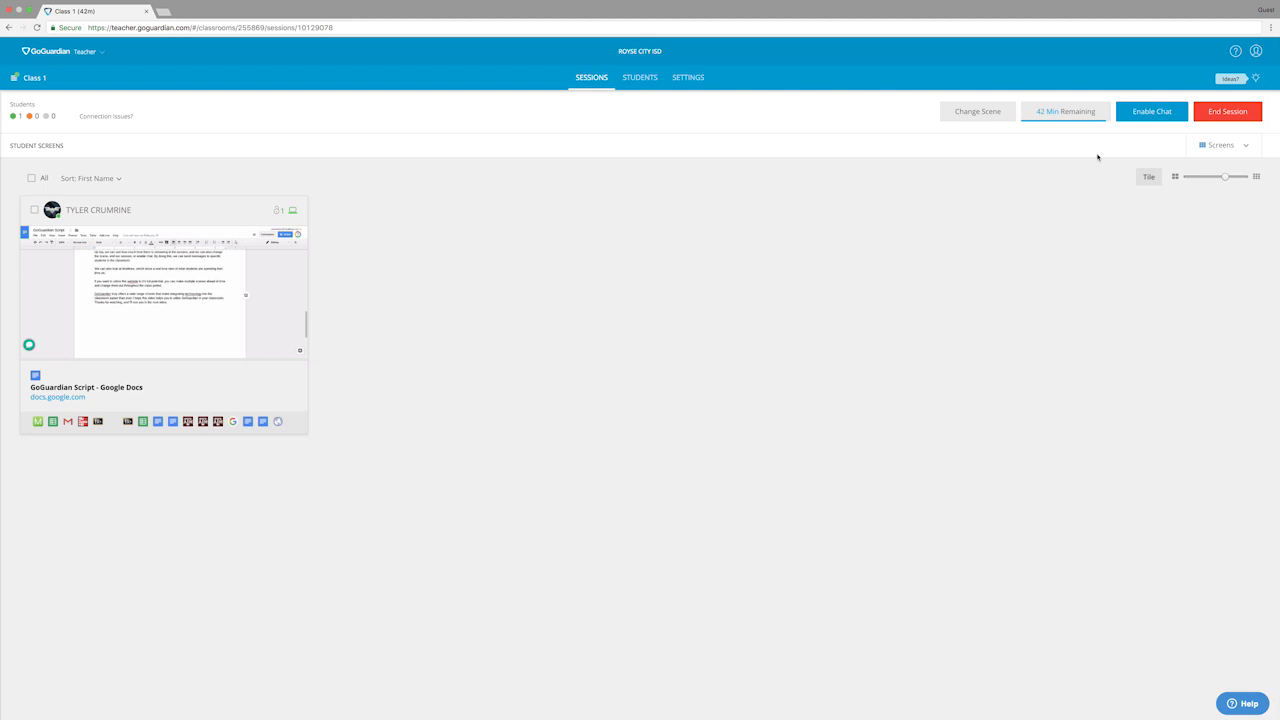
{"action": "left_click", "coordinate": [1220, 144]}
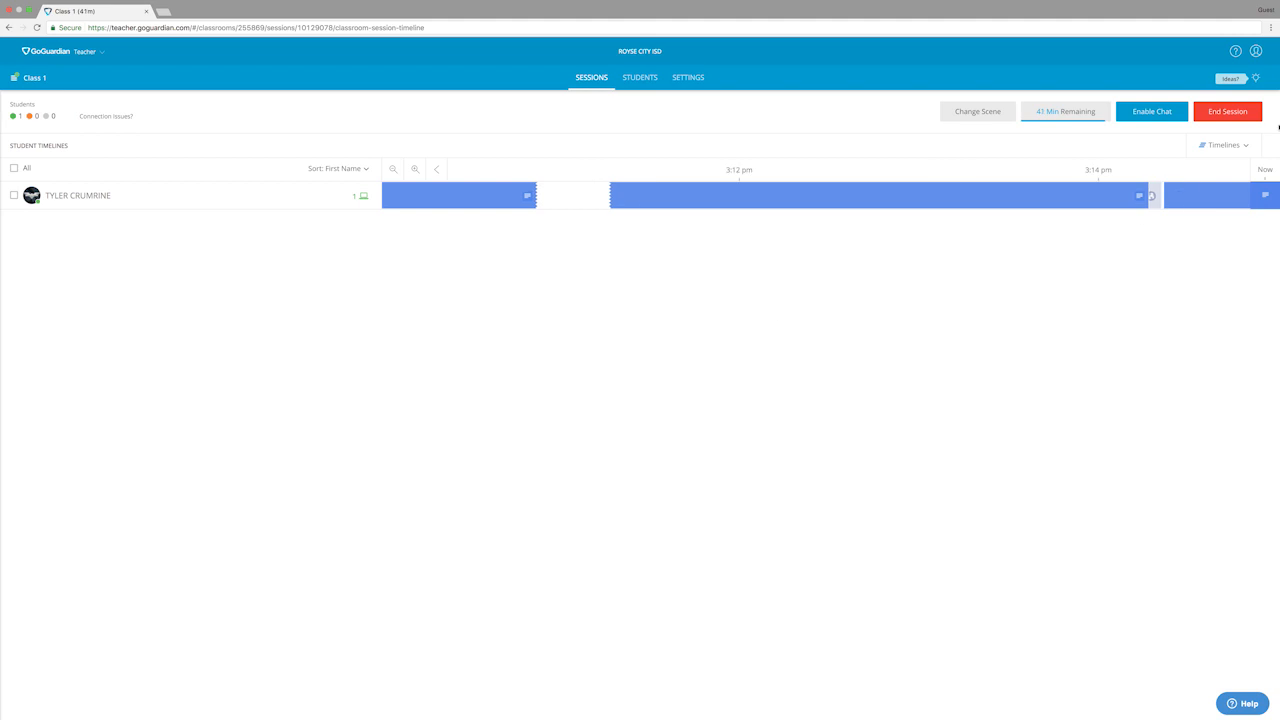
Step: End the Class 1 session, rate it with the smiley face and dismiss the thank-you dialog
{"action": "left_click", "coordinate": [1228, 112]}
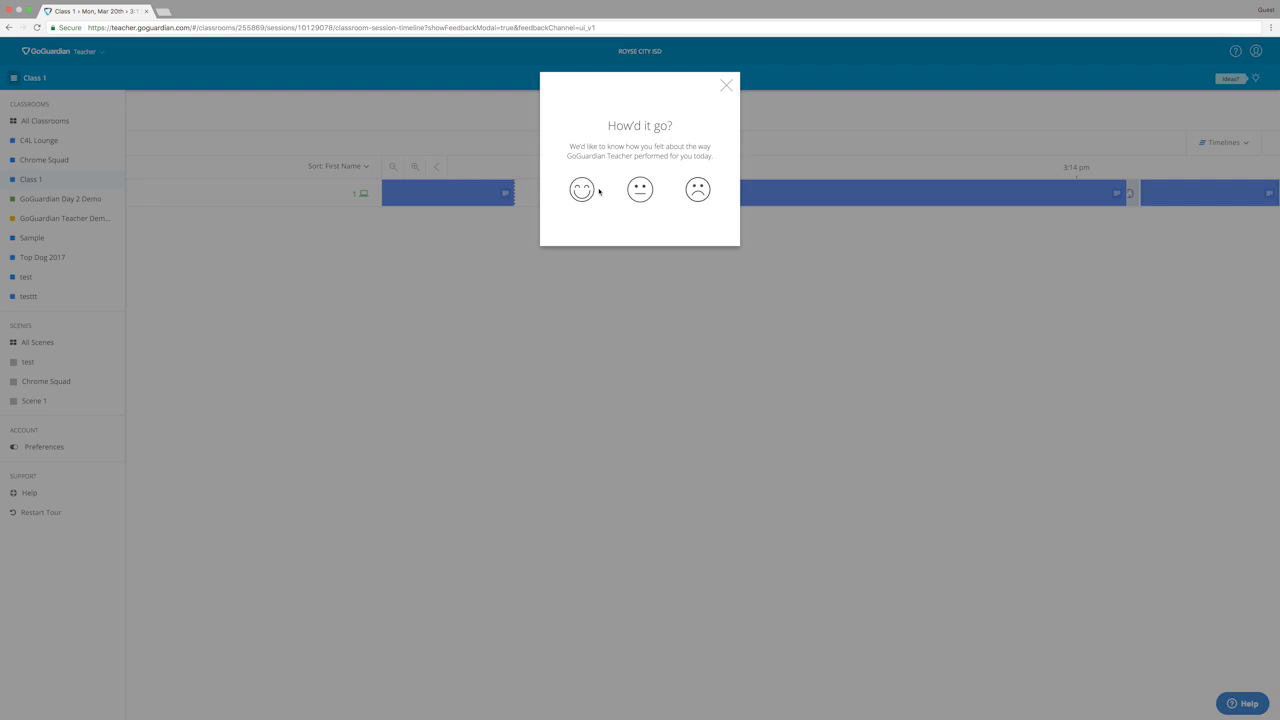
{"action": "left_click", "coordinate": [640, 188]}
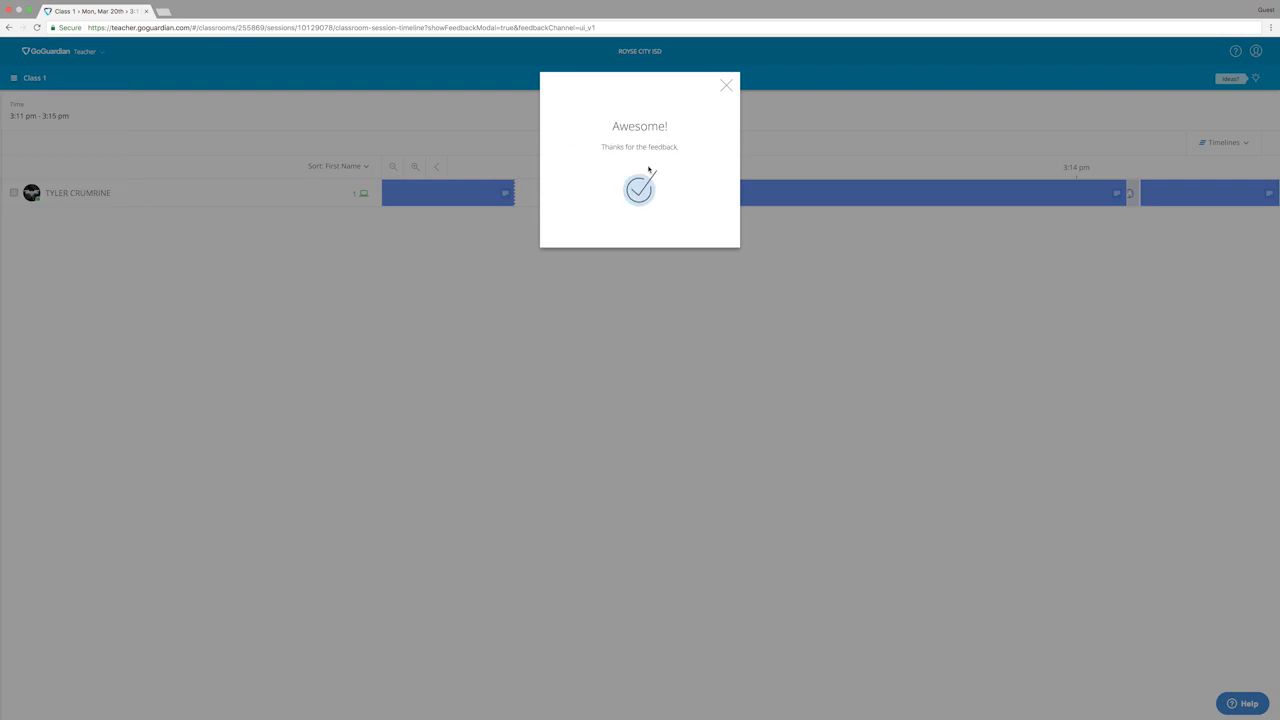
{"action": "left_click", "coordinate": [726, 84]}
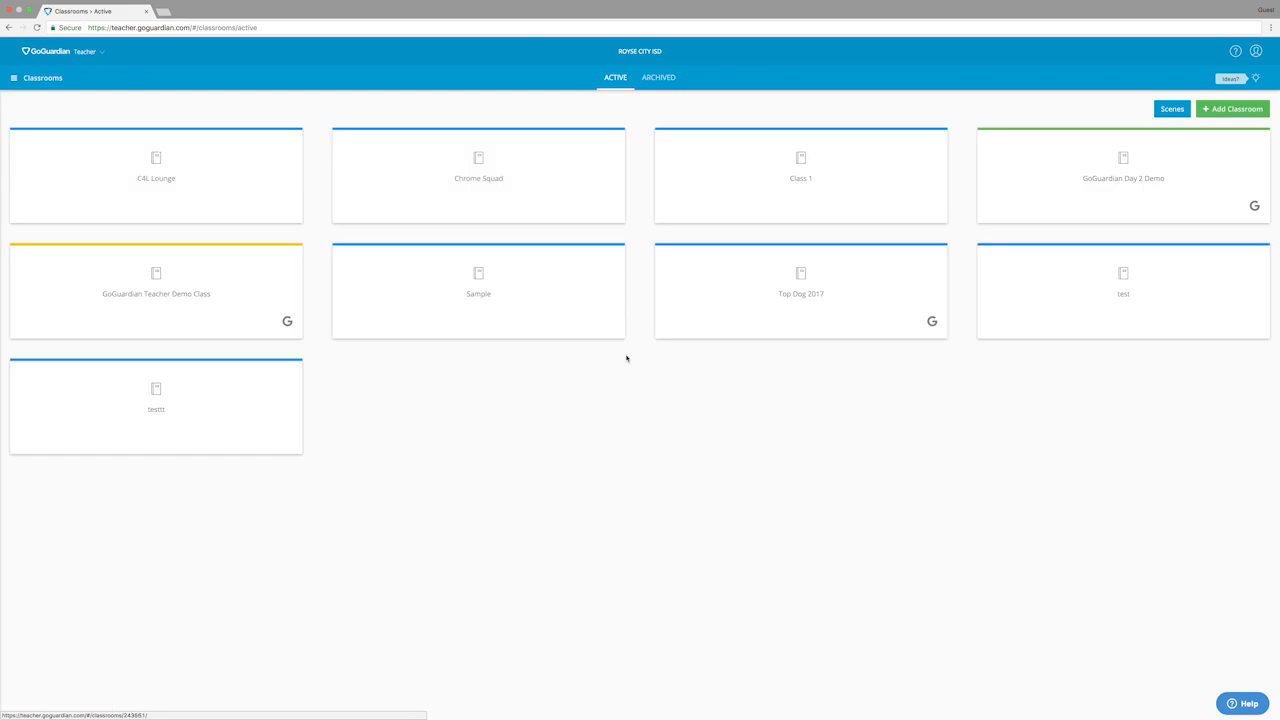
{"action": "mouse_move", "coordinate": [624, 344]}
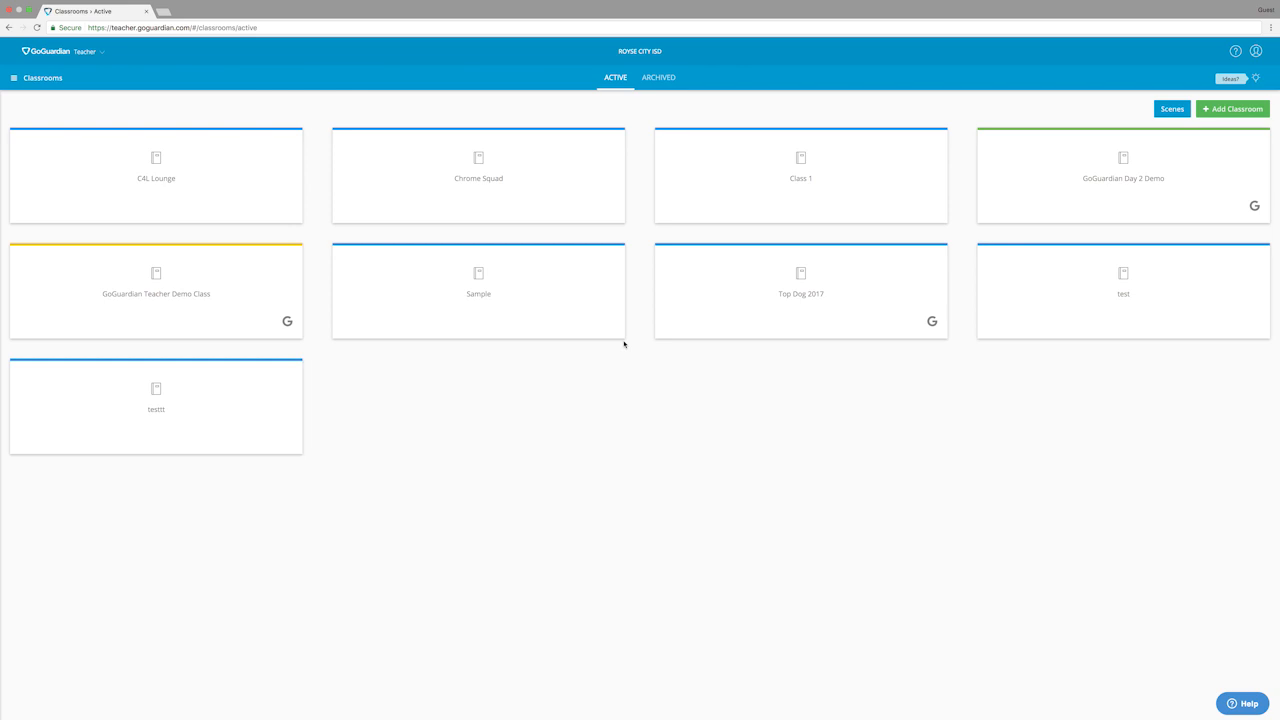
{"action": "mouse_move", "coordinate": [520, 174]}
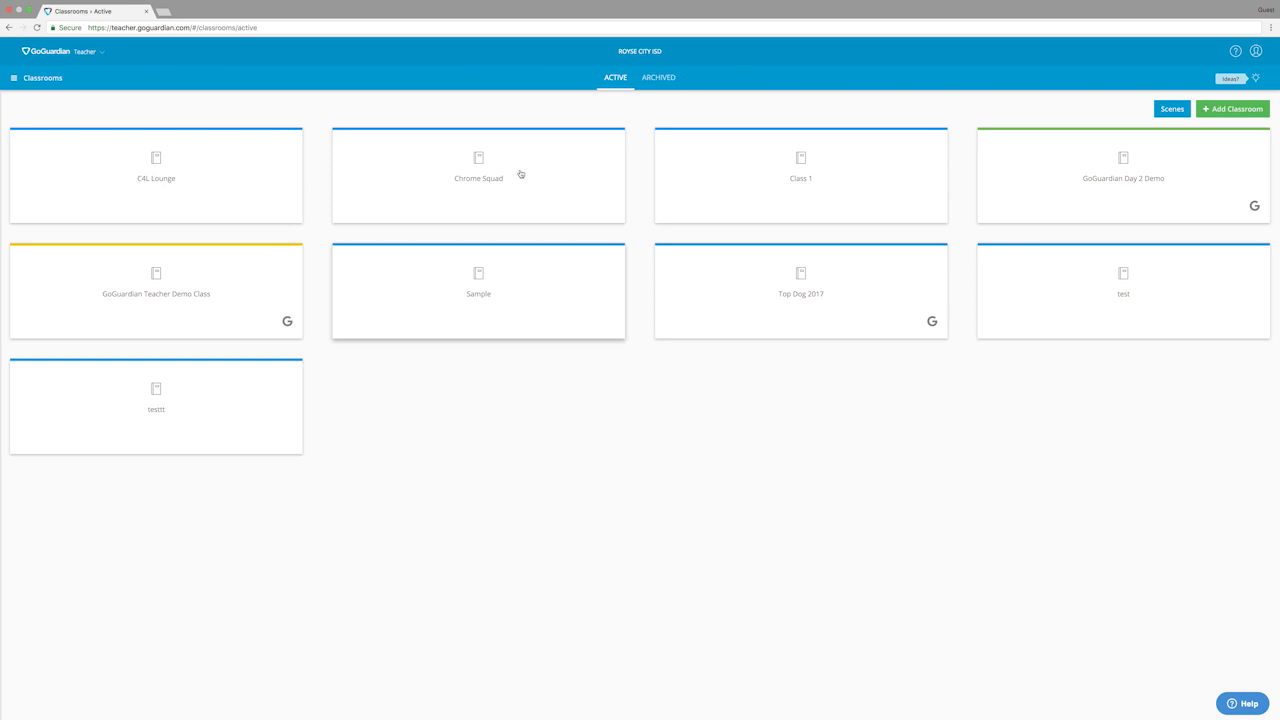